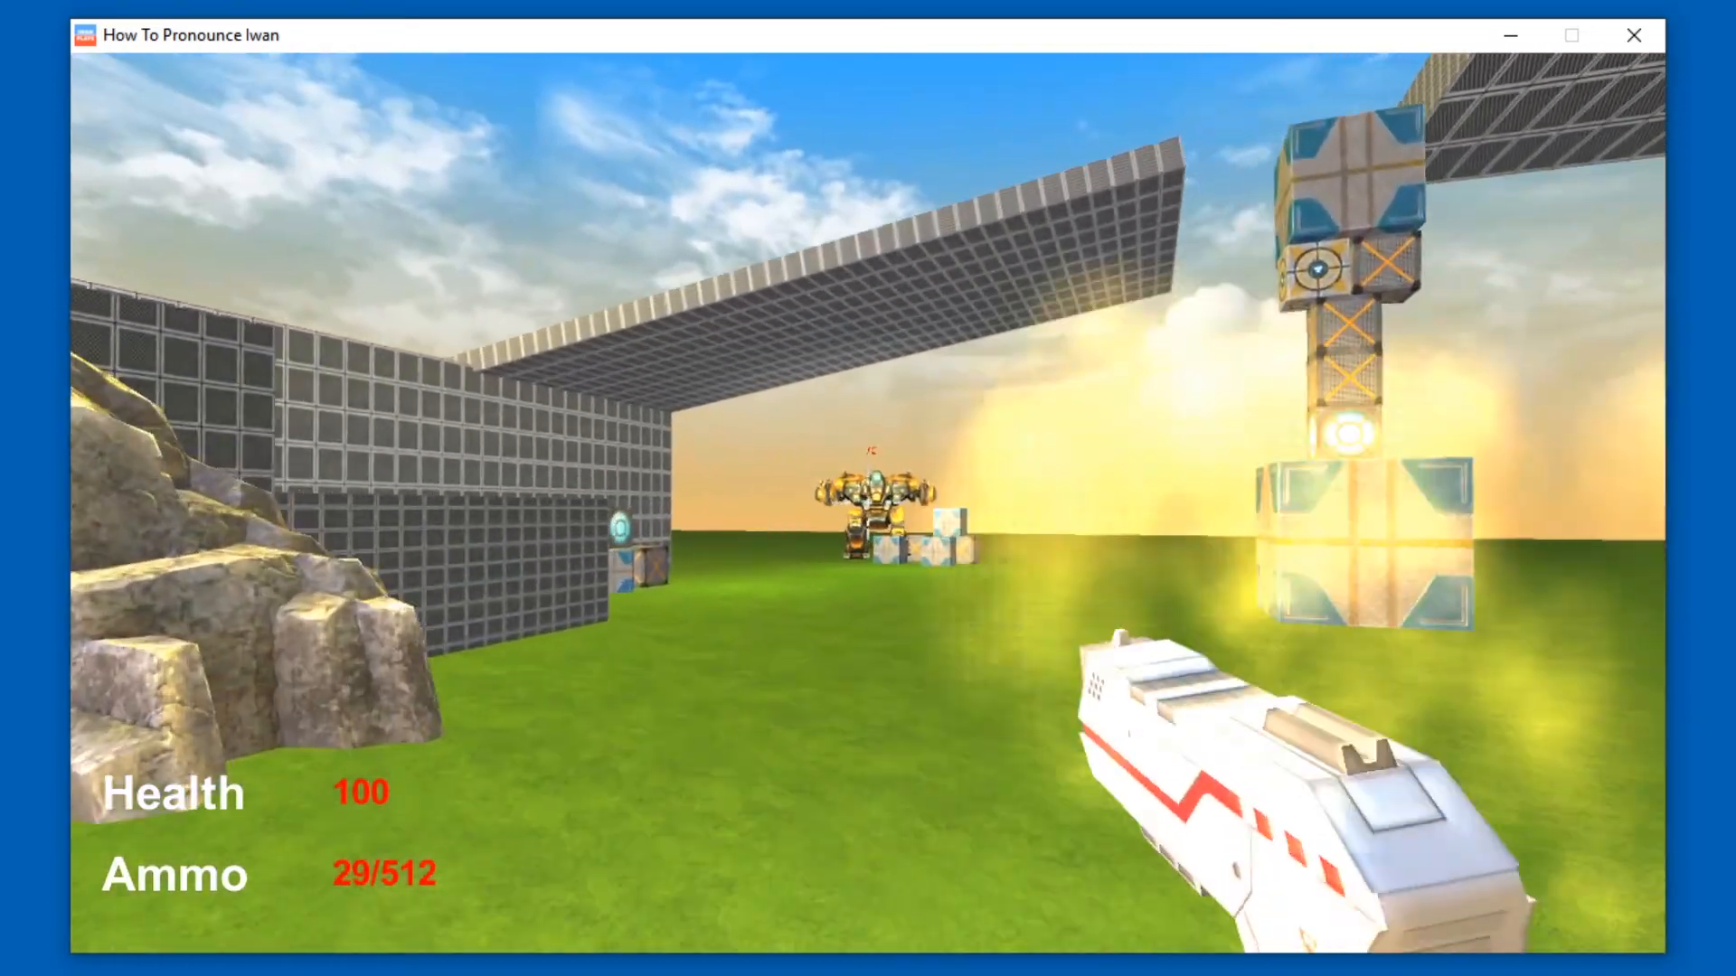
Step: Close the unmodded How To Pronounce Iwan game showing Health 100 and Ammo 29/512
left_click(868, 488)
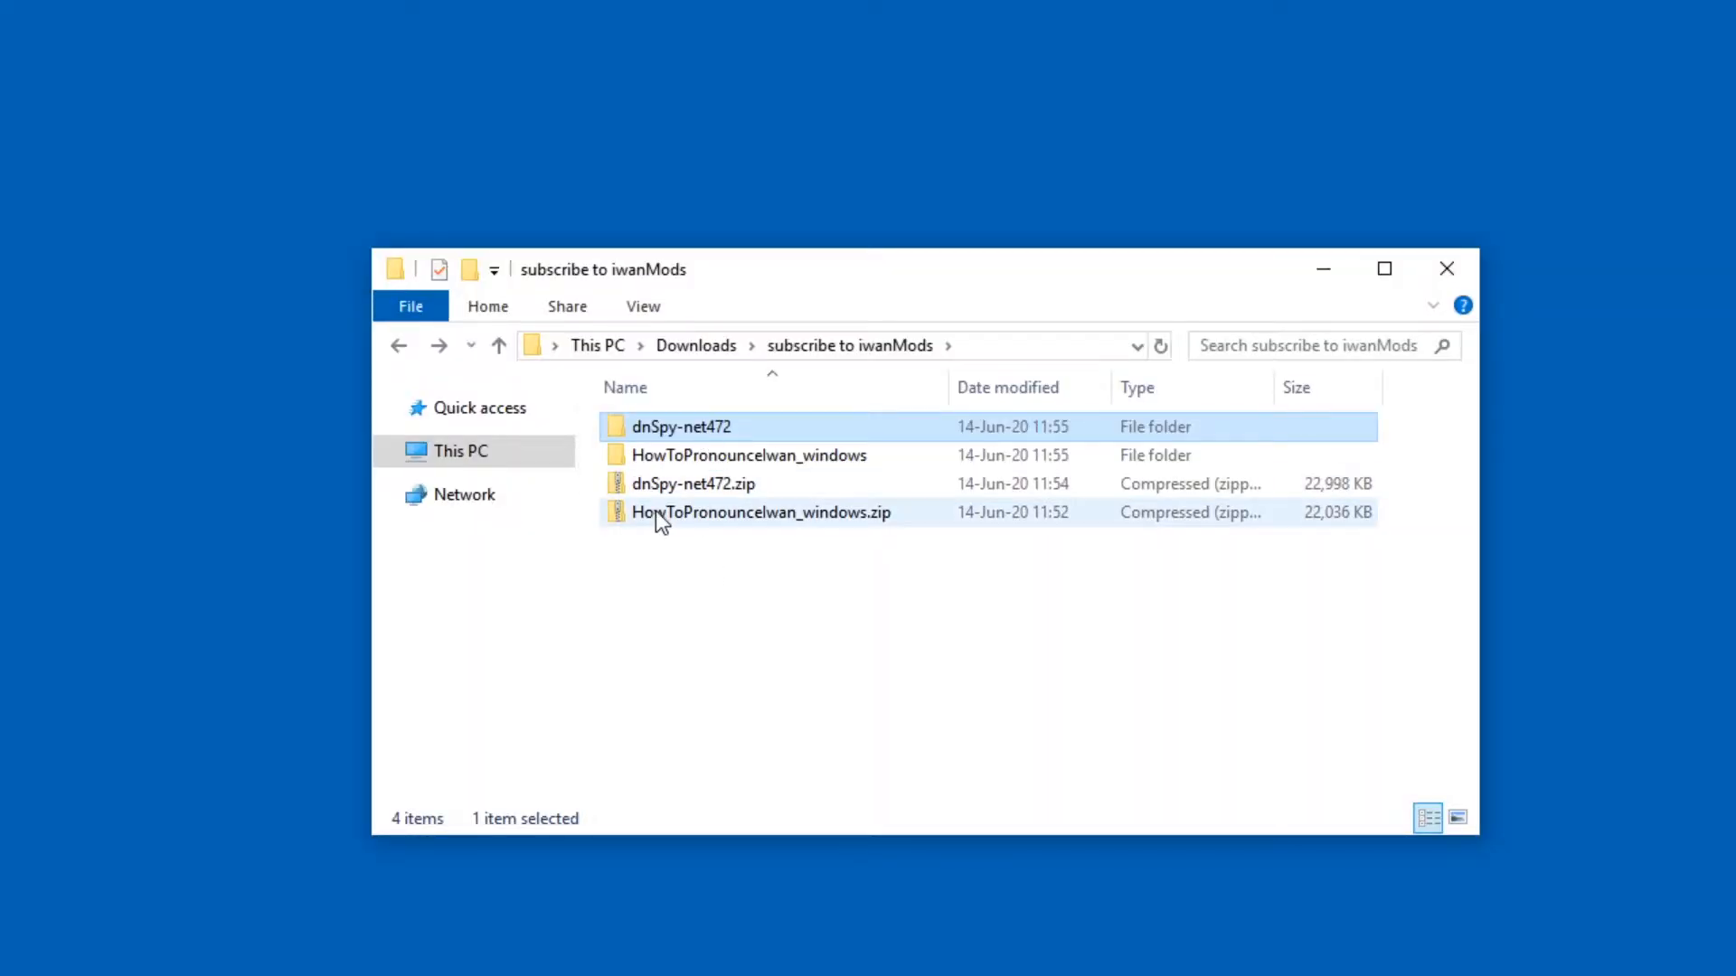
Step: Launch dnSpy, then browse to HowToPronounceIwan_Data > Managed and select Assembly-CSharp.dll
double_click(682, 426)
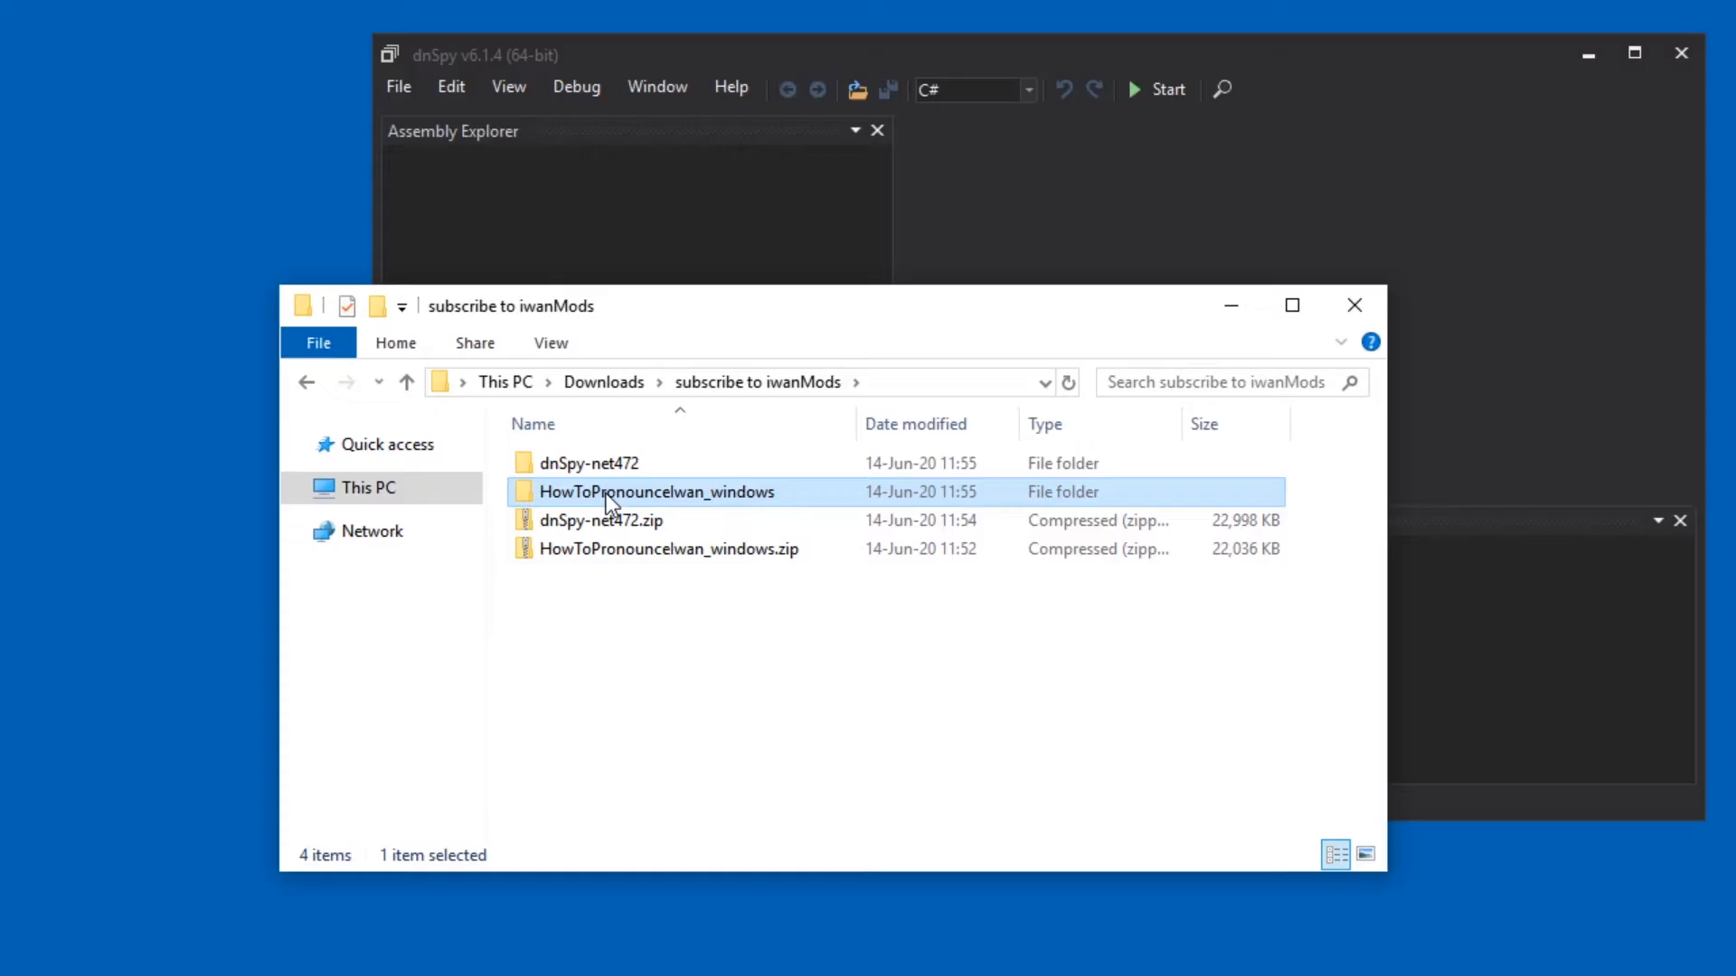
double_click(655, 491)
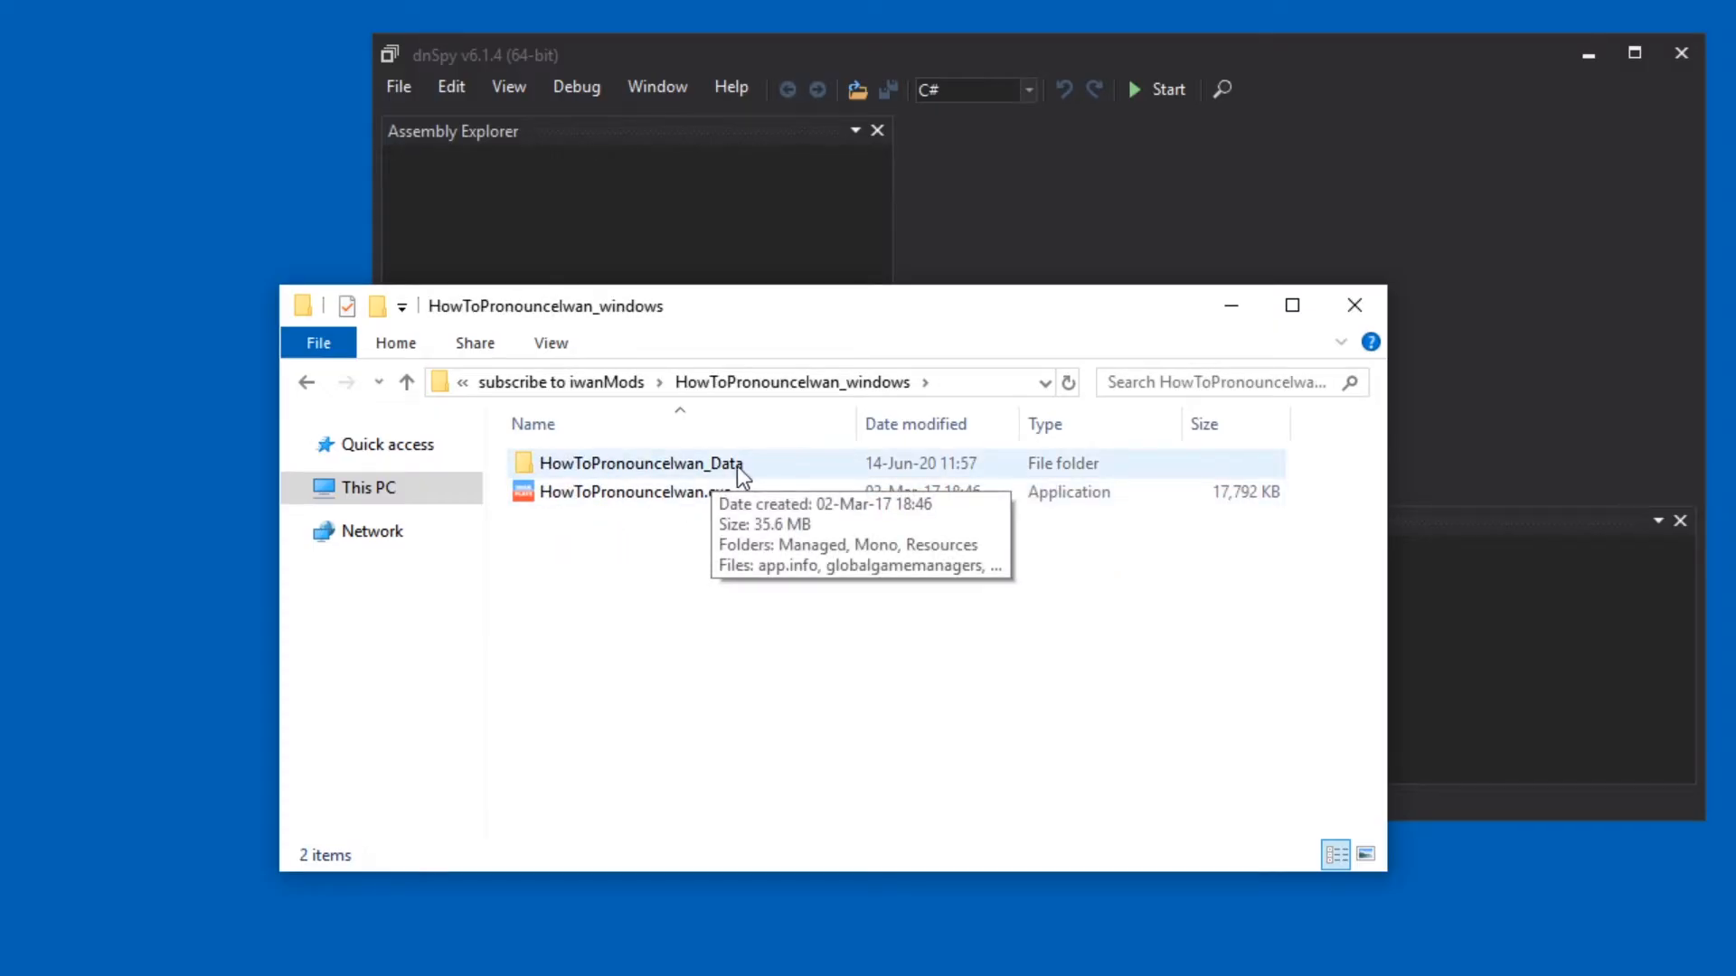
double_click(640, 463)
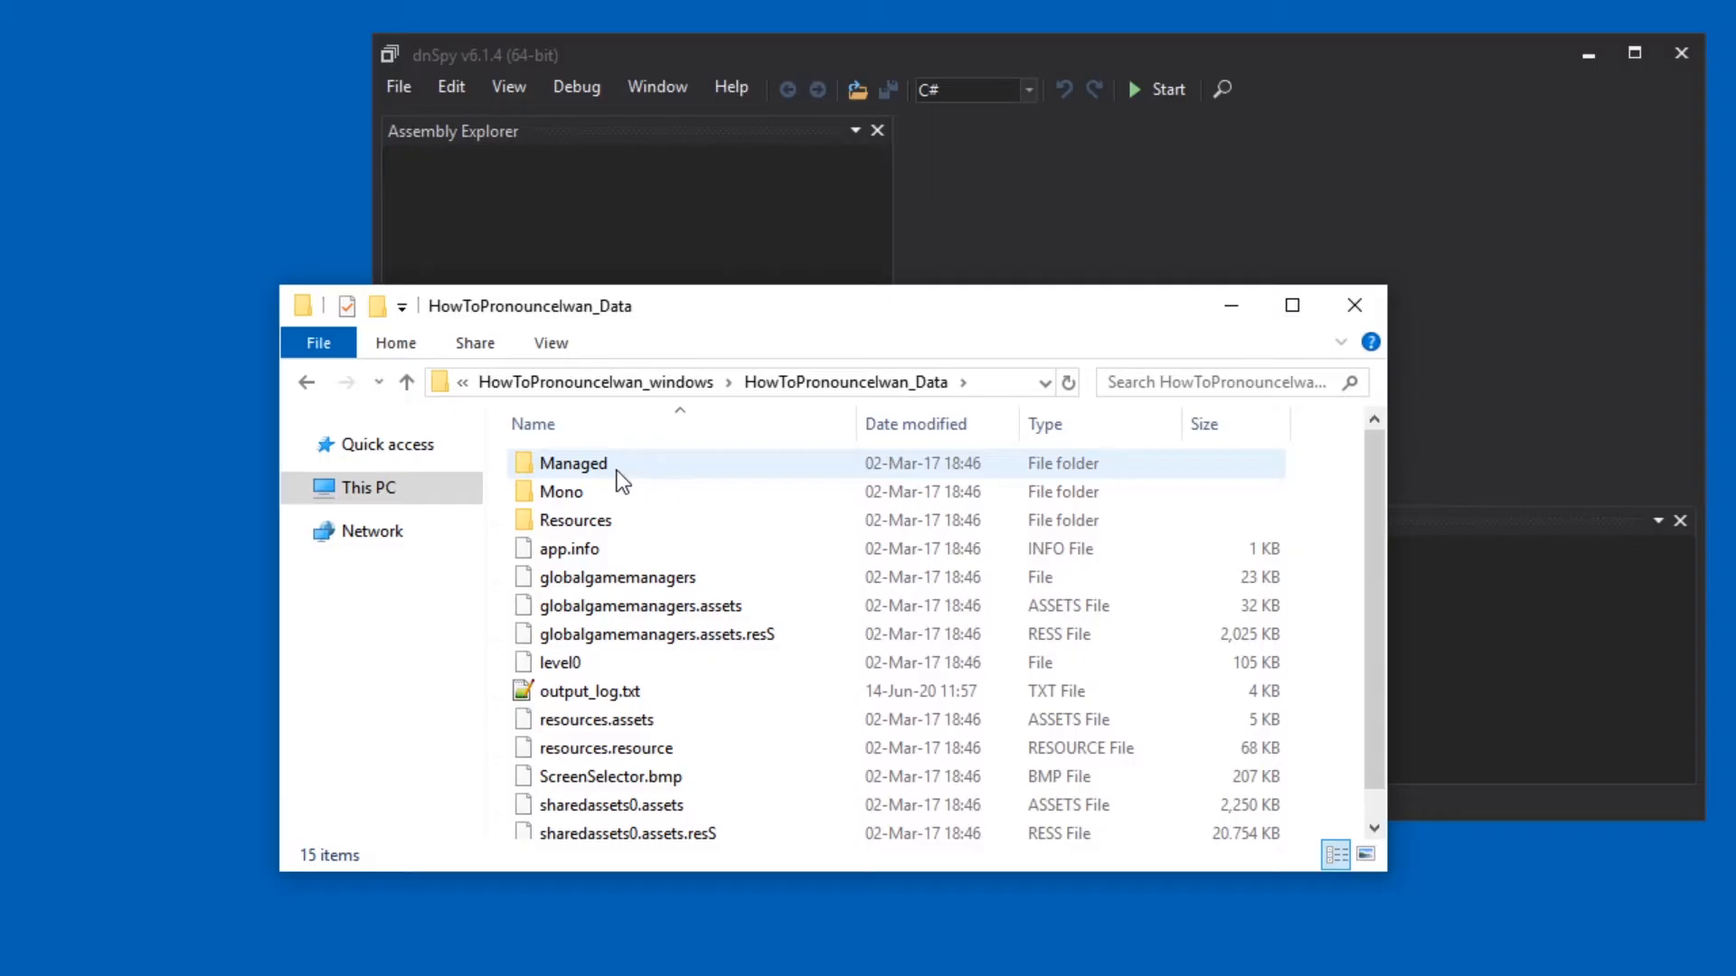
double_click(573, 463)
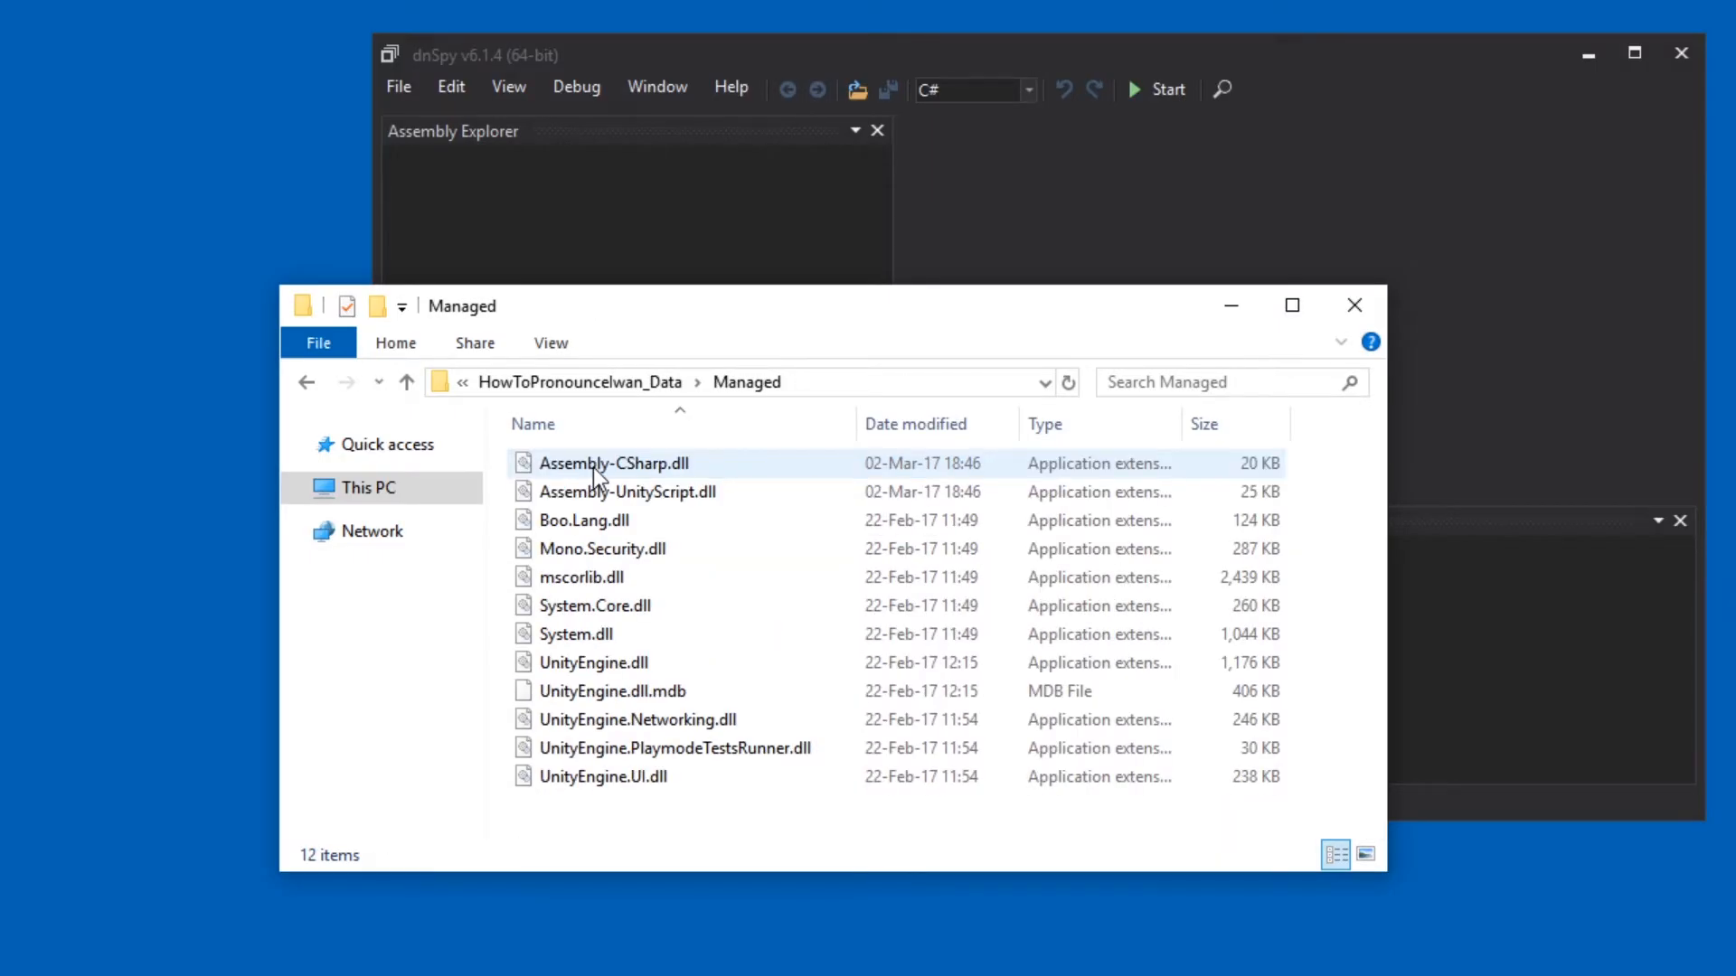
left_click(613, 463)
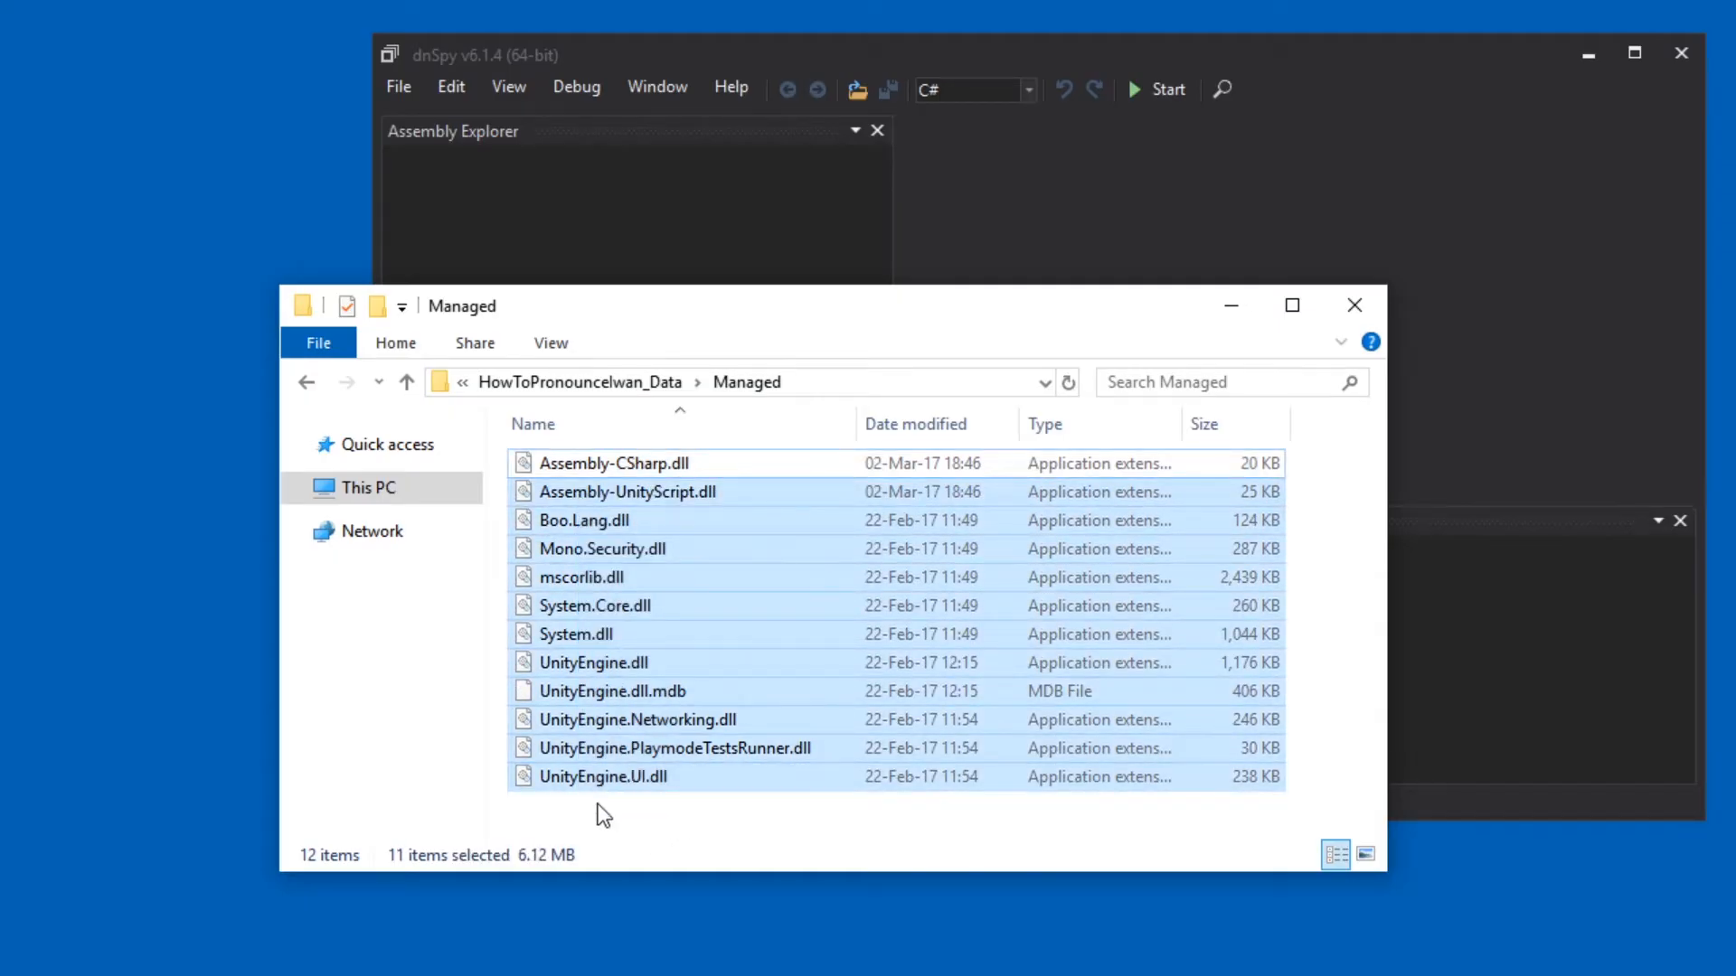
Step: Load Assembly-CSharp.dll into dnSpy, expand it to ActivateTrigger, and maximize the window
left_click(612, 463)
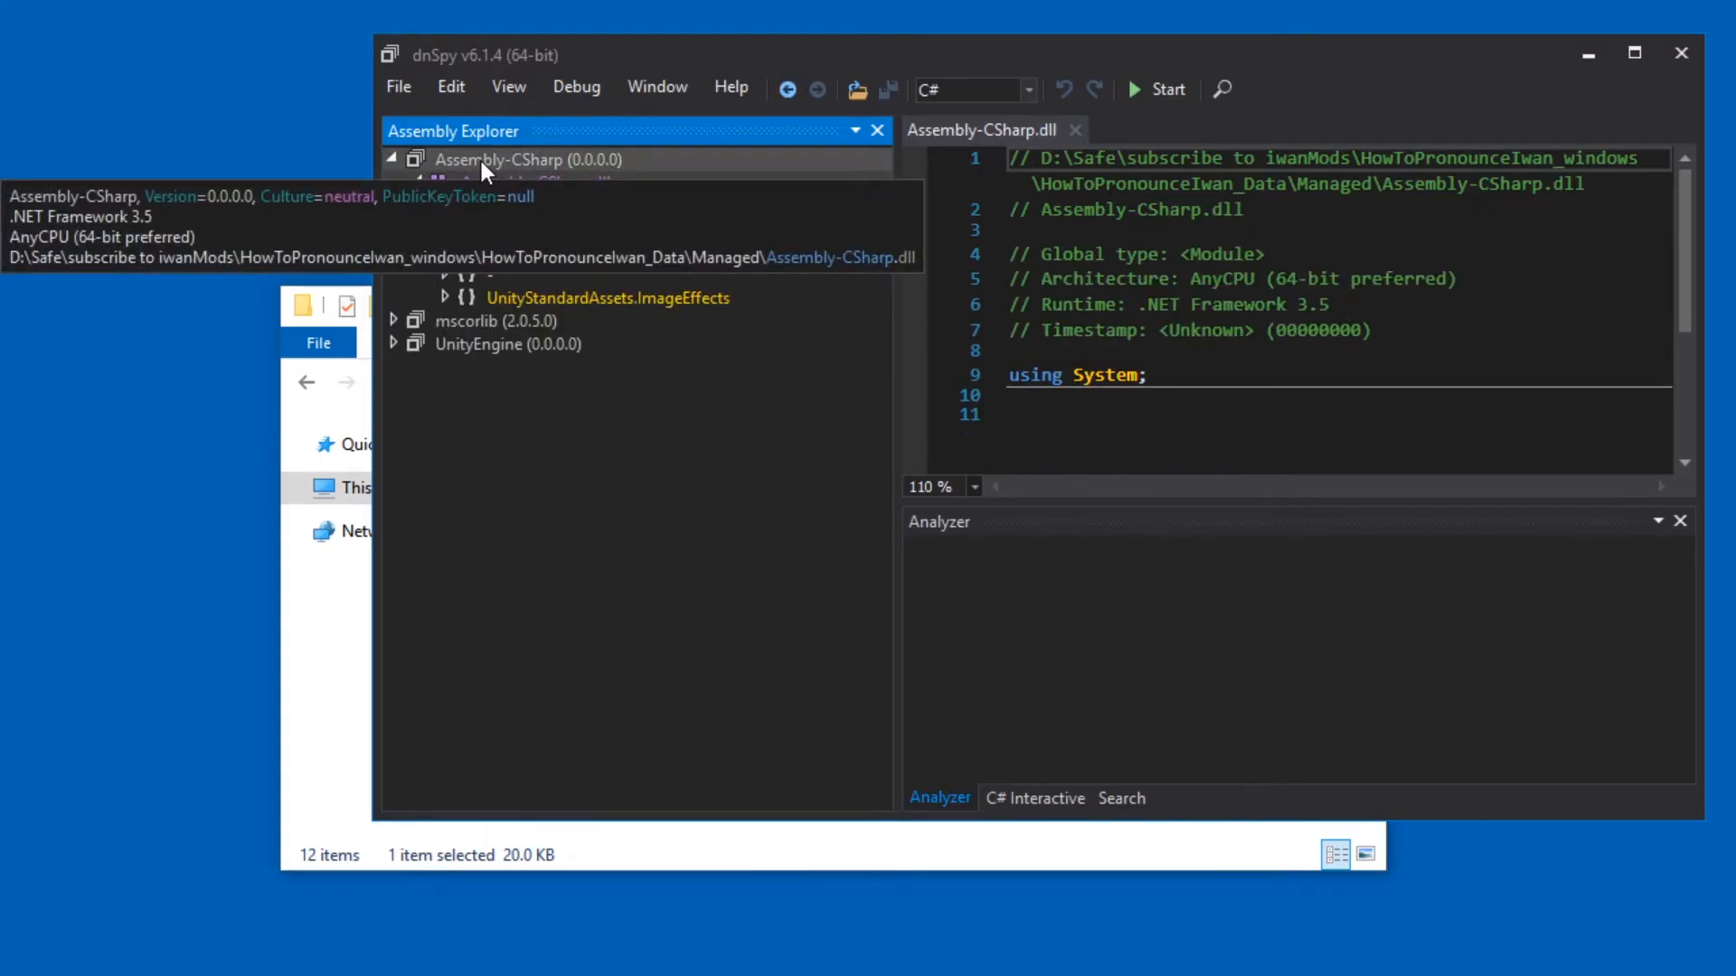
left_click(534, 181)
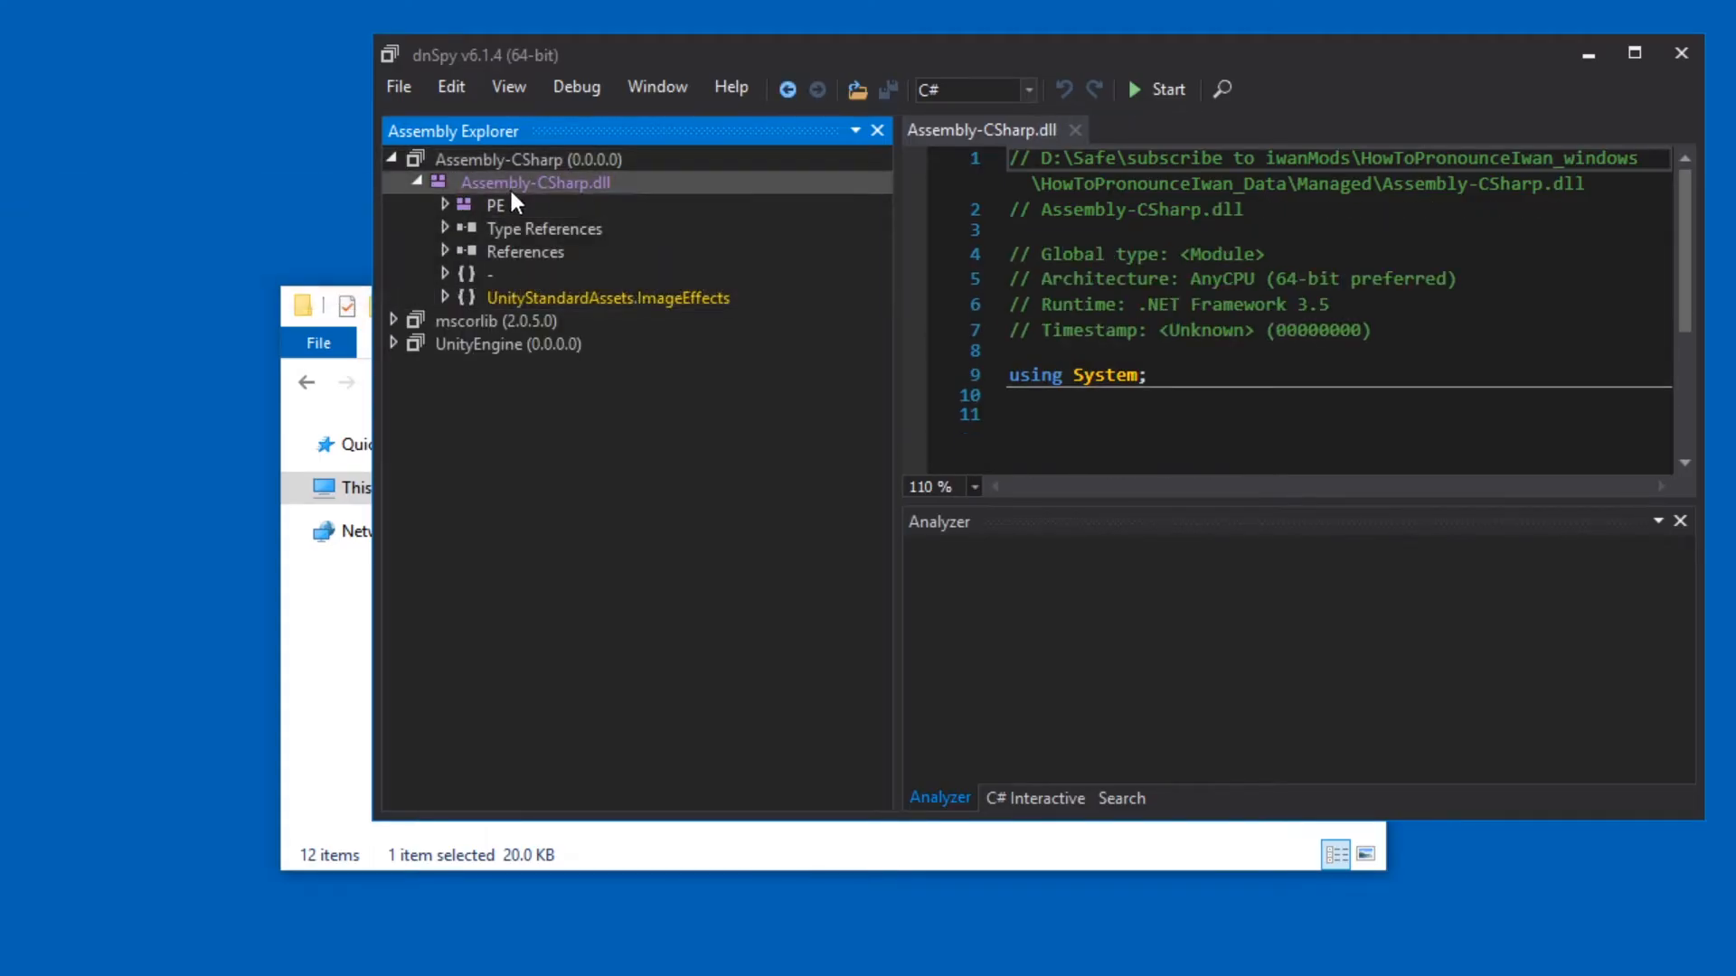
left_click(444, 273)
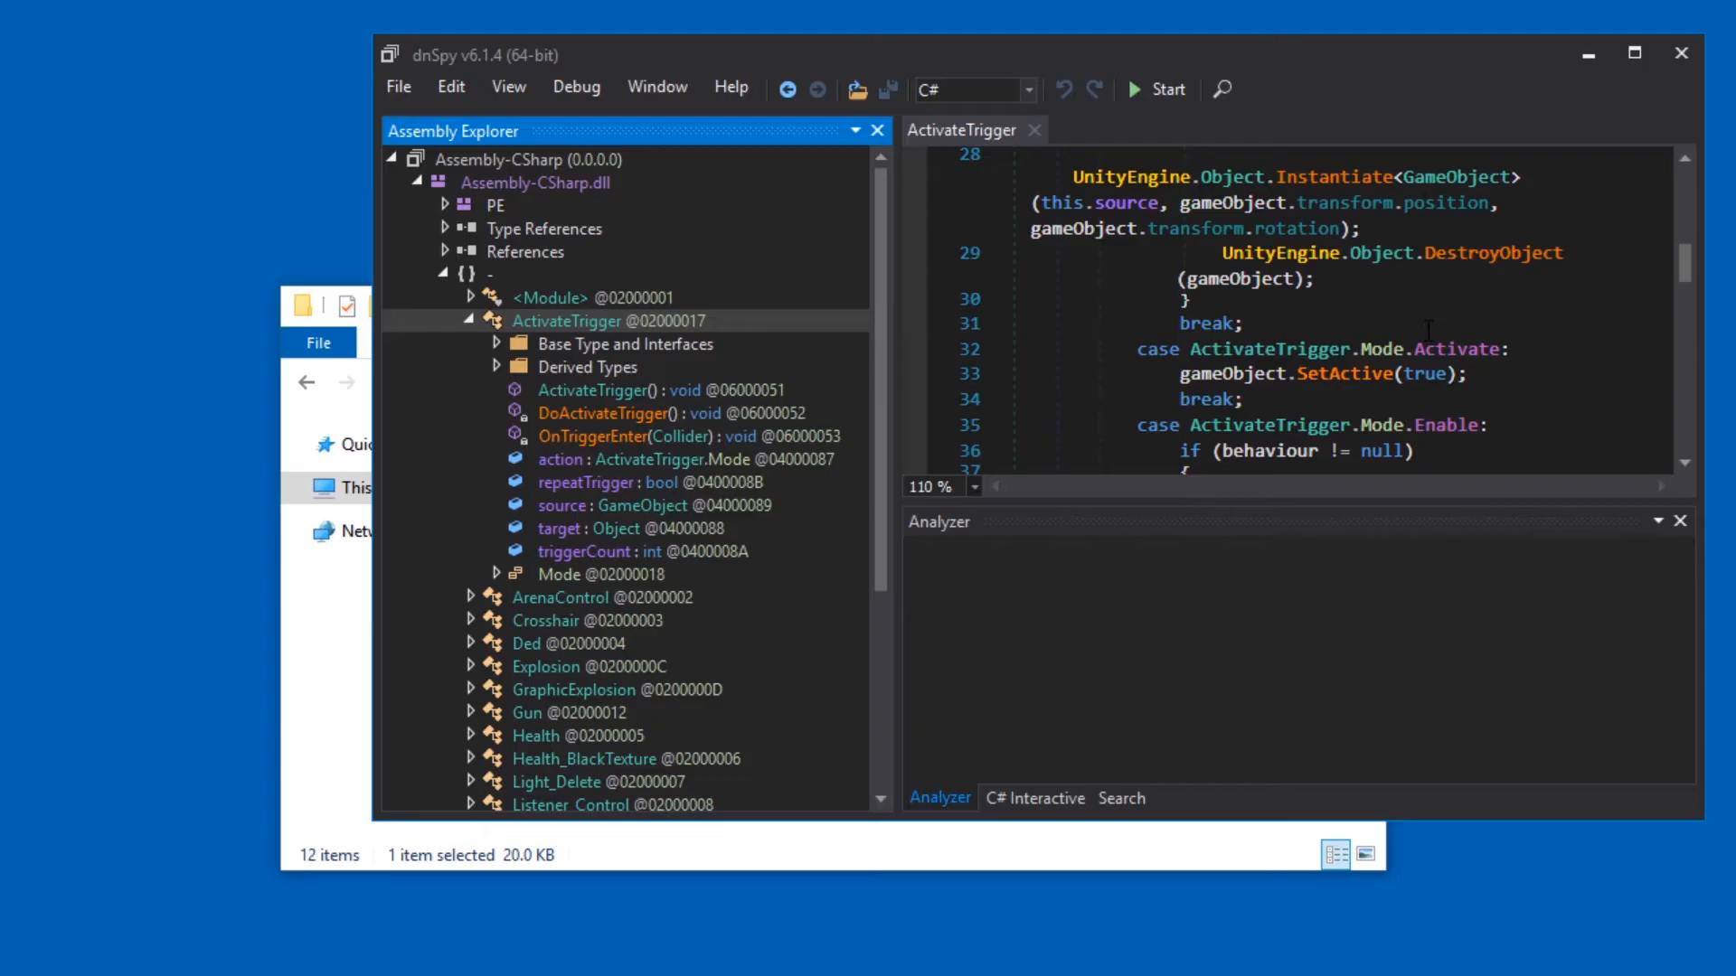
scroll("down", 3)
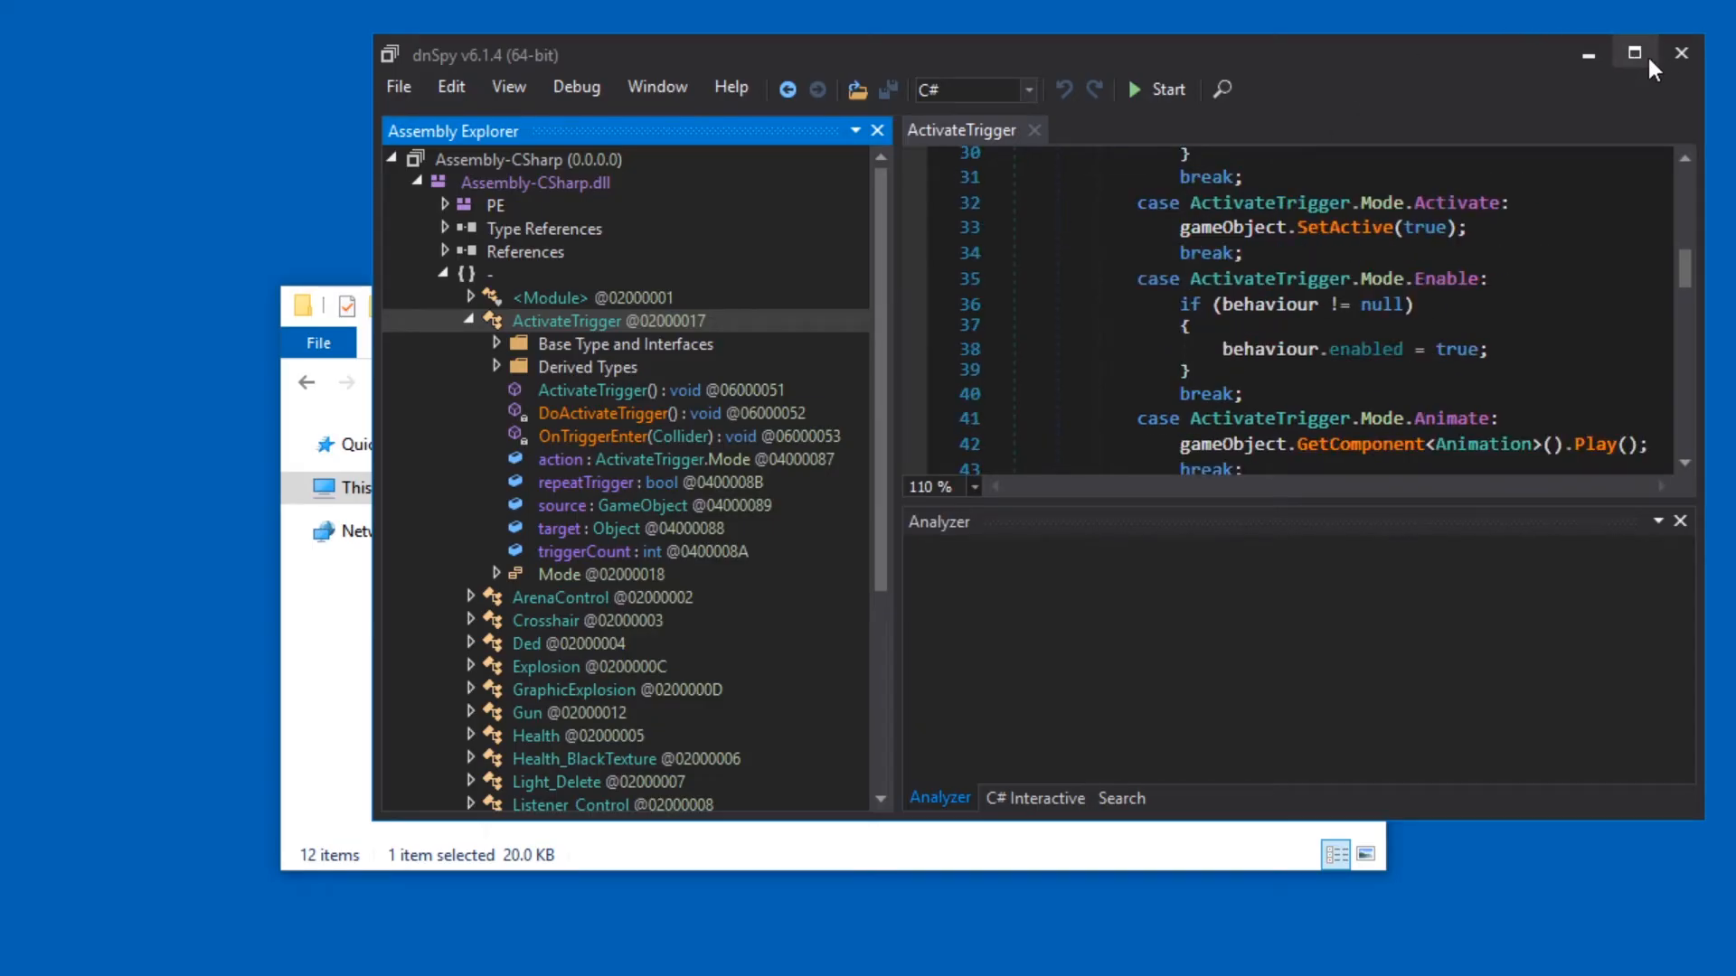
left_click(1633, 53)
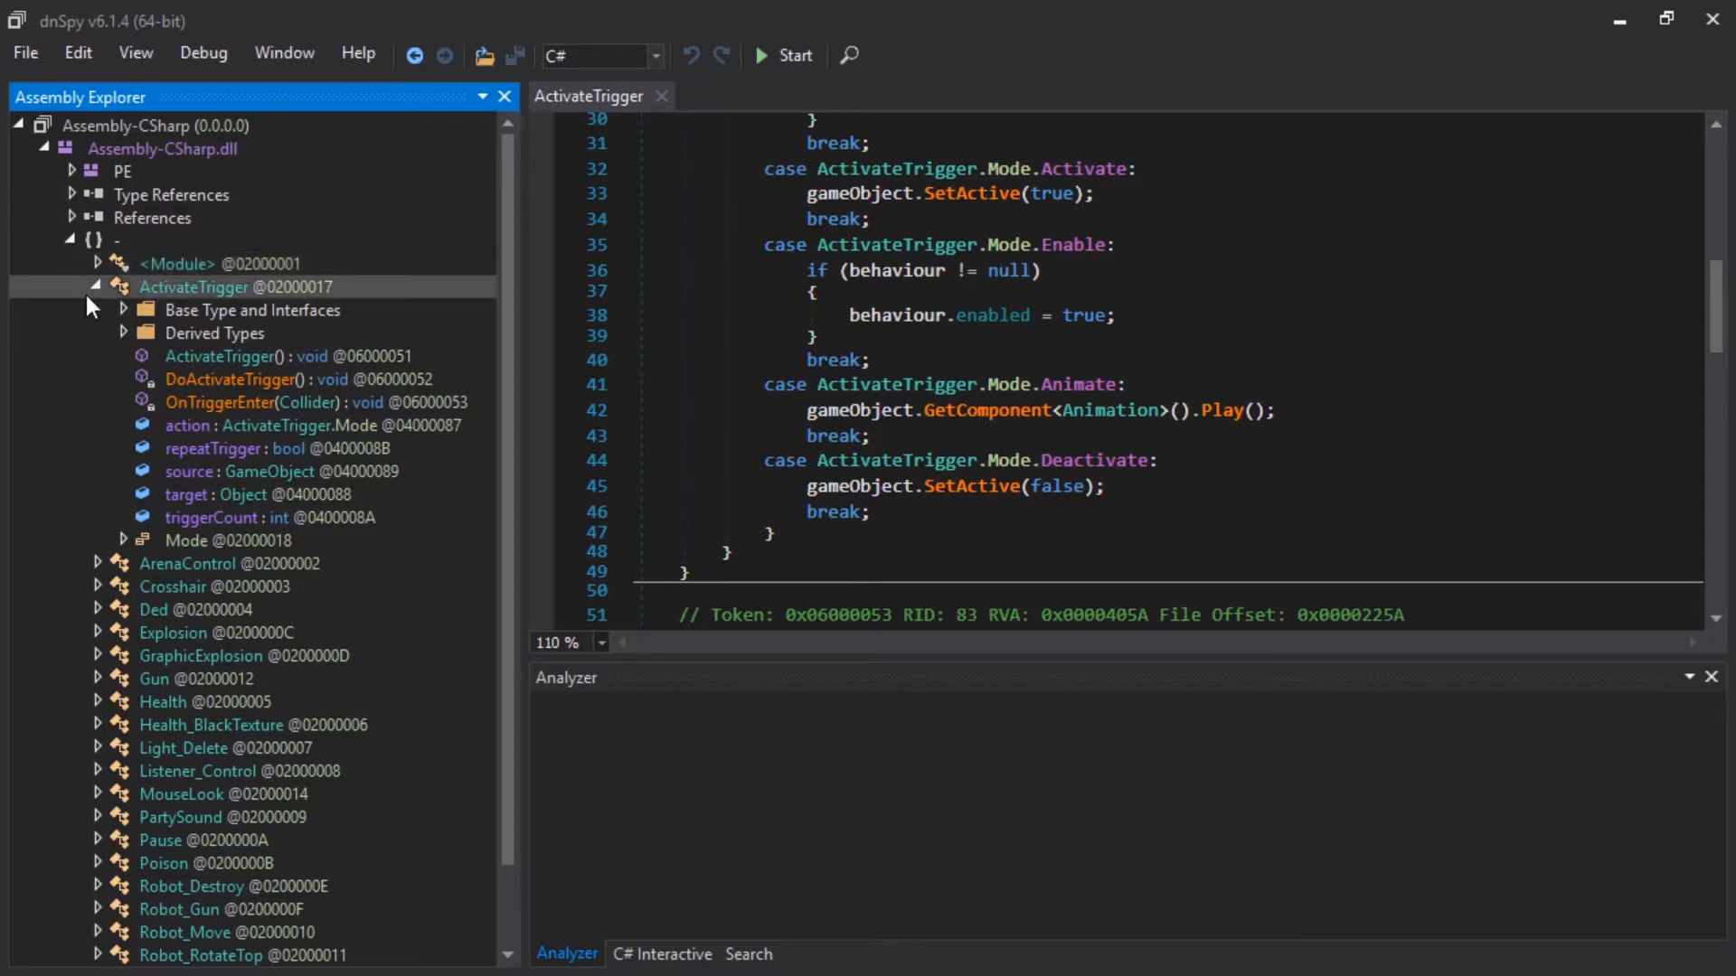
Step: Collapse ActivateTrigger and expand the Gun class to view its Reload() method
left_click(96, 287)
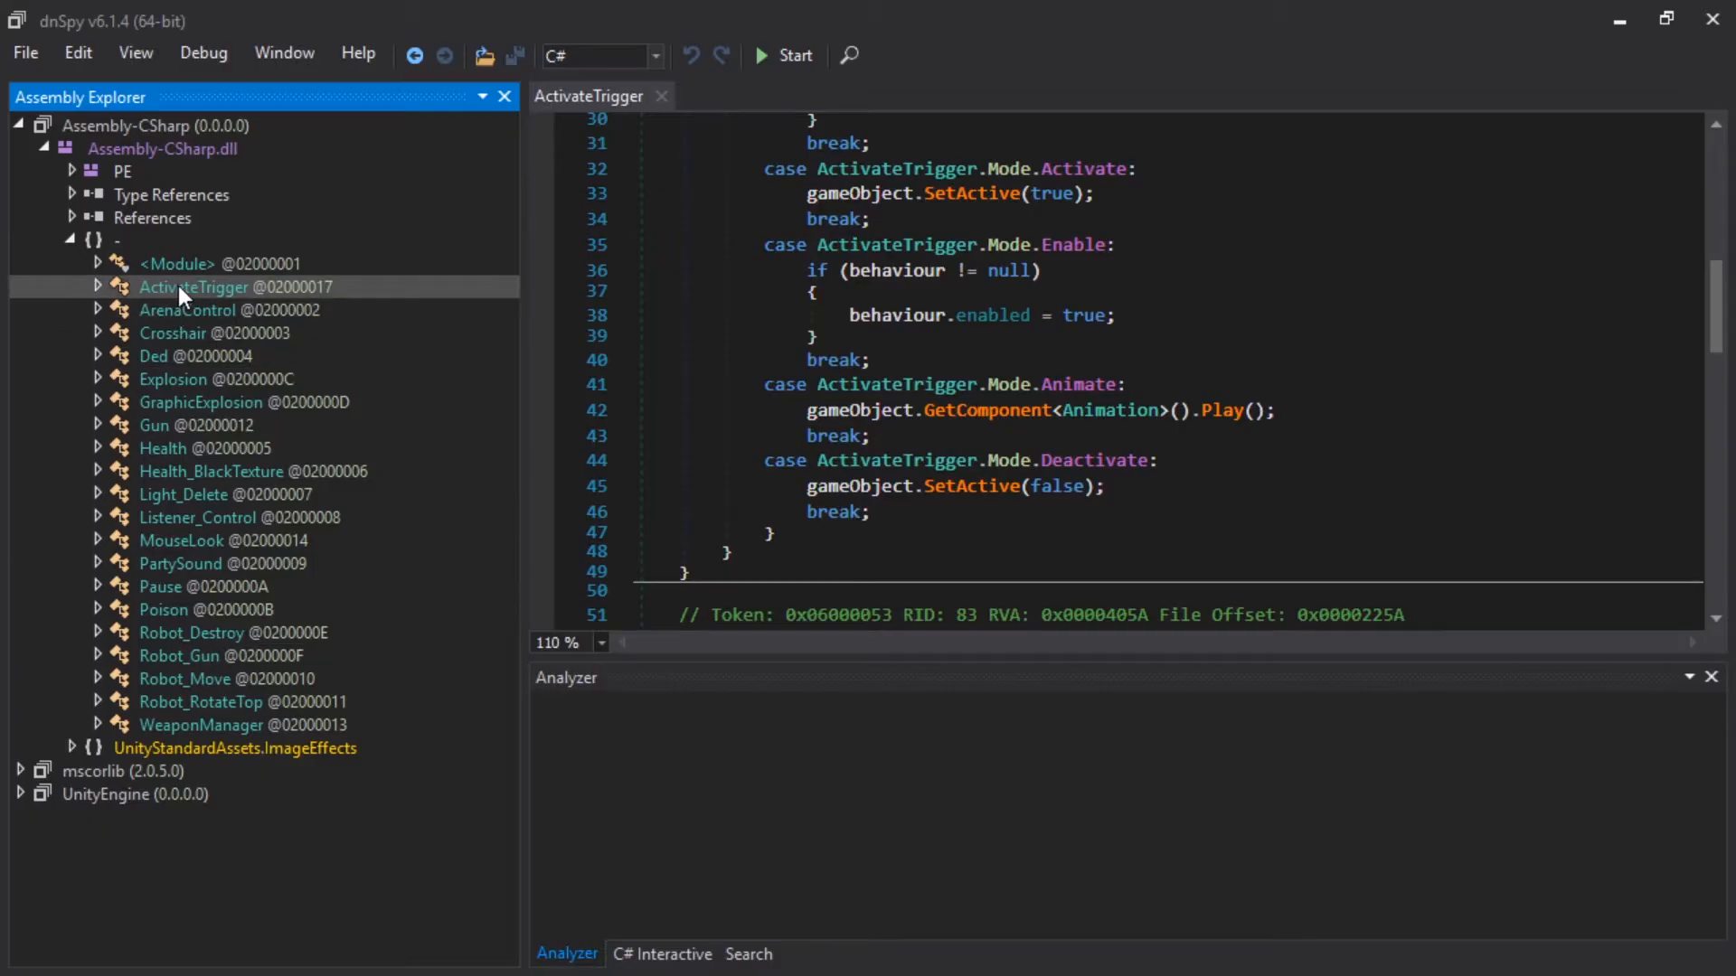
left_click(197, 425)
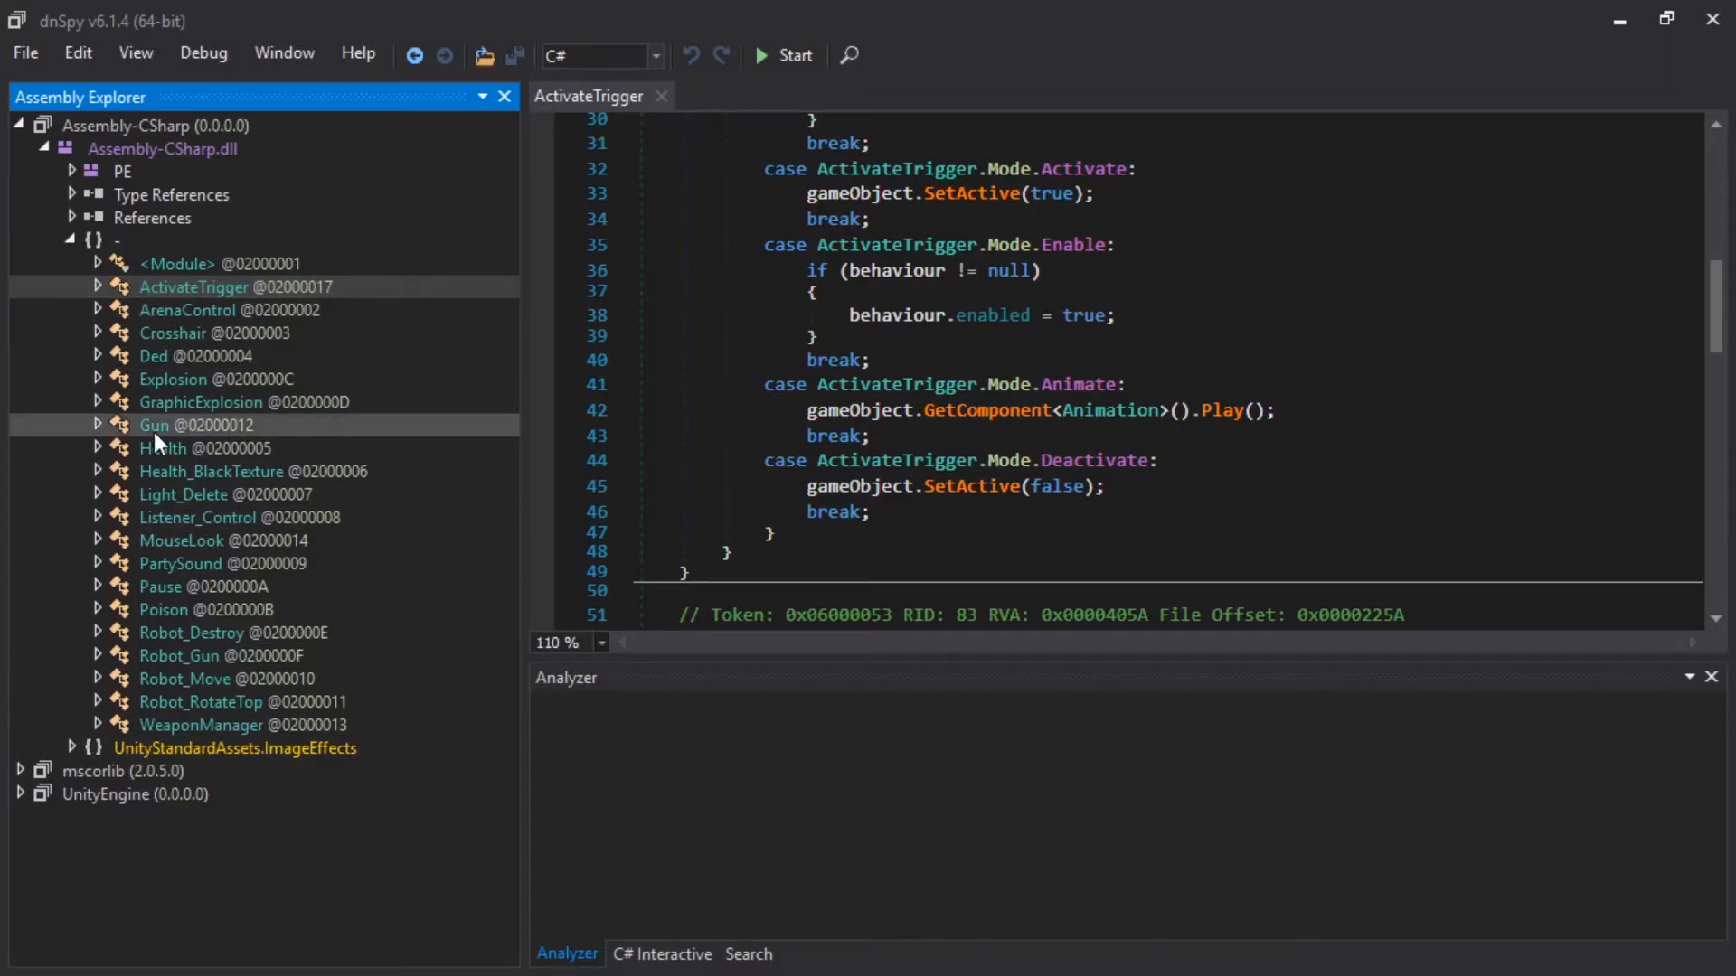
double_click(197, 424)
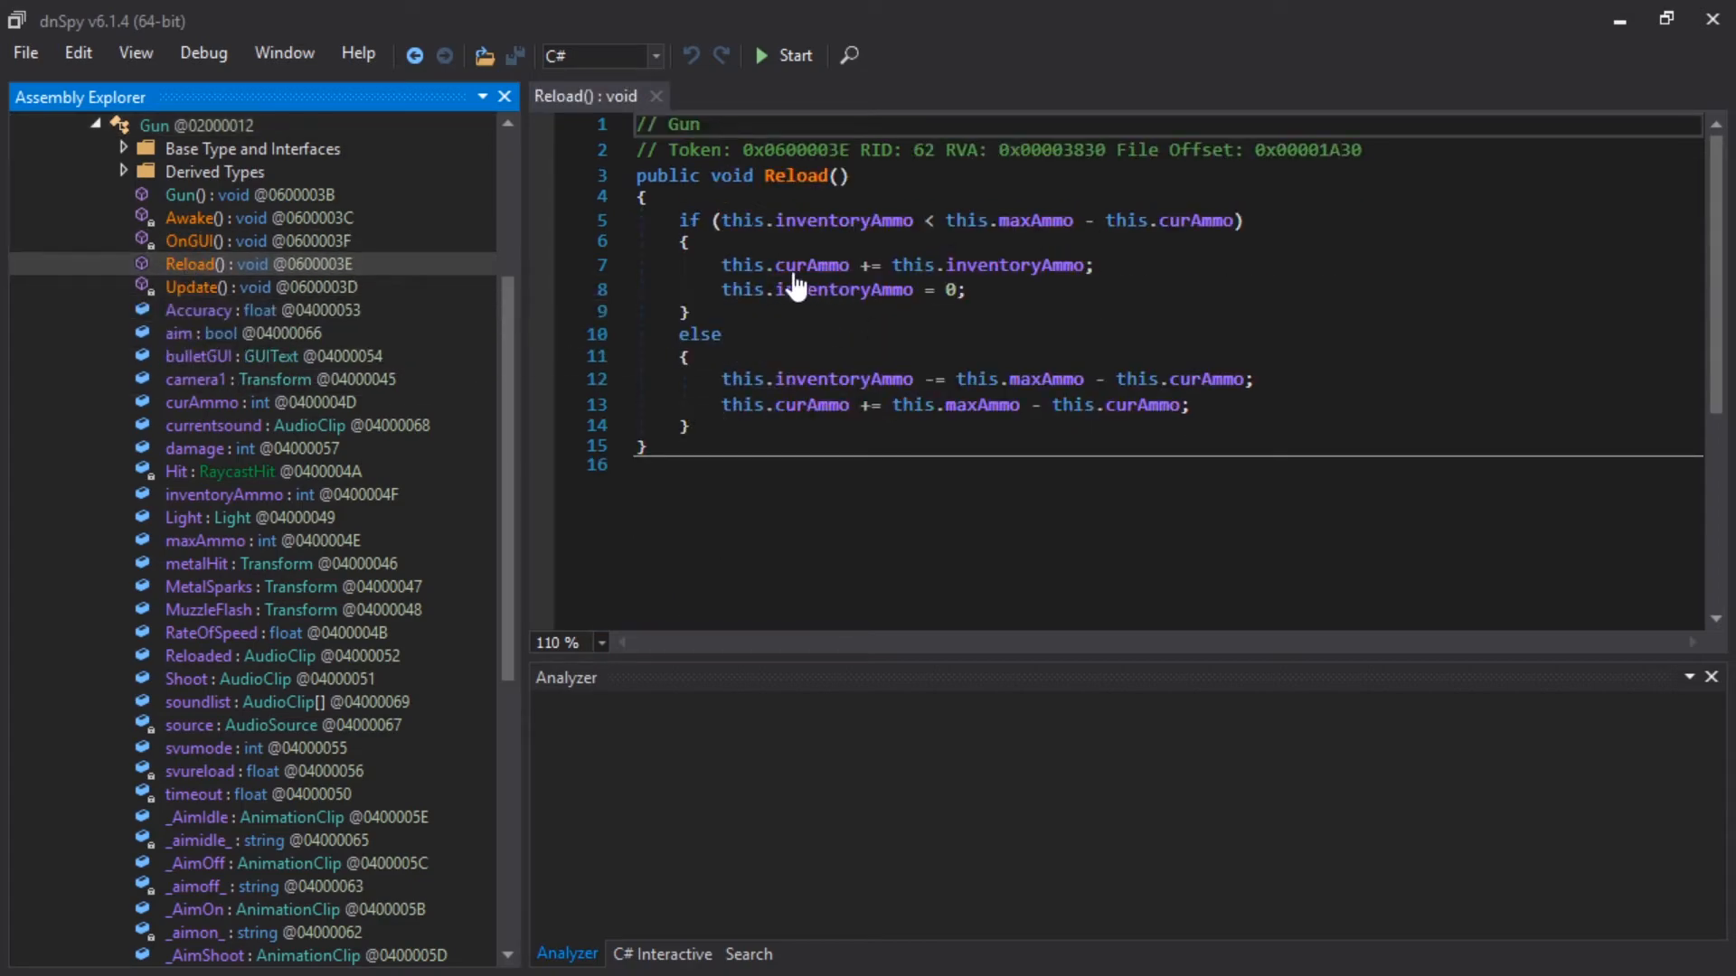
mouse_move(902, 283)
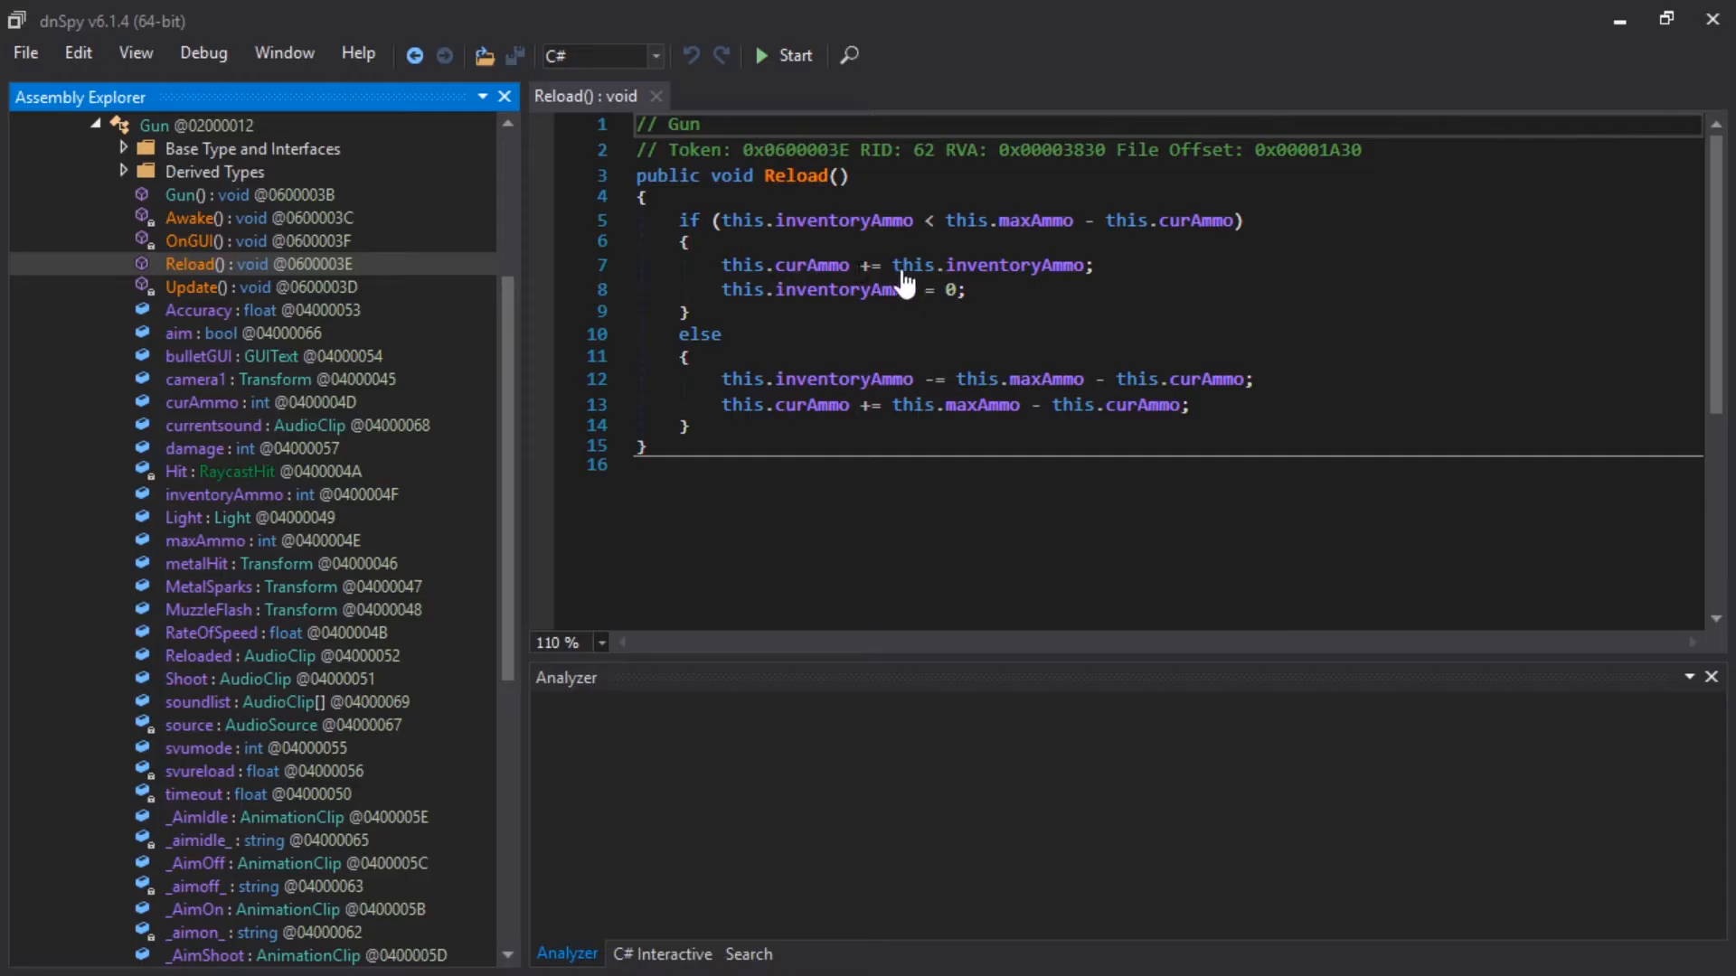
mouse_move(1041, 319)
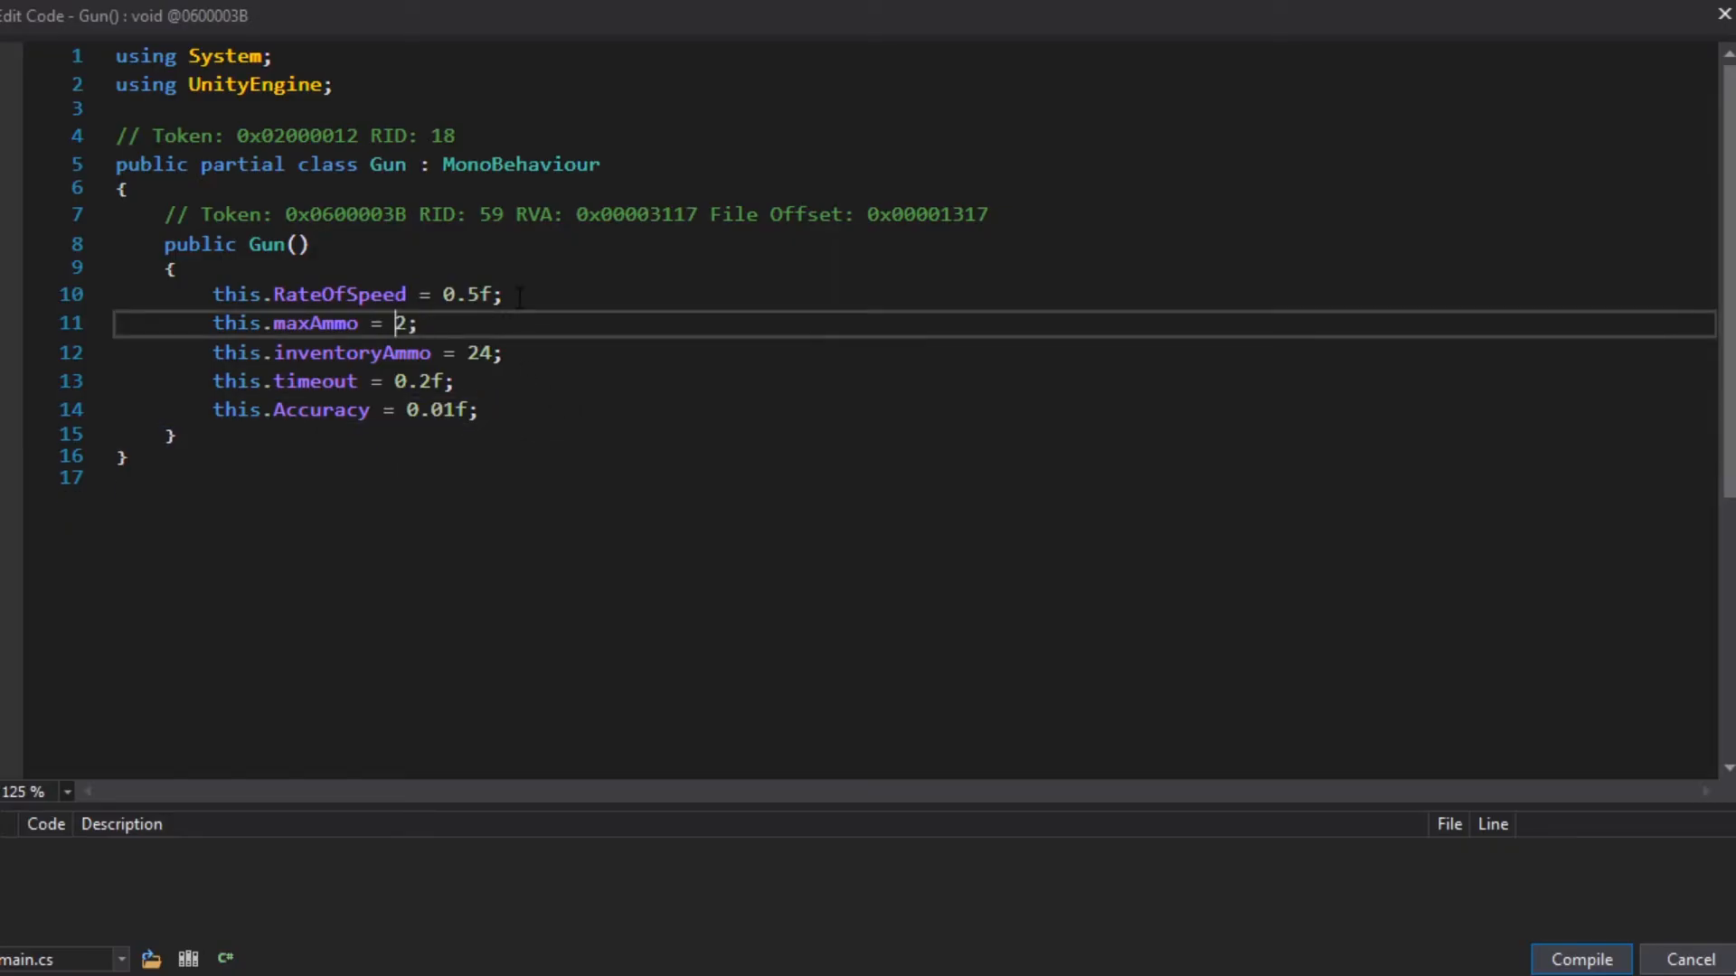
Step: Set maxAmmo to 500 and inventoryAmmo to 524 in the Gun constructor and compile
type("500")
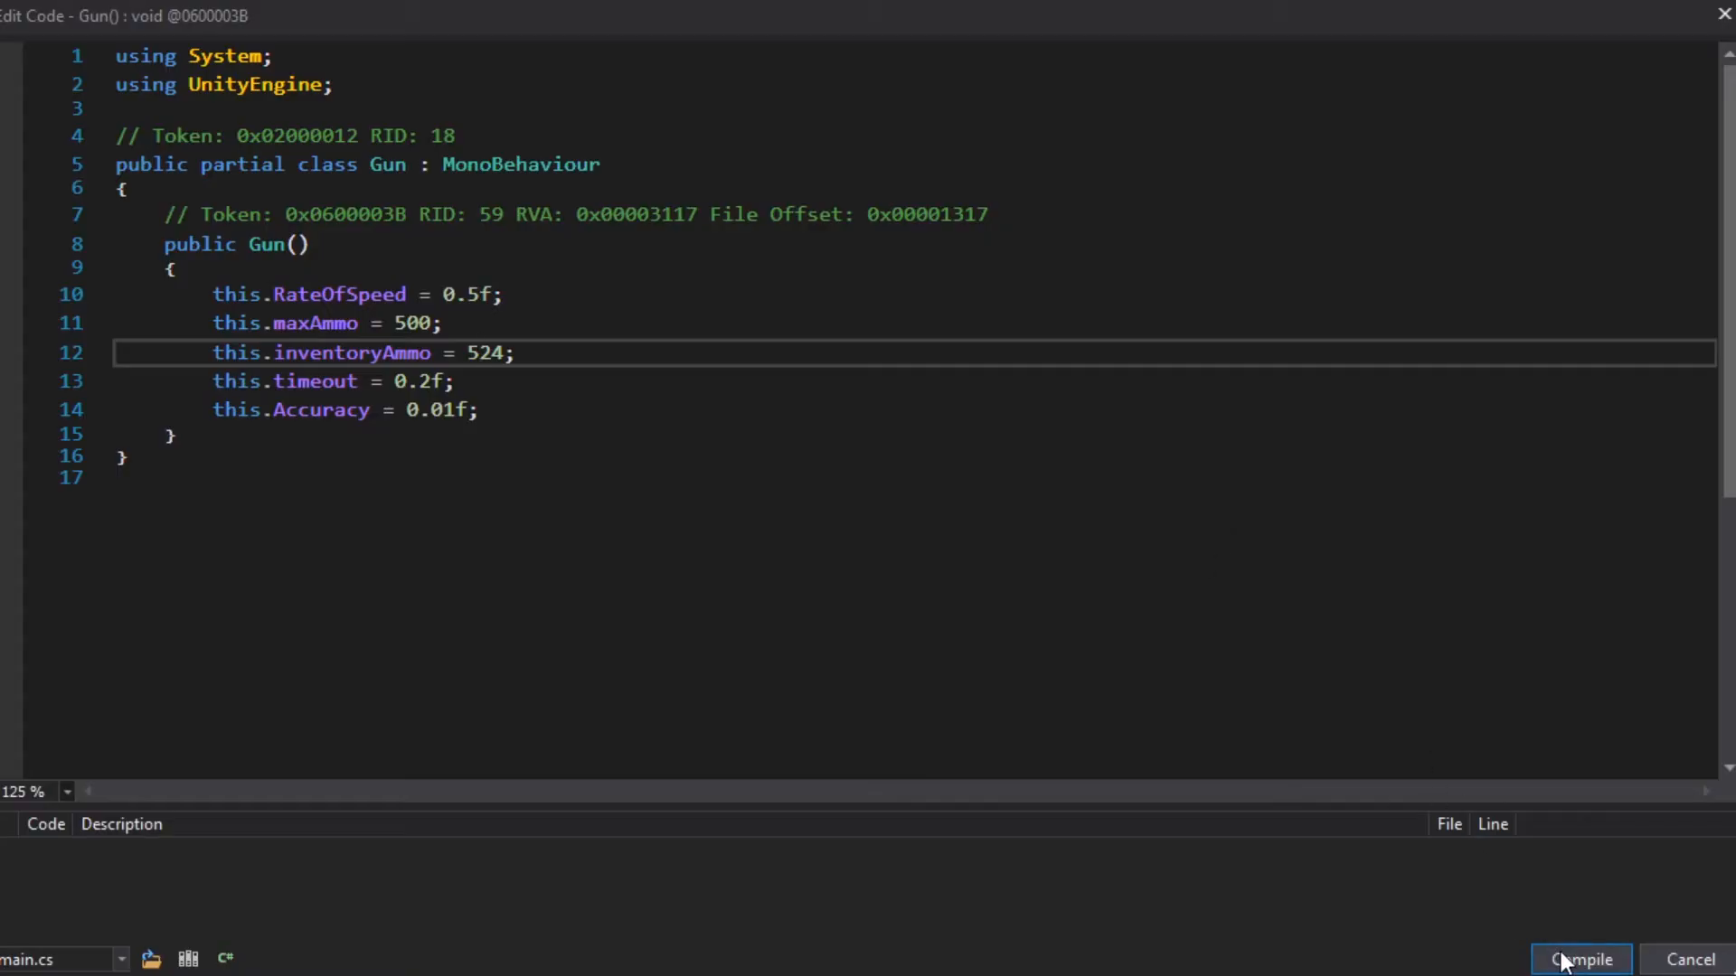
left_click(1580, 958)
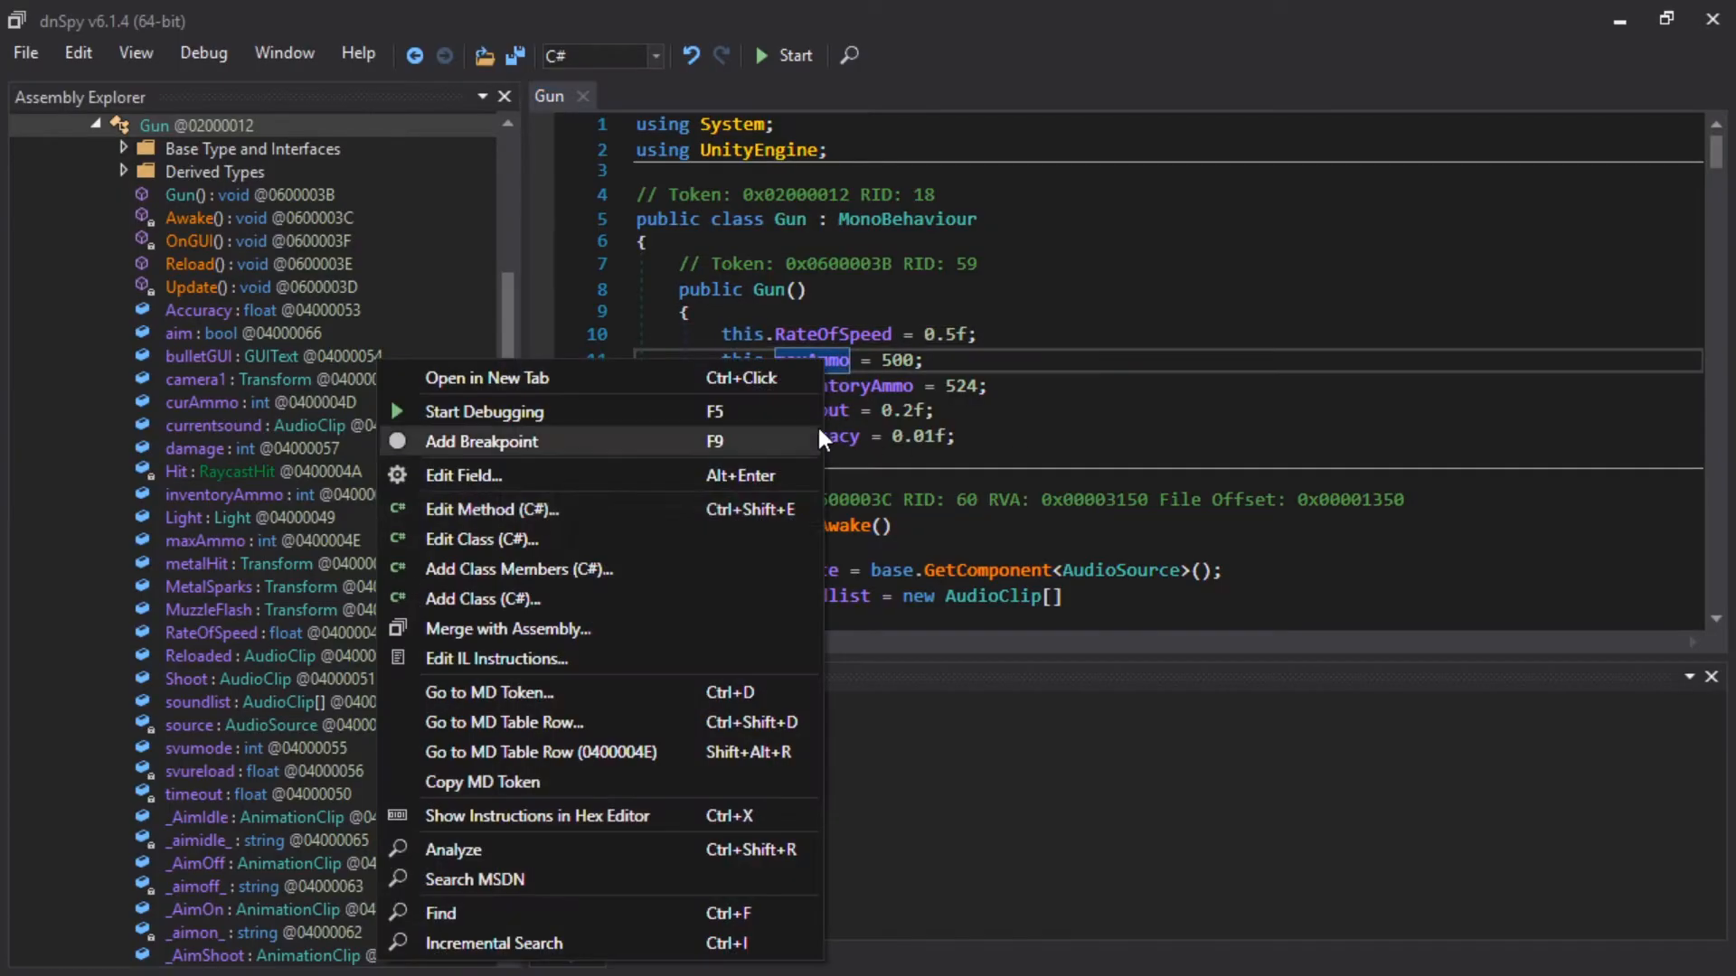
Step: Analyze Gun.maxAmmo and expand its Assigned By and Read By lists
left_click(453, 849)
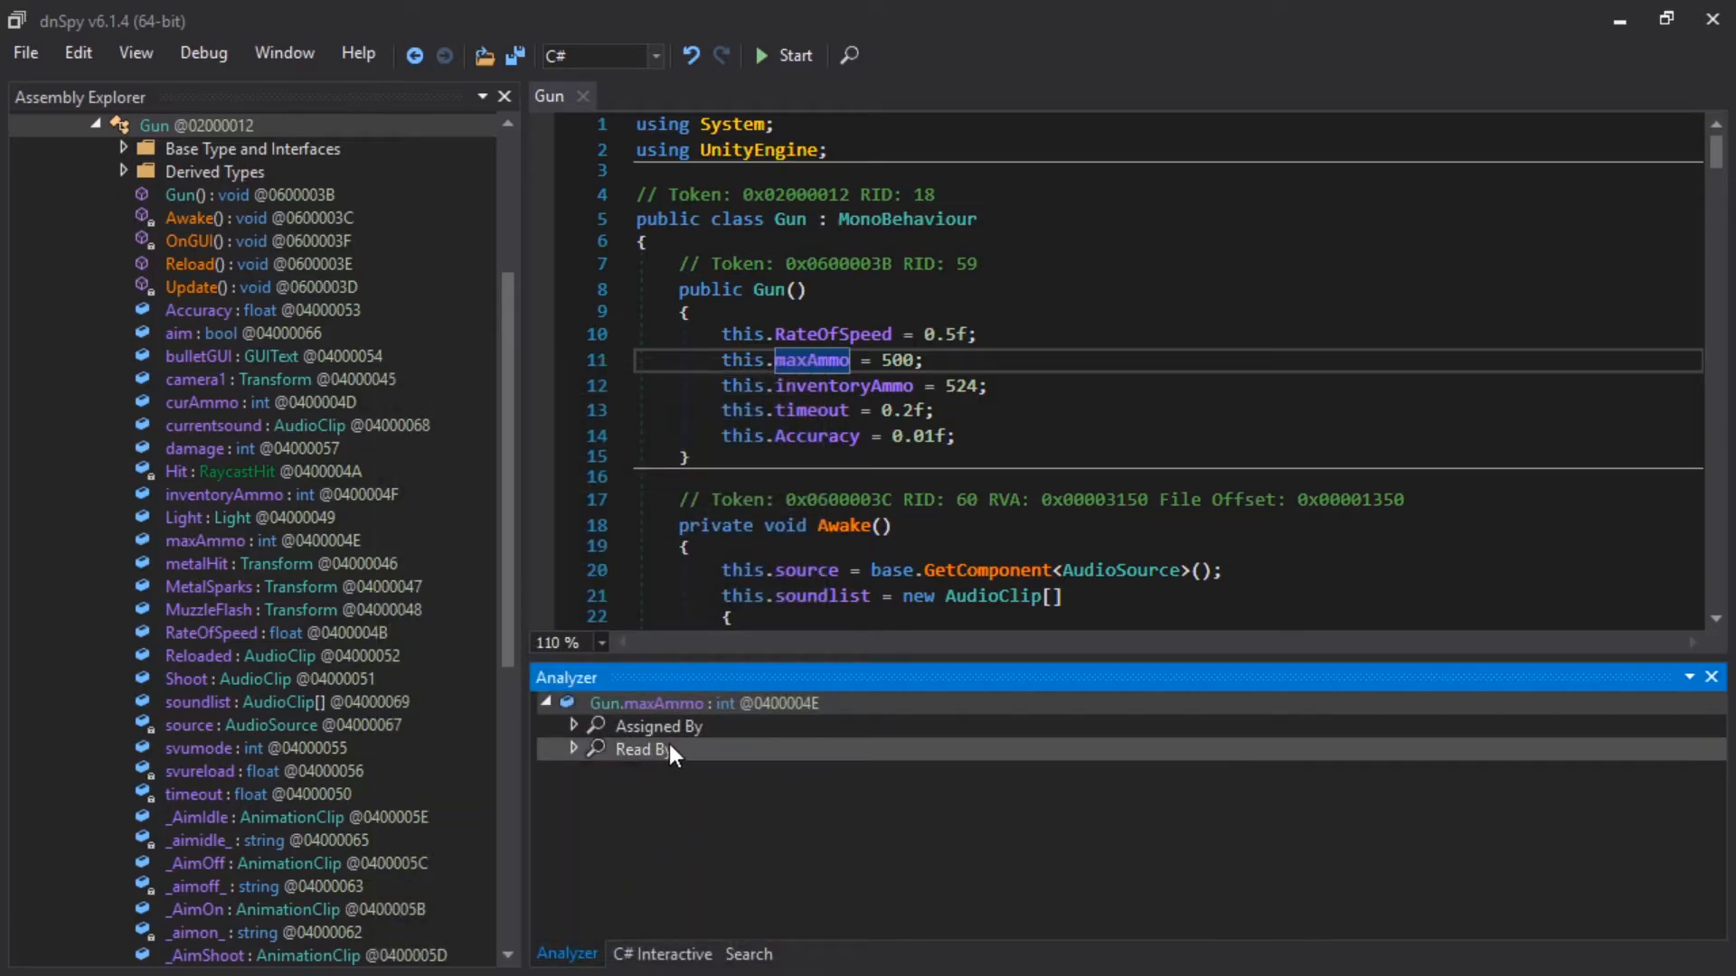
left_click(575, 726)
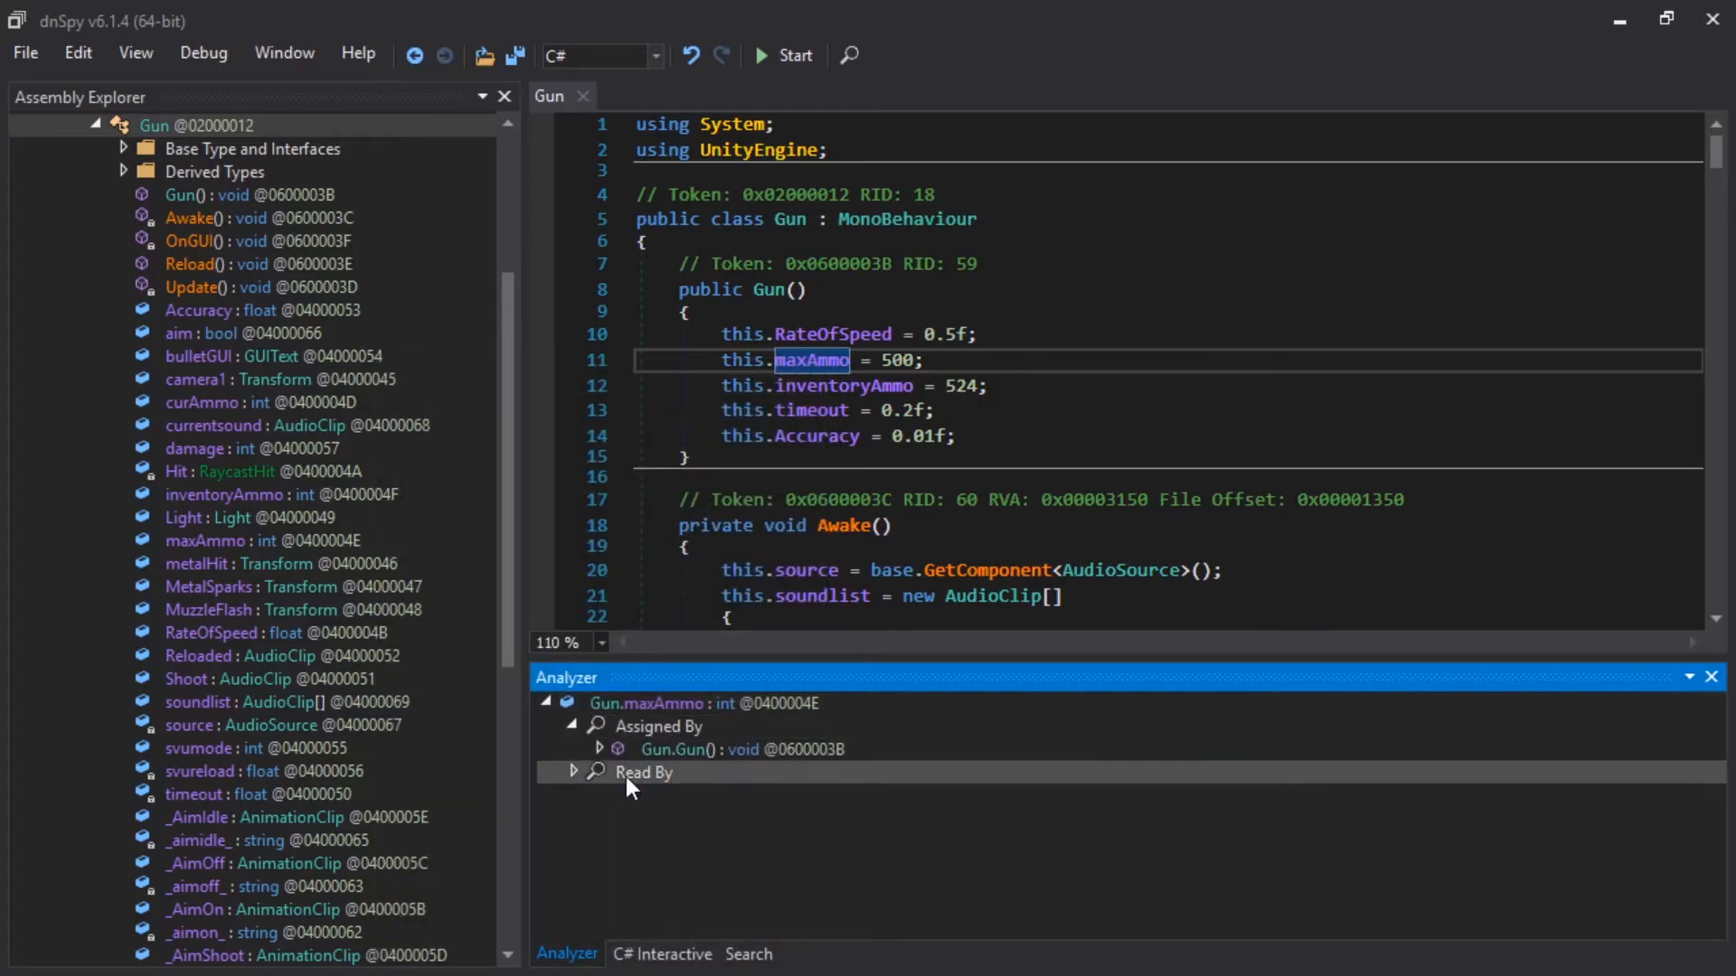
left_click(575, 772)
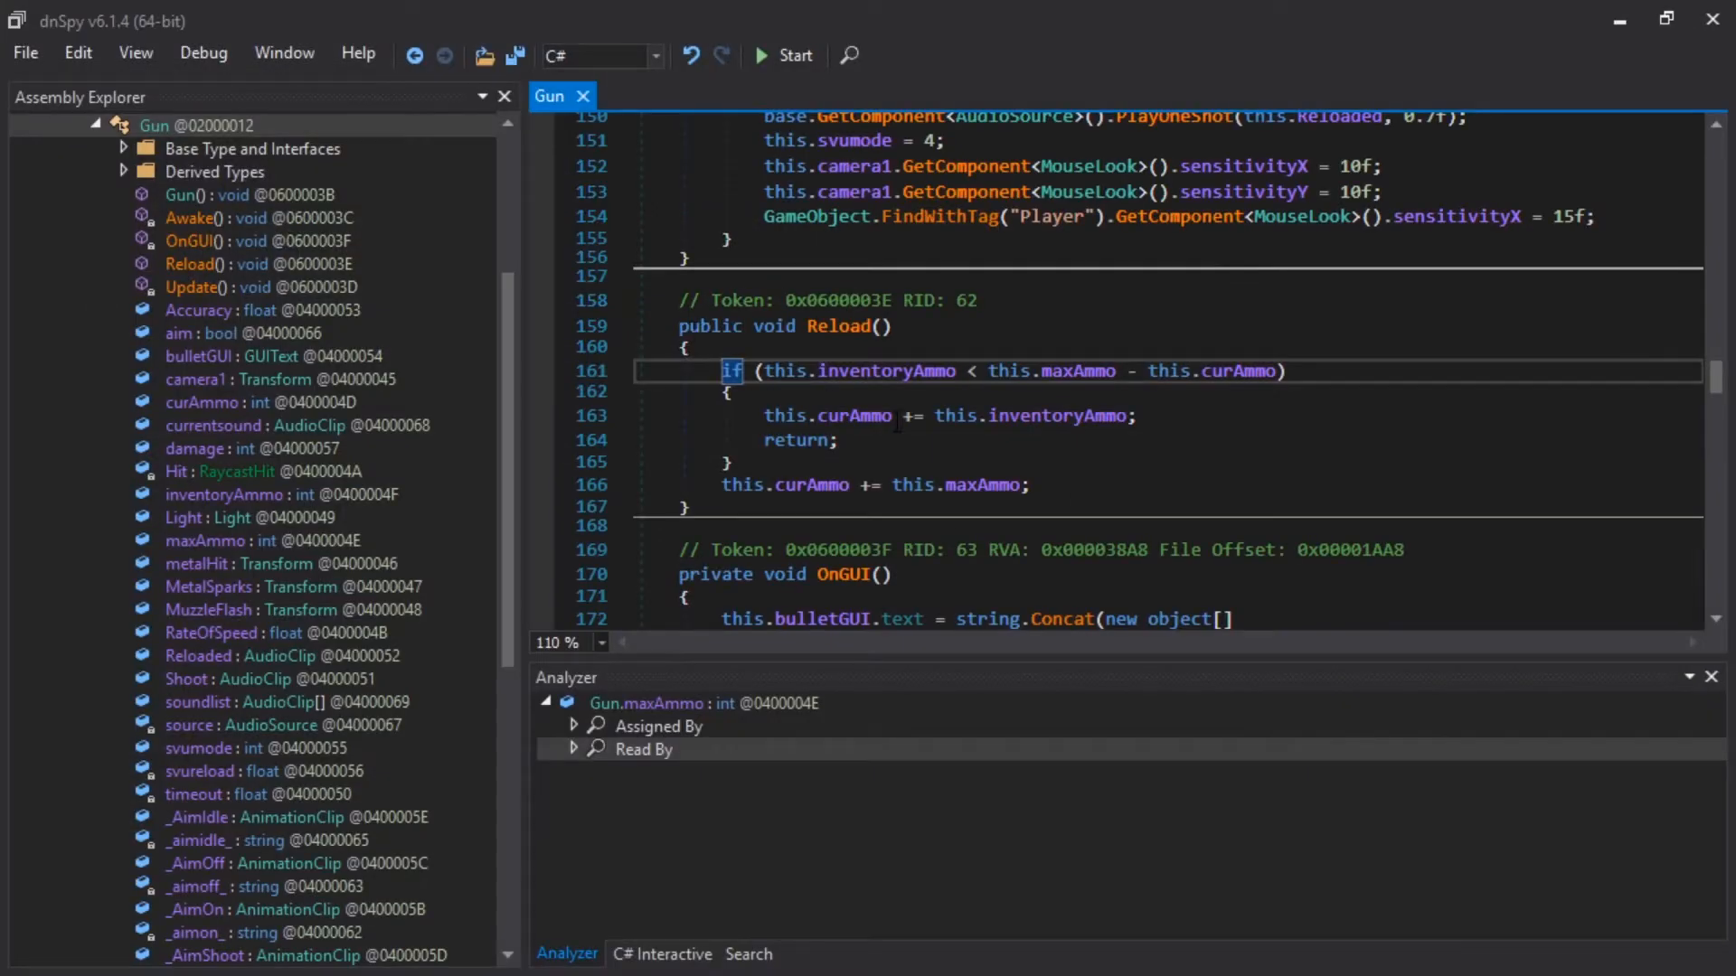
Step: Jump to Gun.Update() to see its reload check against maxAmmo
left_click(595, 750)
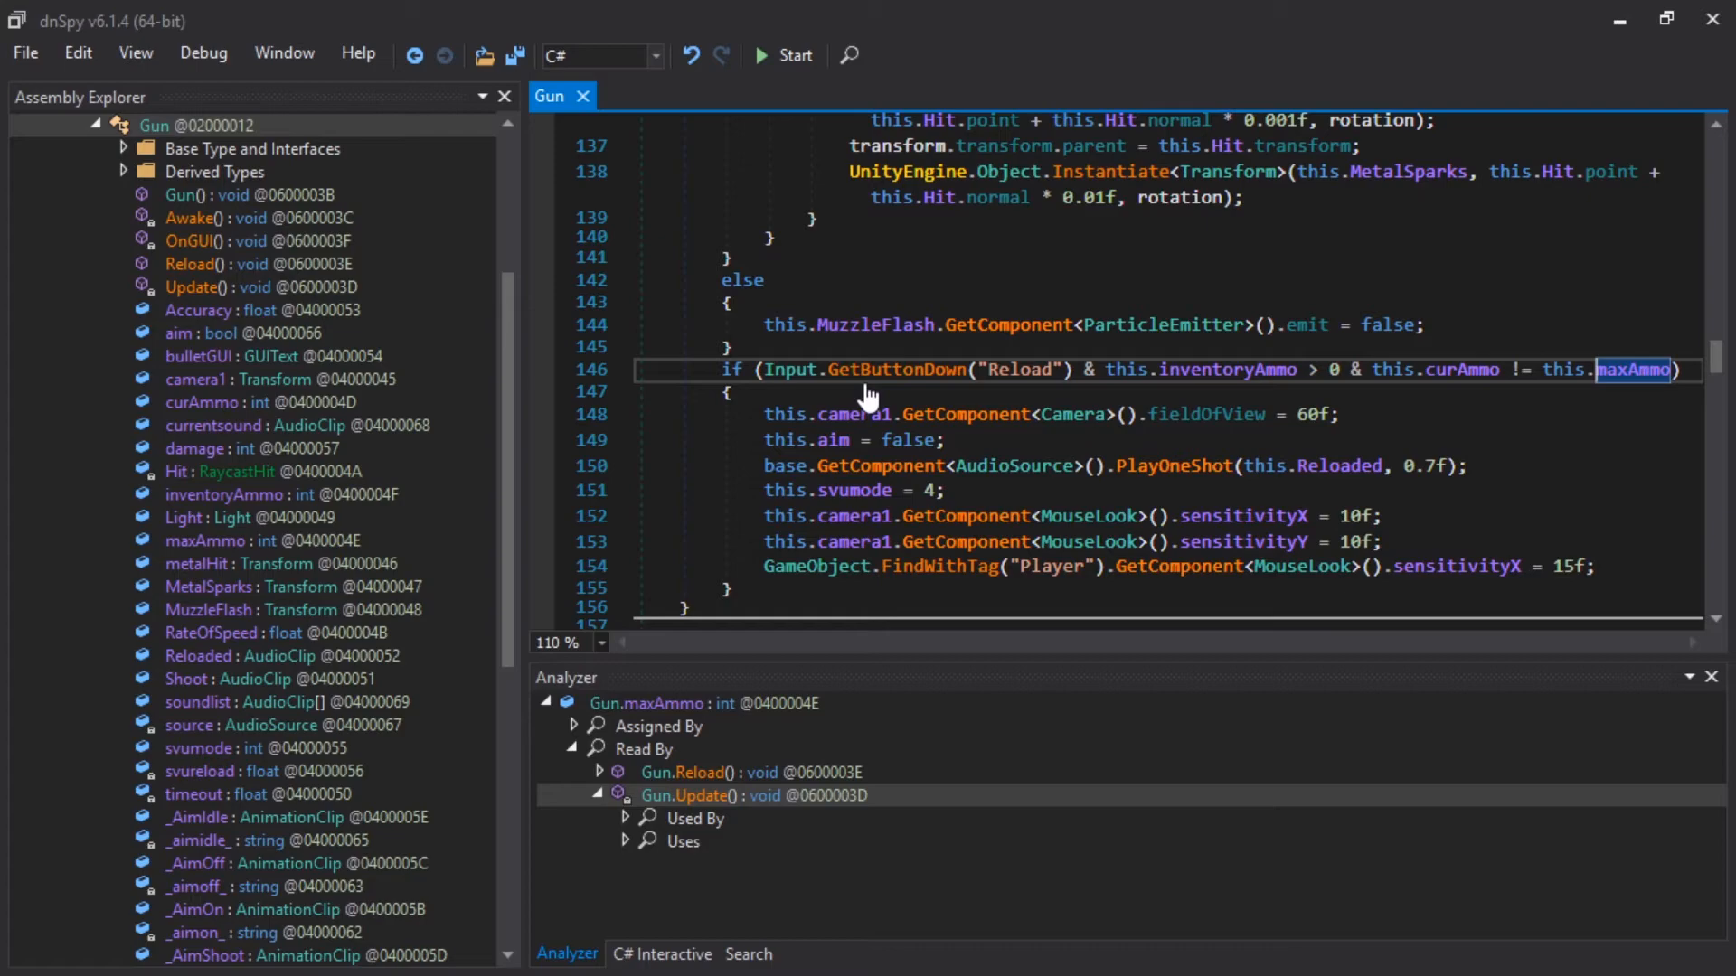
mouse_move(1466, 393)
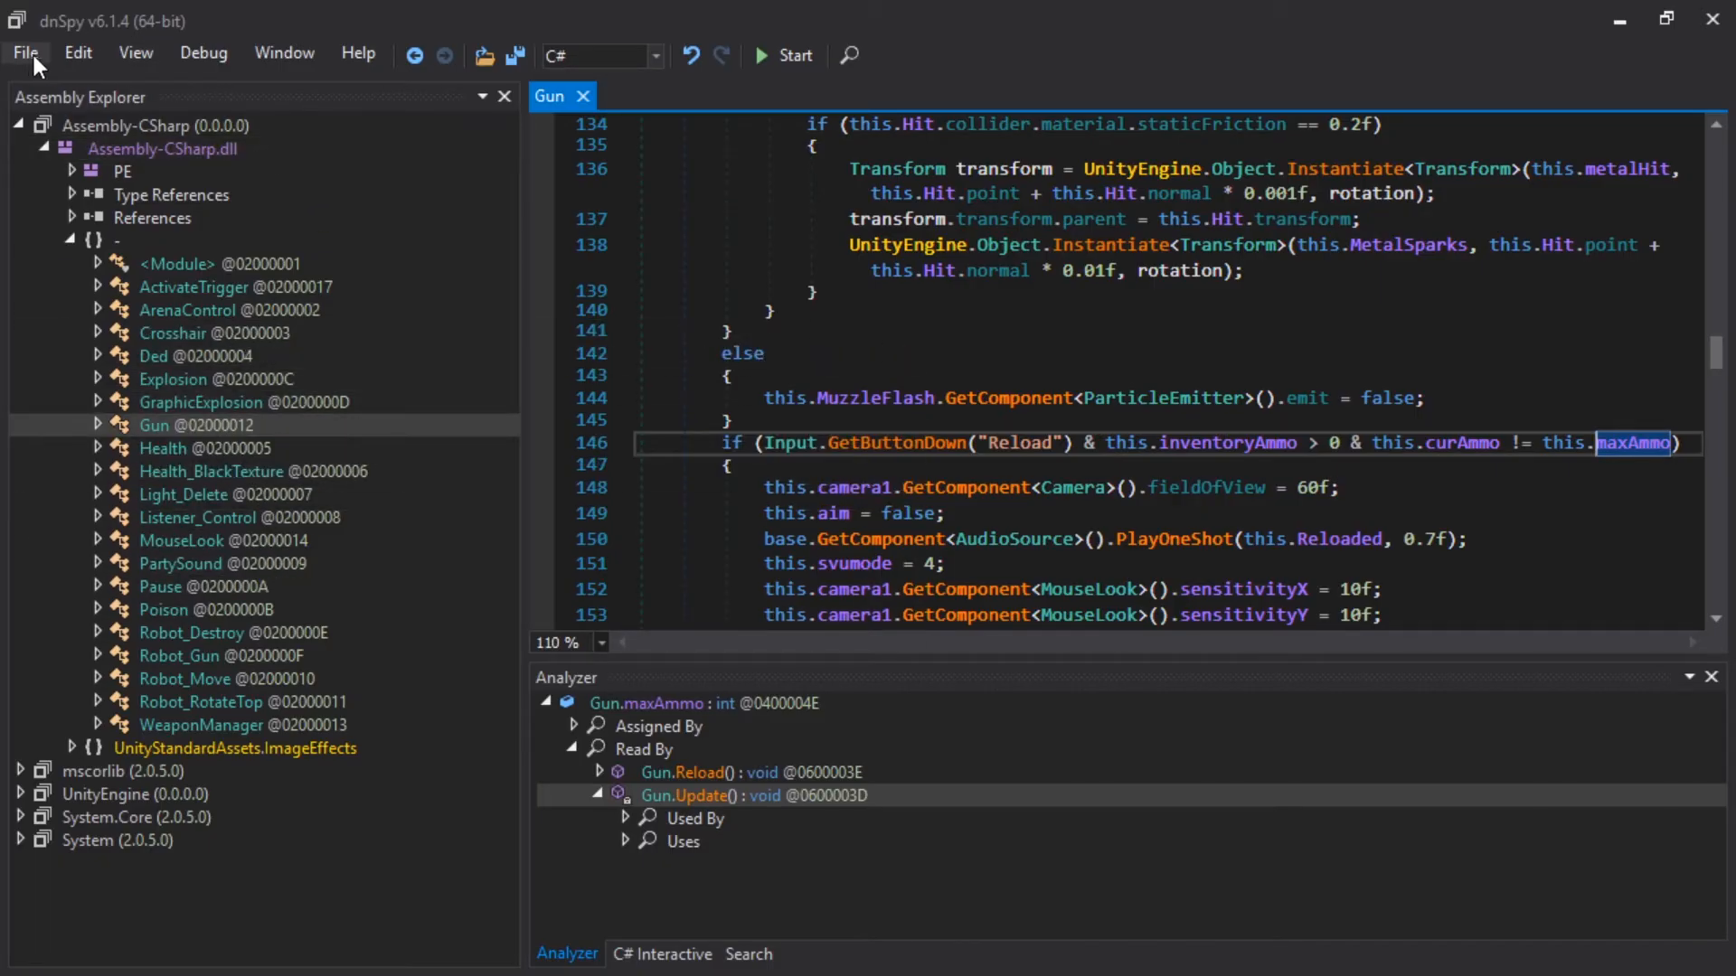
Step: Search all assemblies for 'damage' and browse the Gun class code from the results
left_click(76, 53)
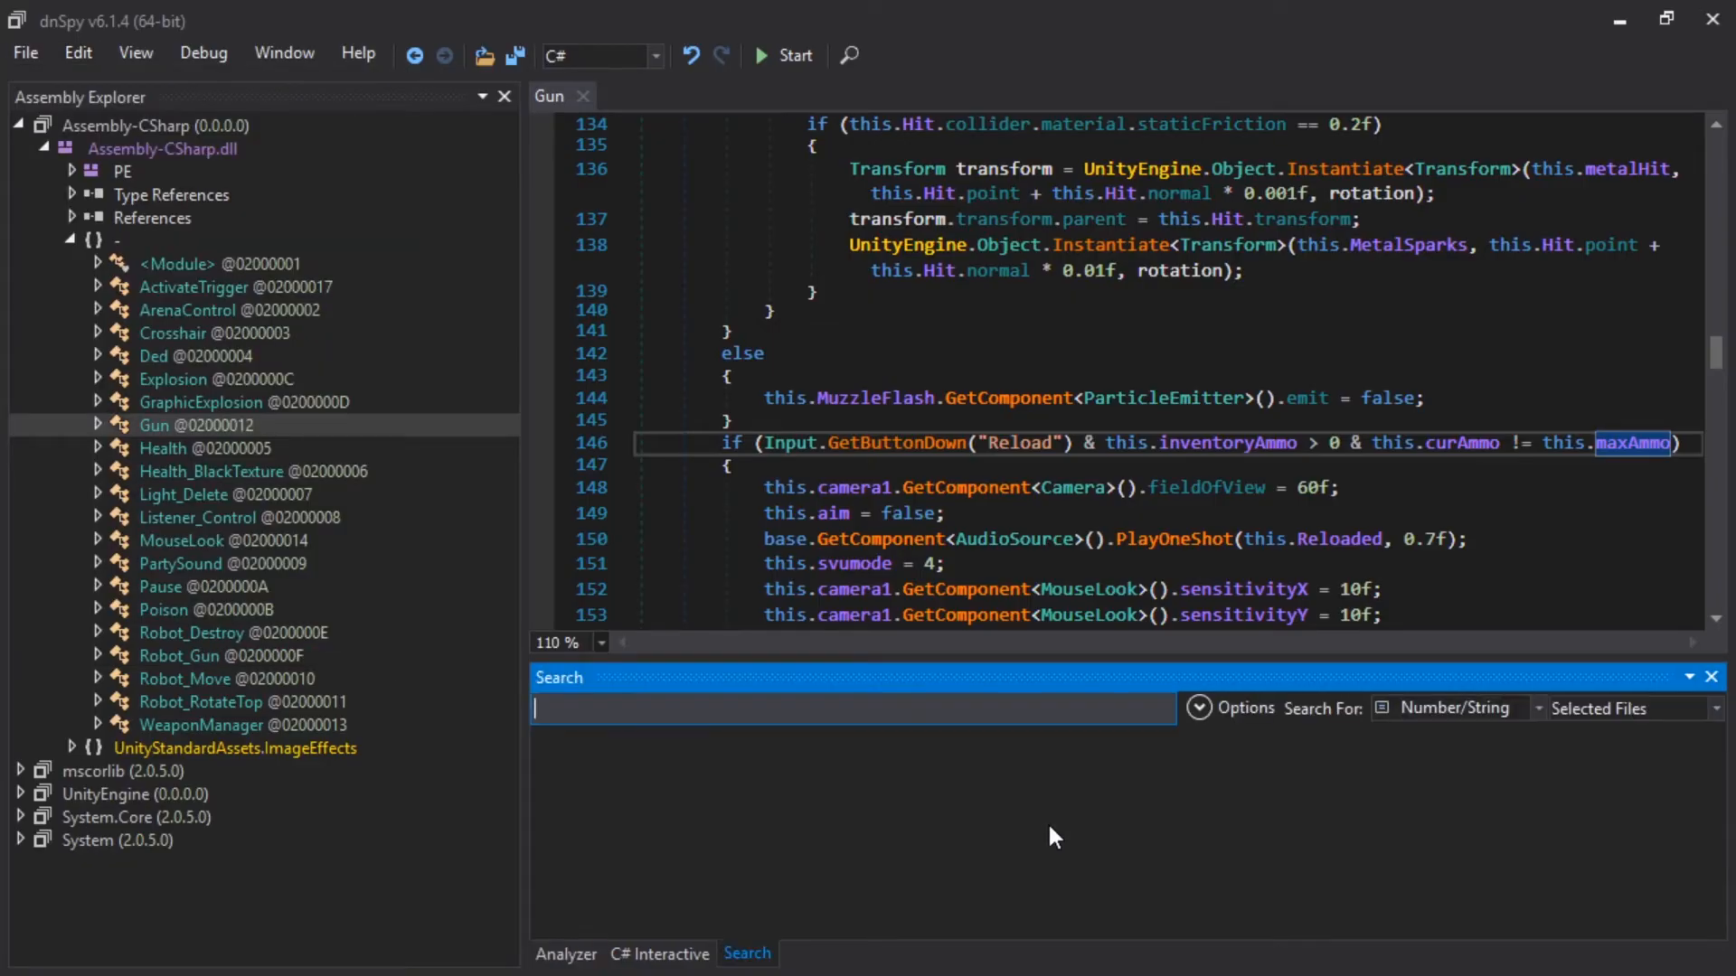
left_click(76, 52)
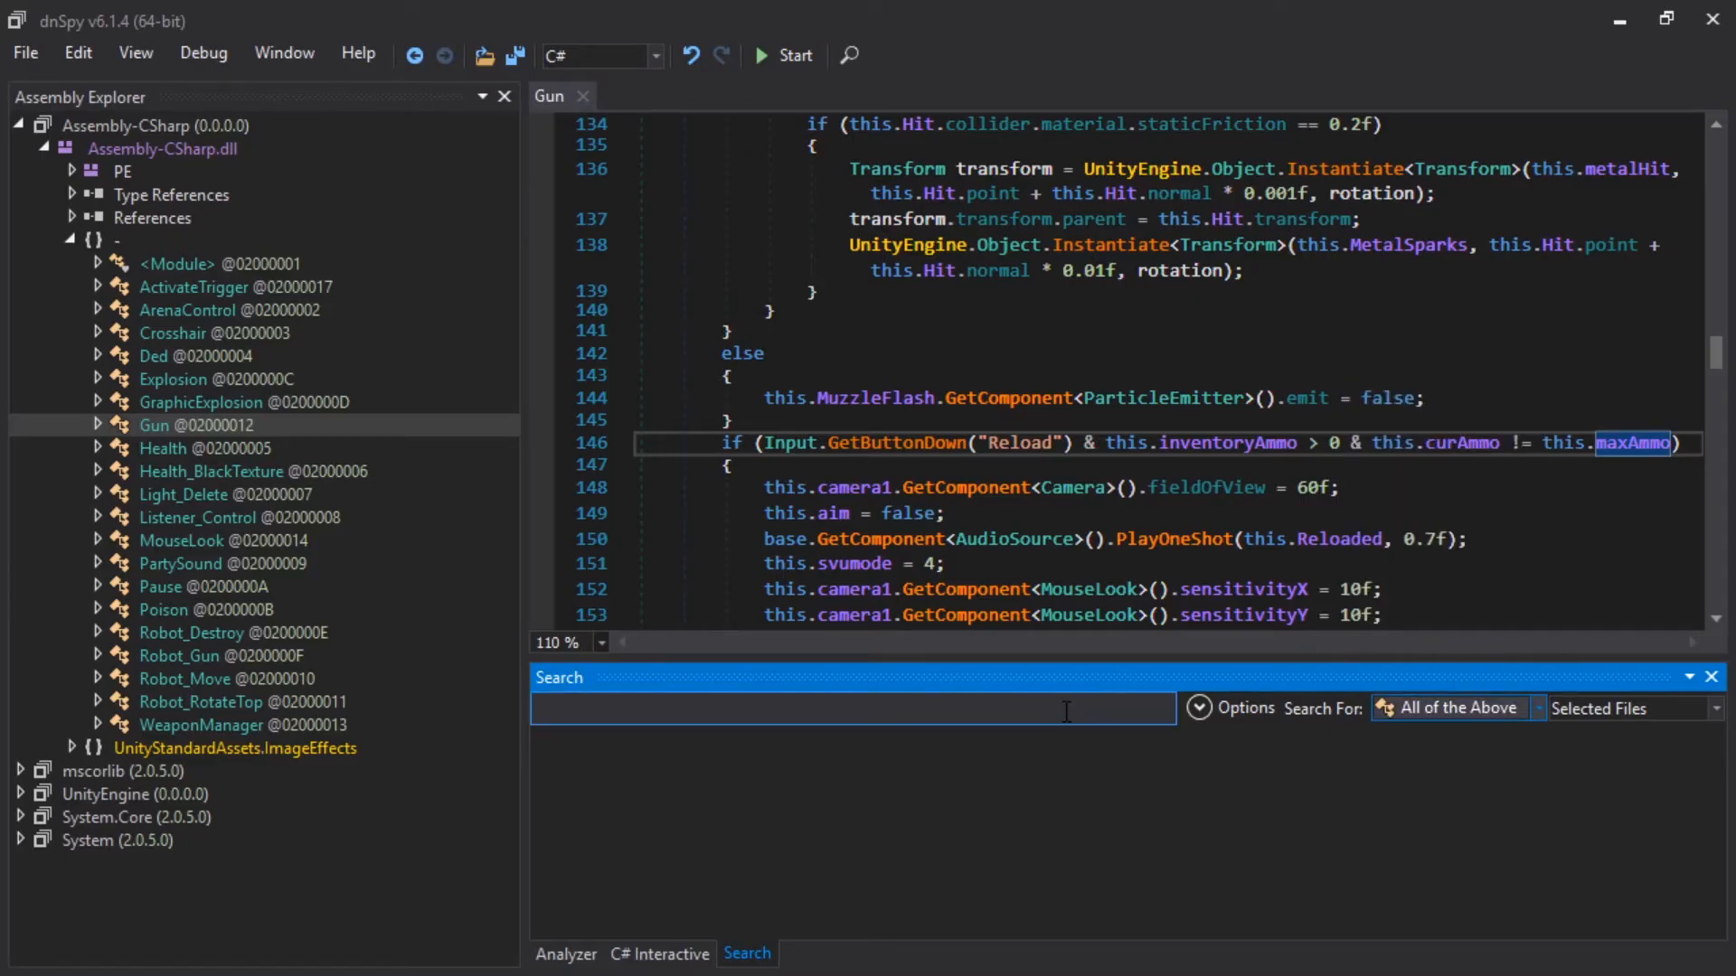
type("damag")
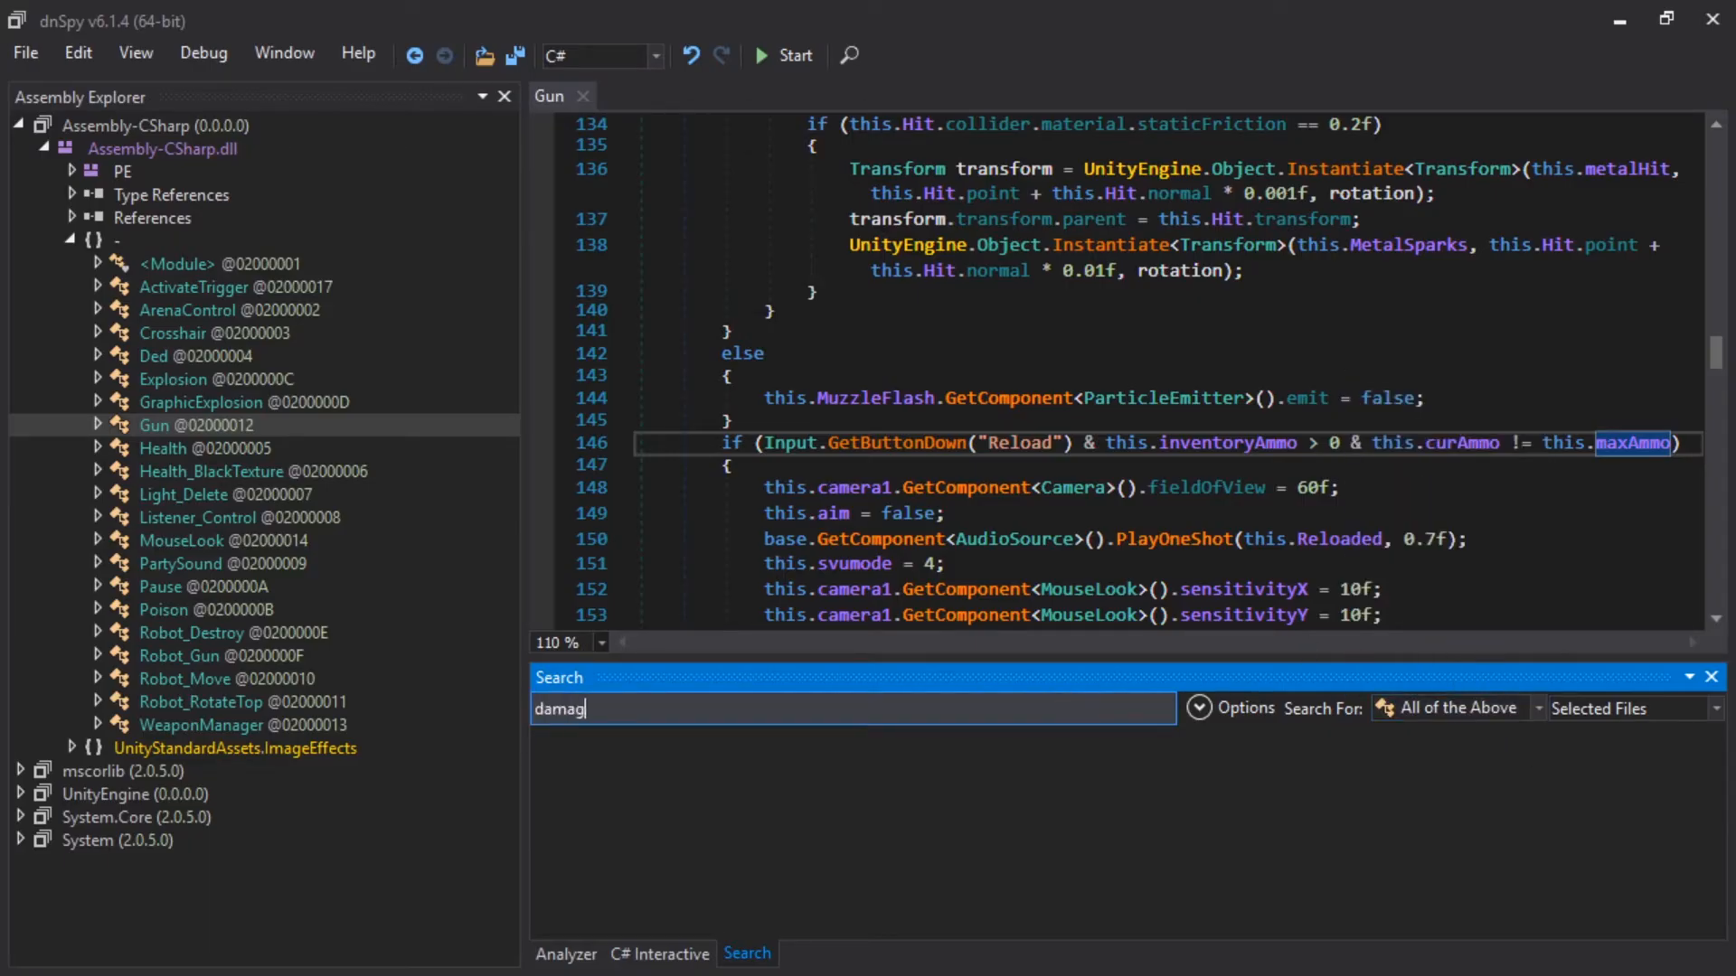
type("e")
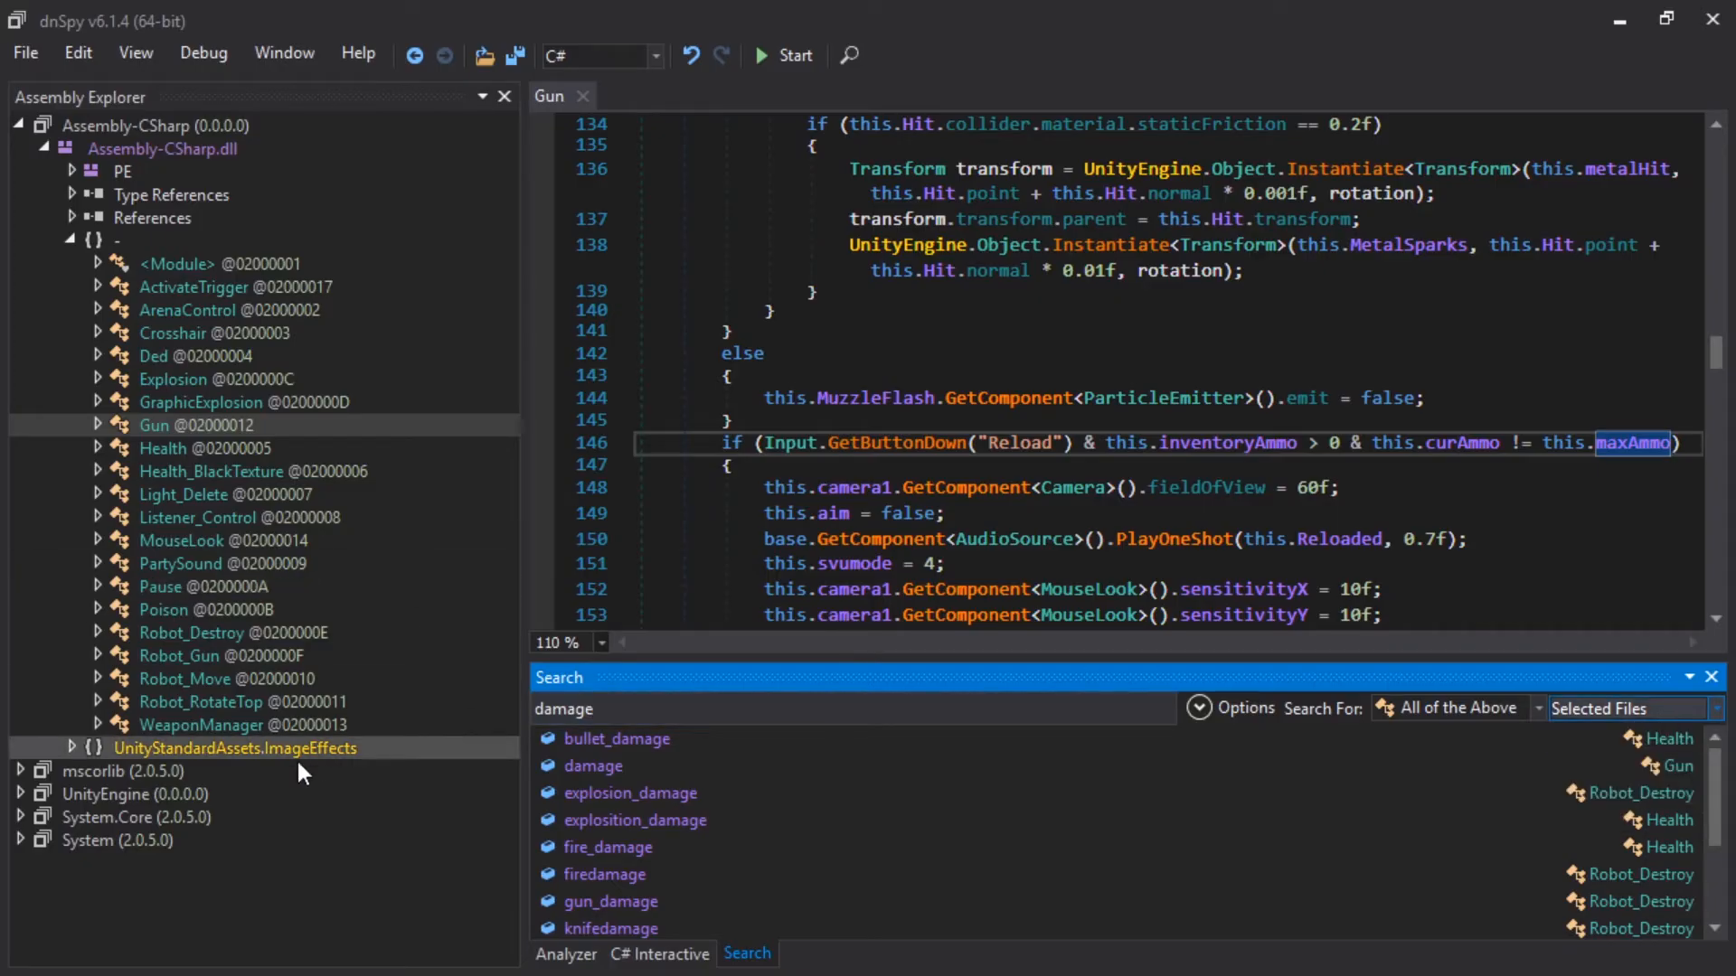
mouse_move(117, 840)
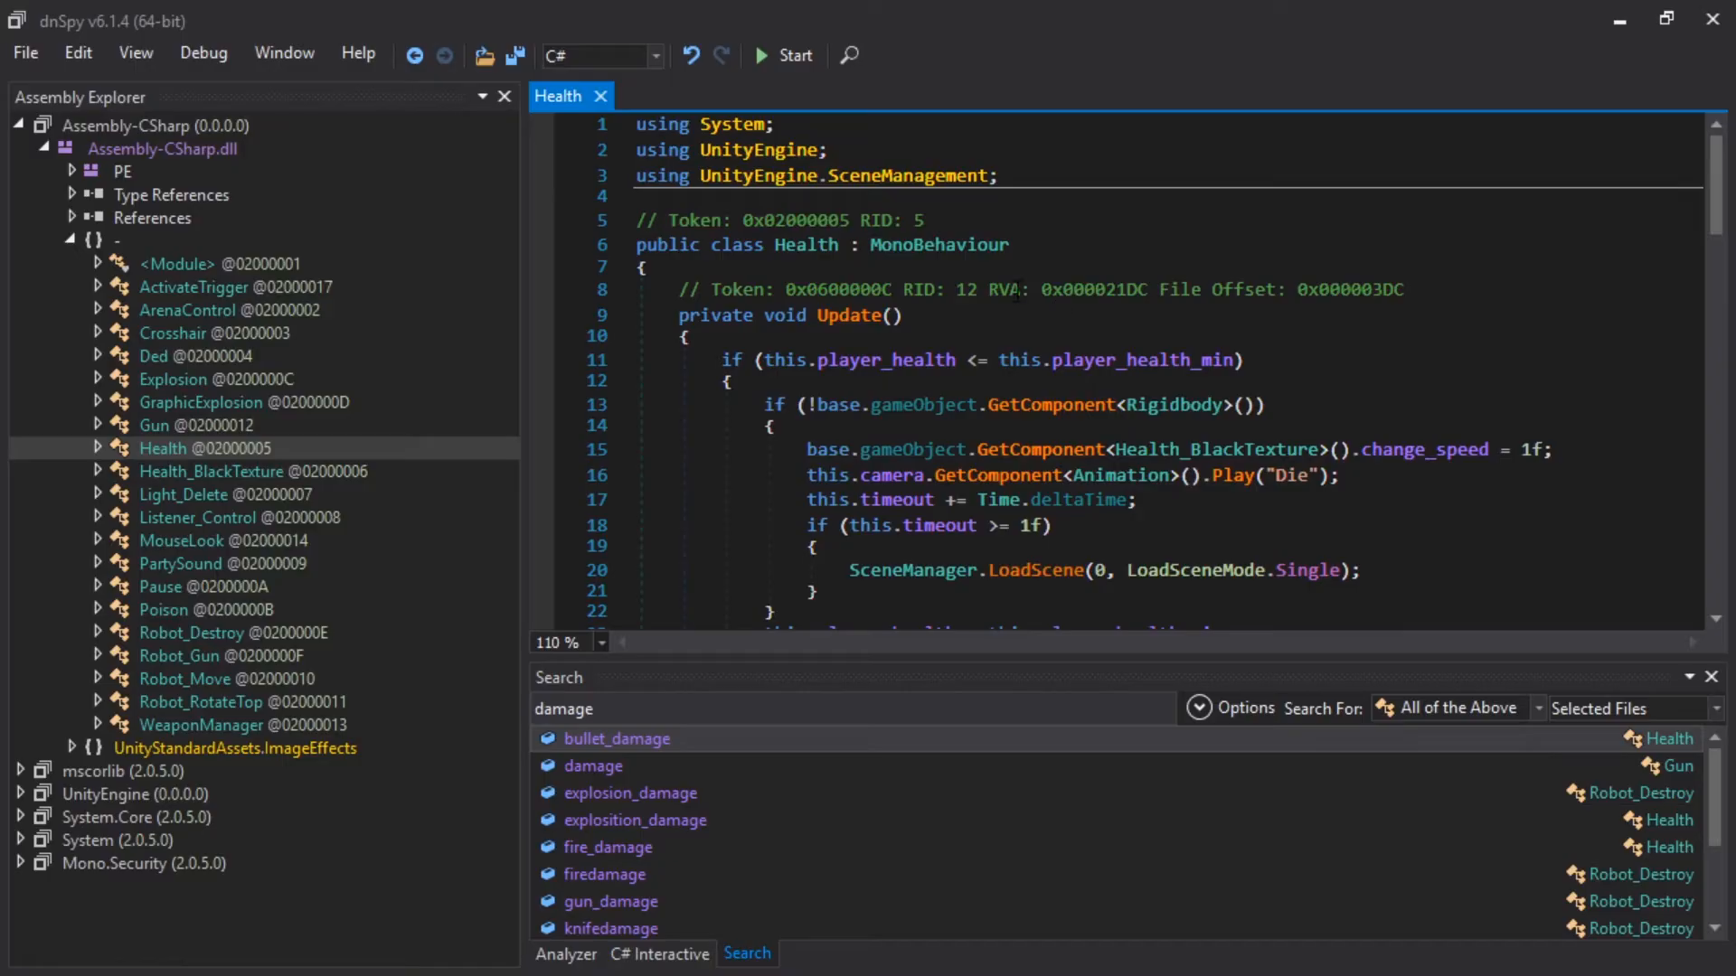
mouse_move(788, 245)
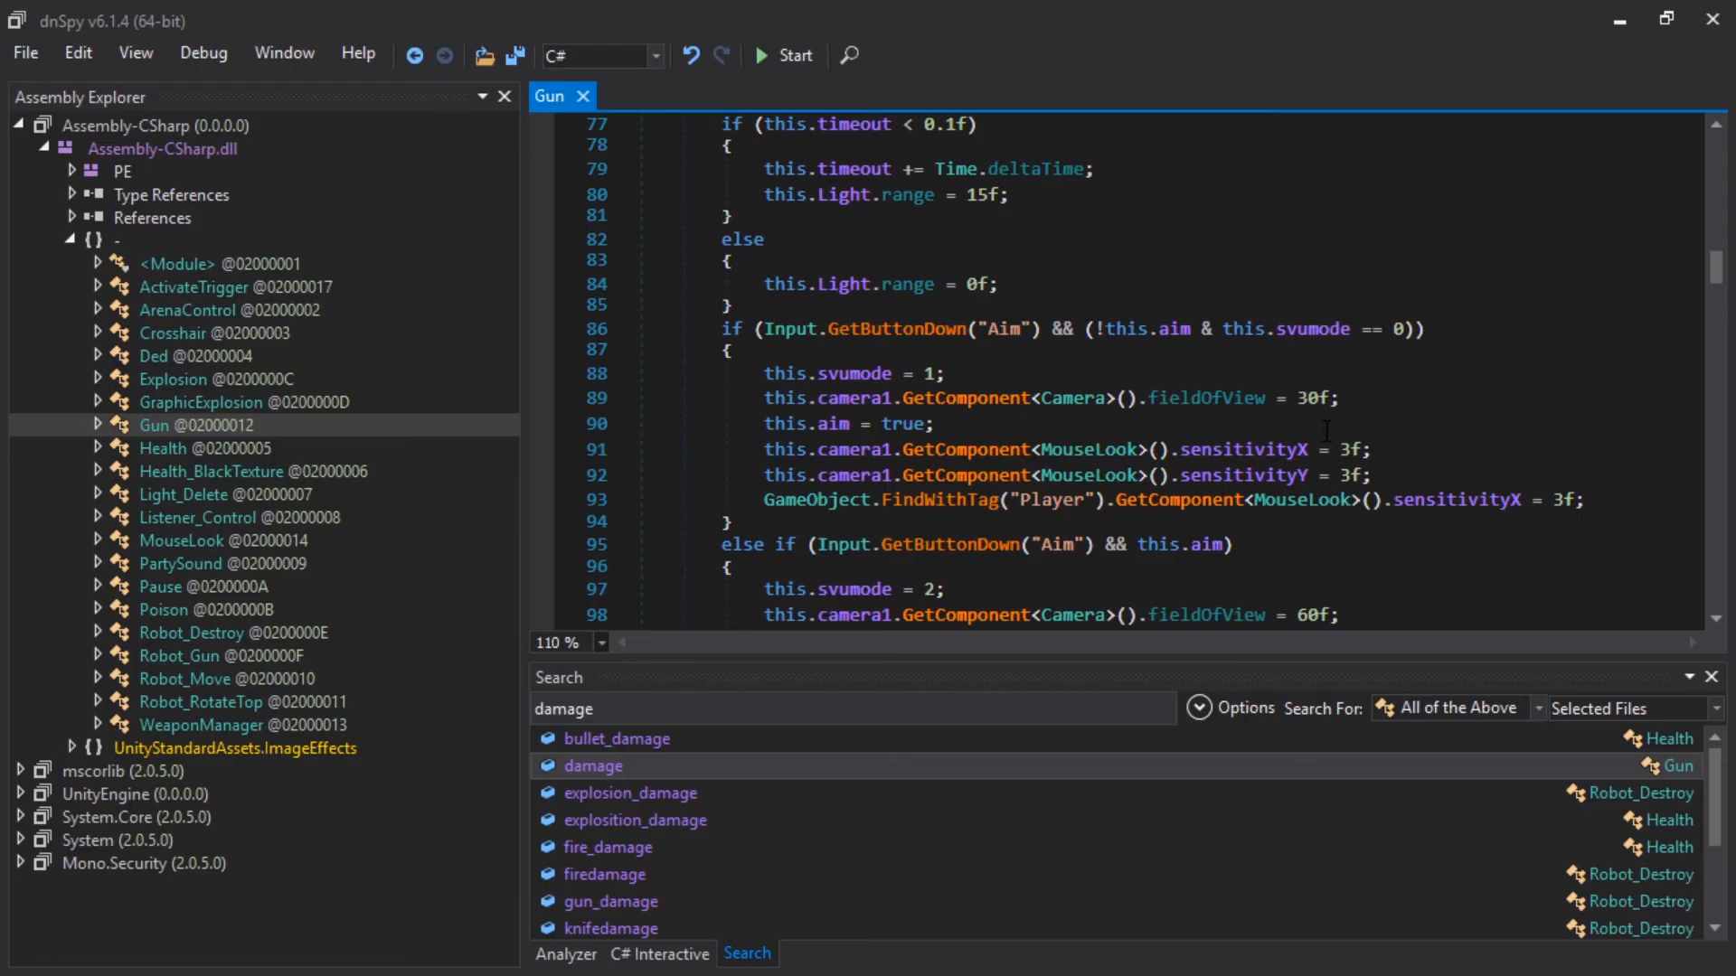
scroll("up", 3)
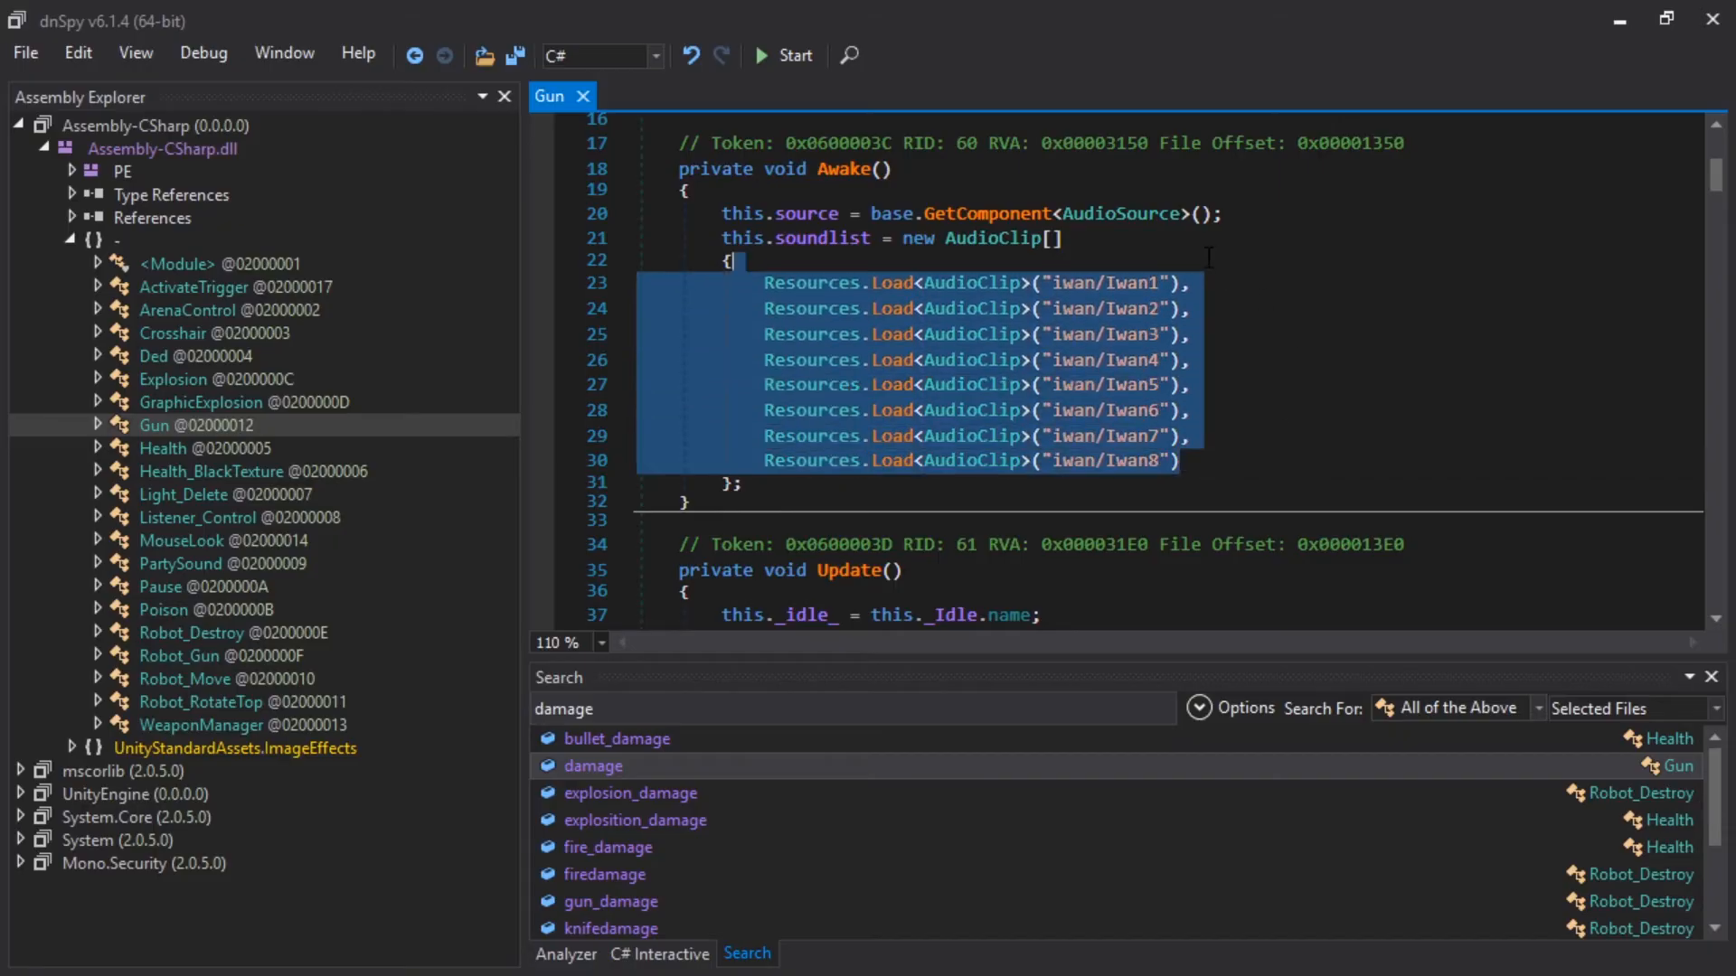
scroll("down", 3)
type("d")
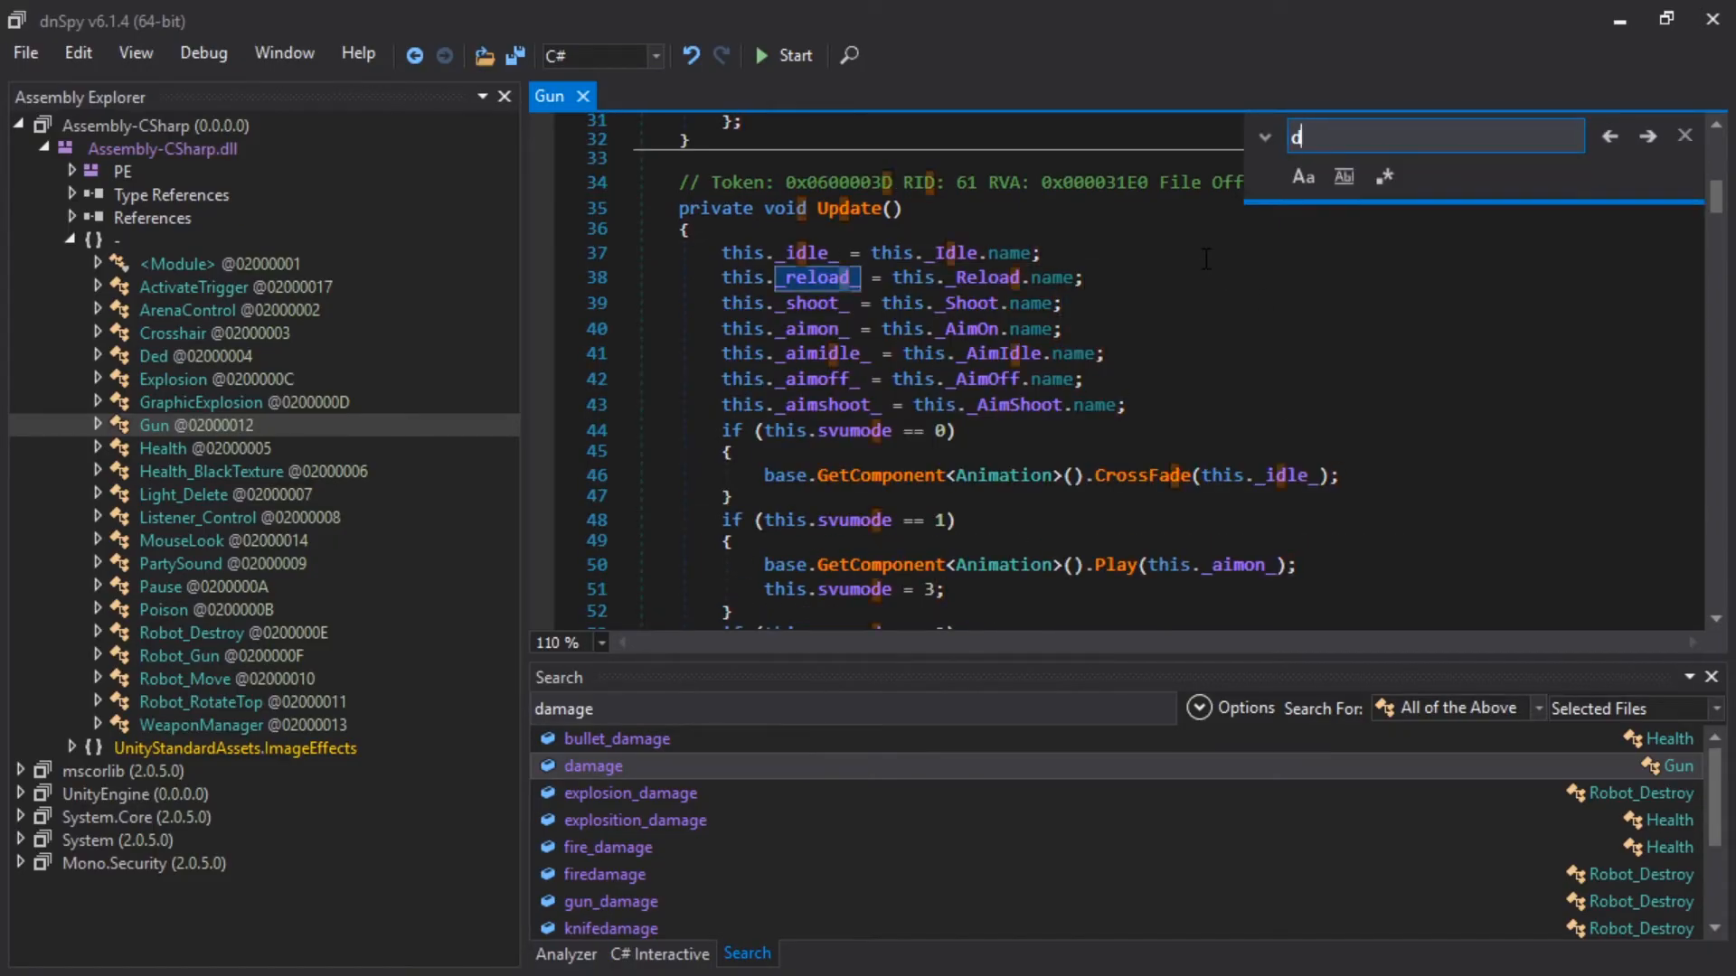
Step: Find 'damage' in the Gun code and right-click the gun_damage subtraction line
type("amage")
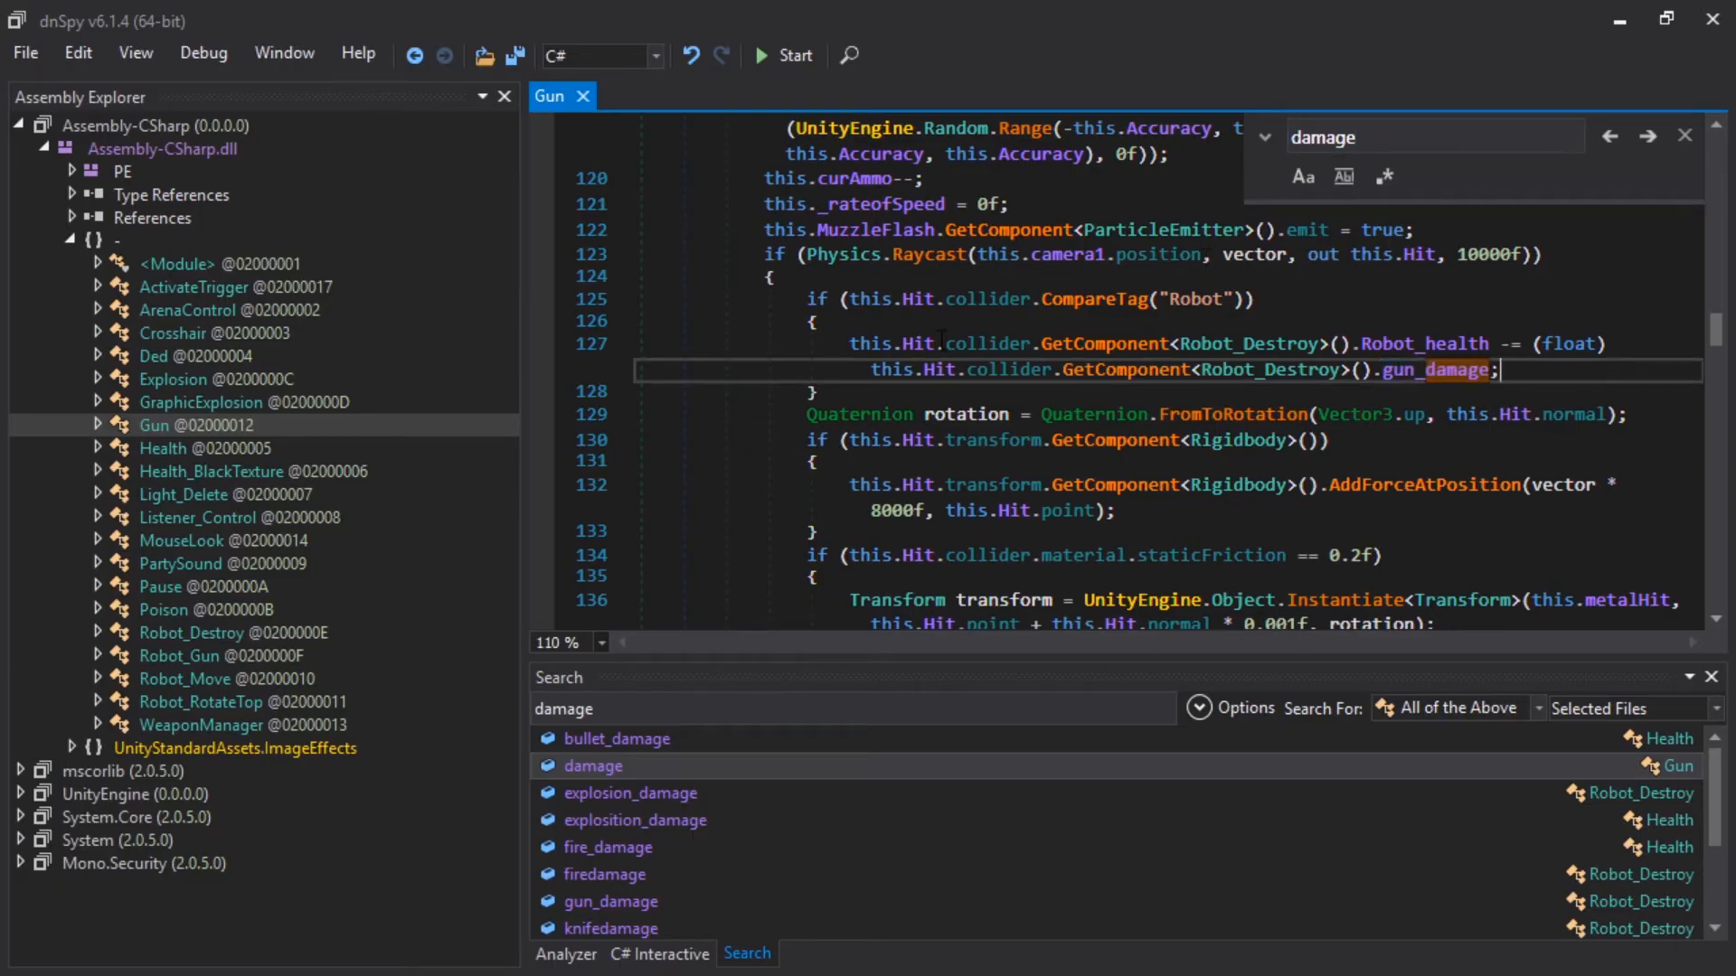
mouse_move(1450, 358)
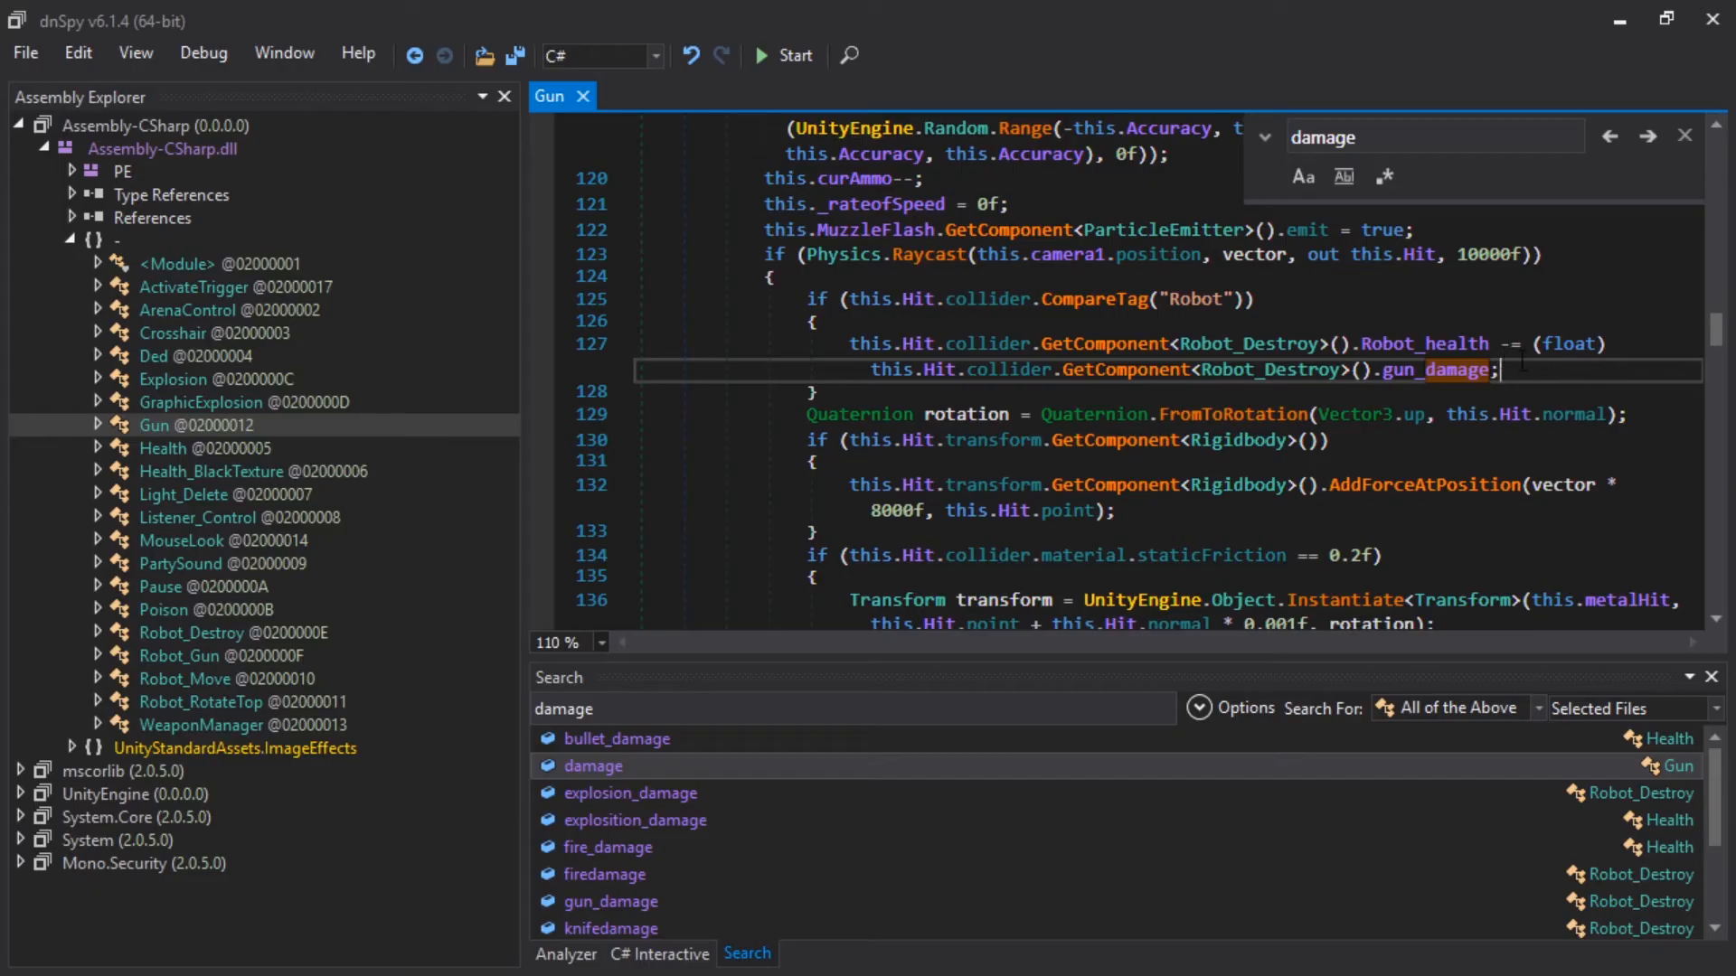
right_click(1185, 369)
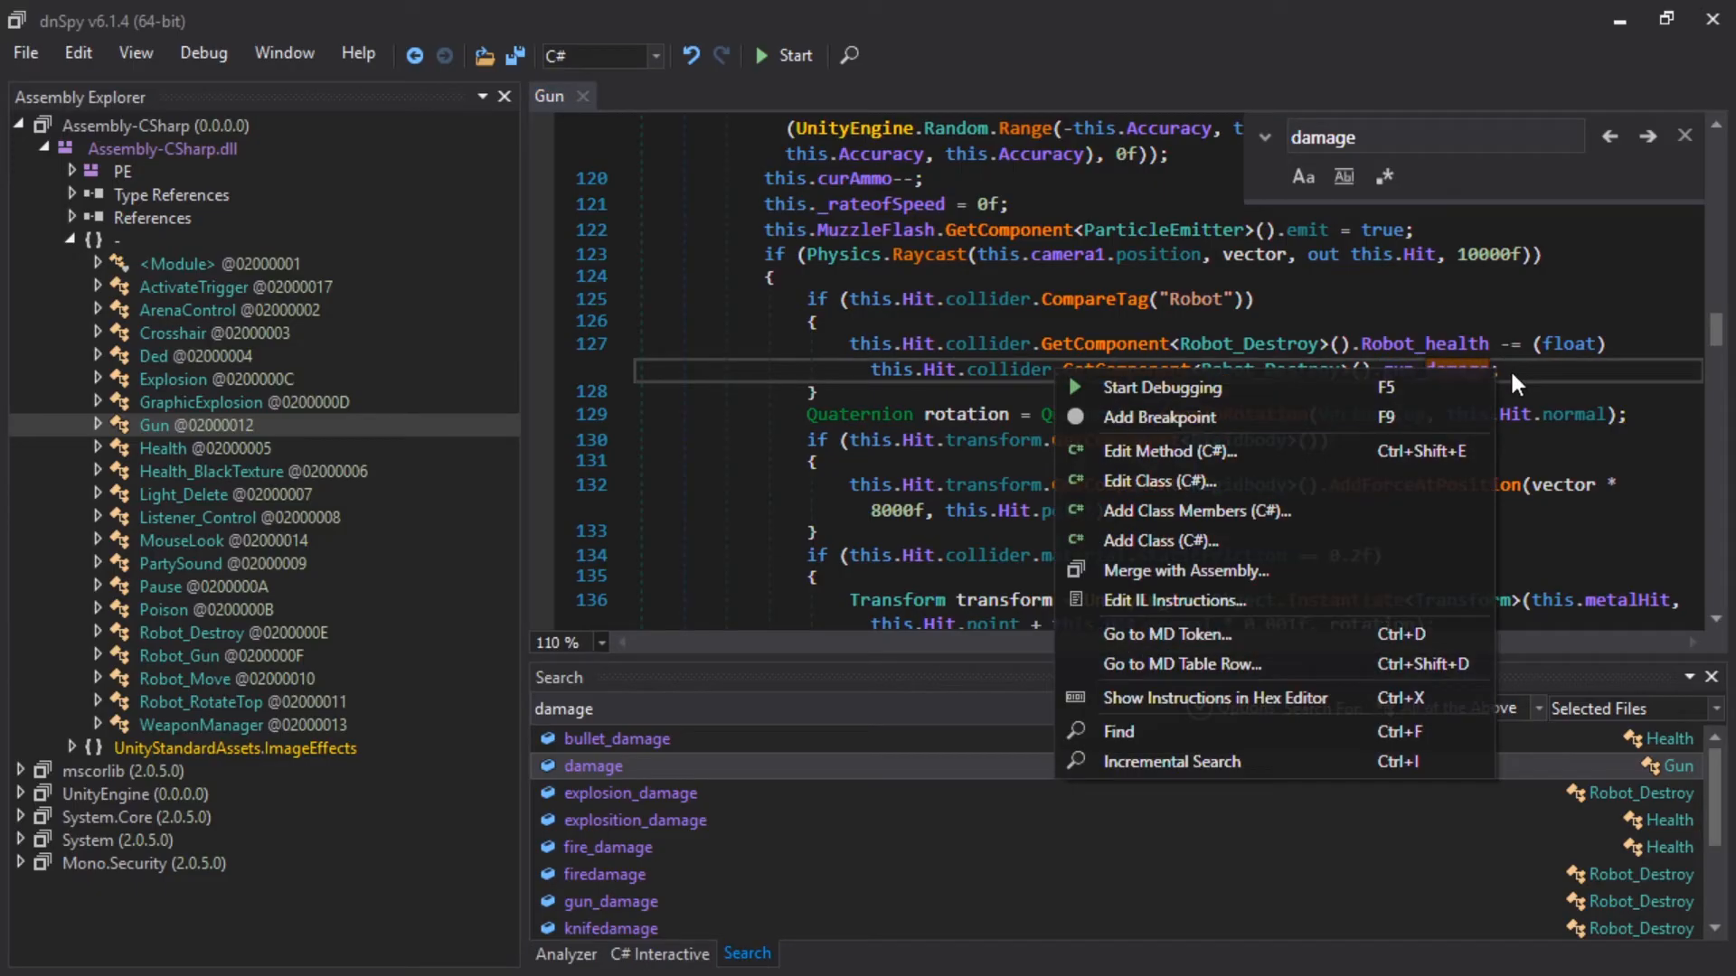
Step: Multiply gun_damage by 5 in the Robot_health reduction and save the module
left_click(1168, 450)
type(" & ")
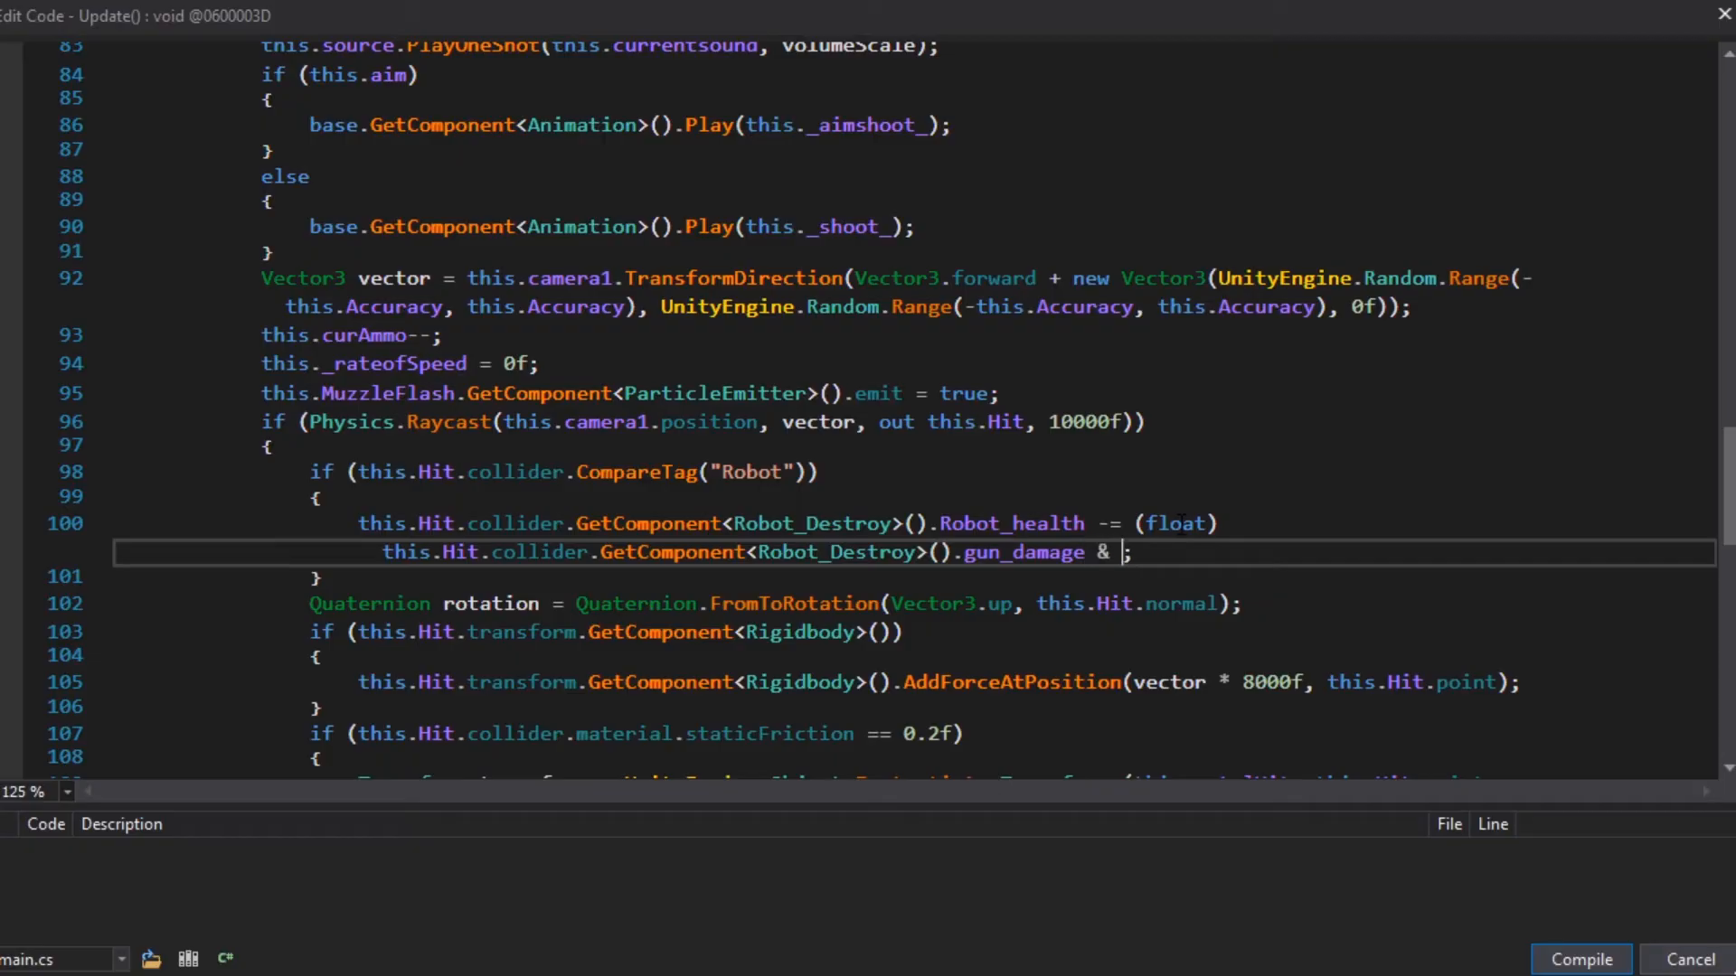
type("* 5f")
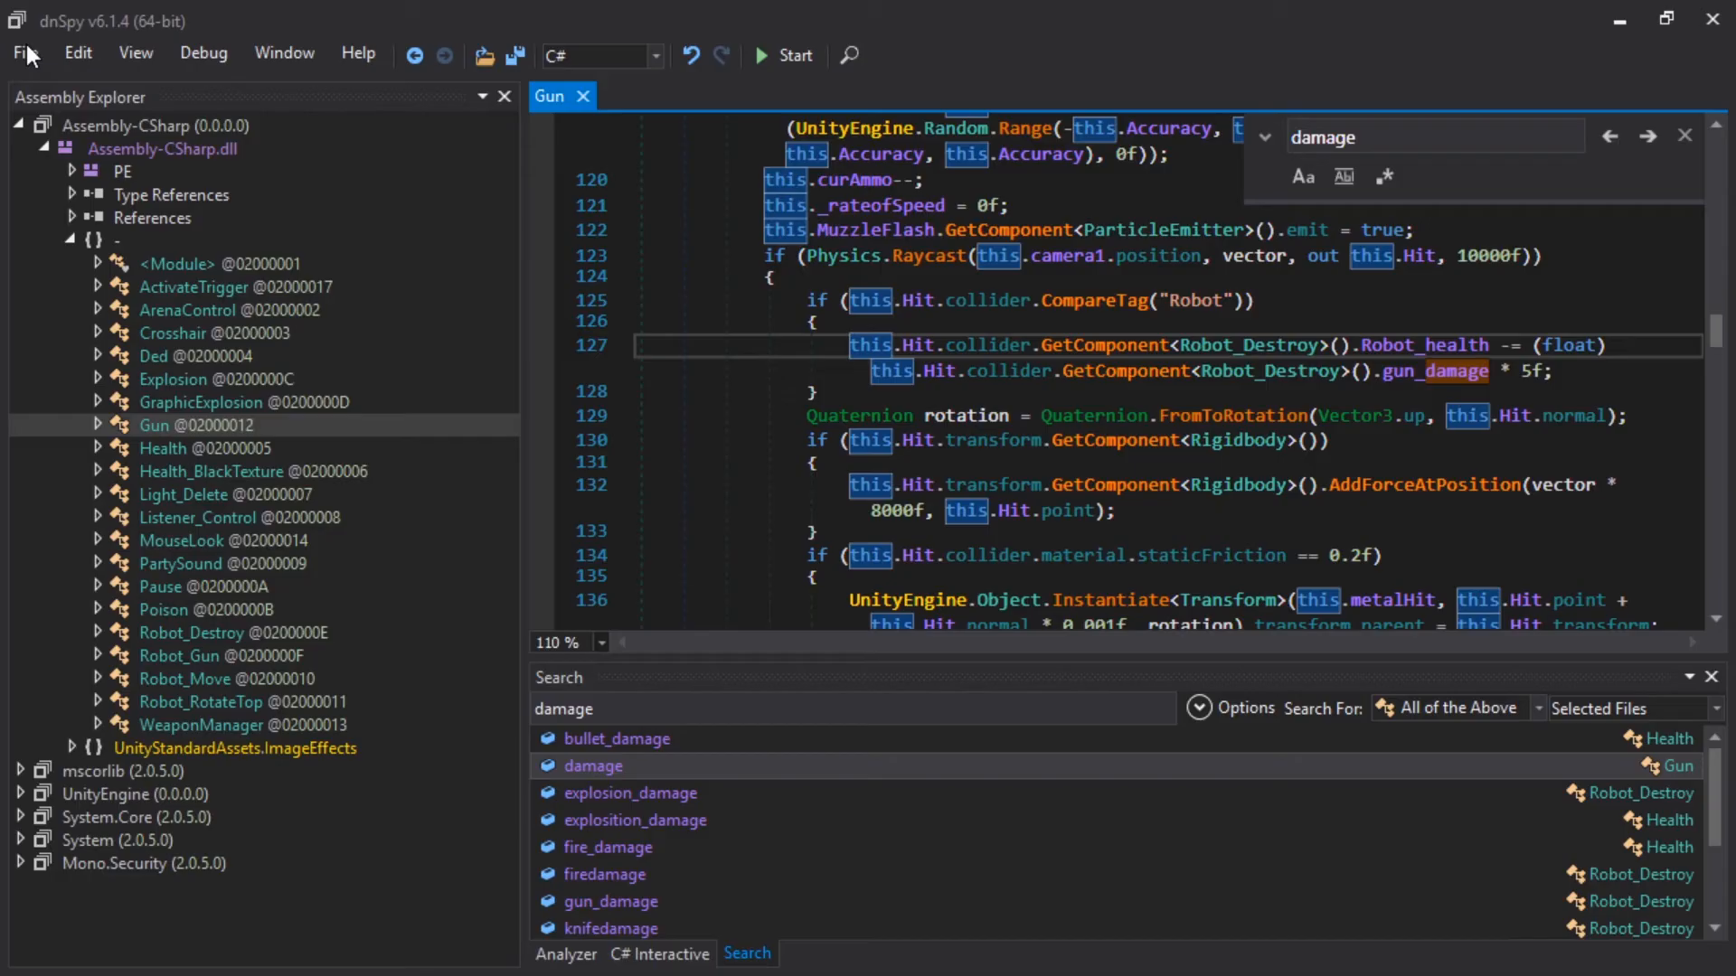
left_click(25, 53)
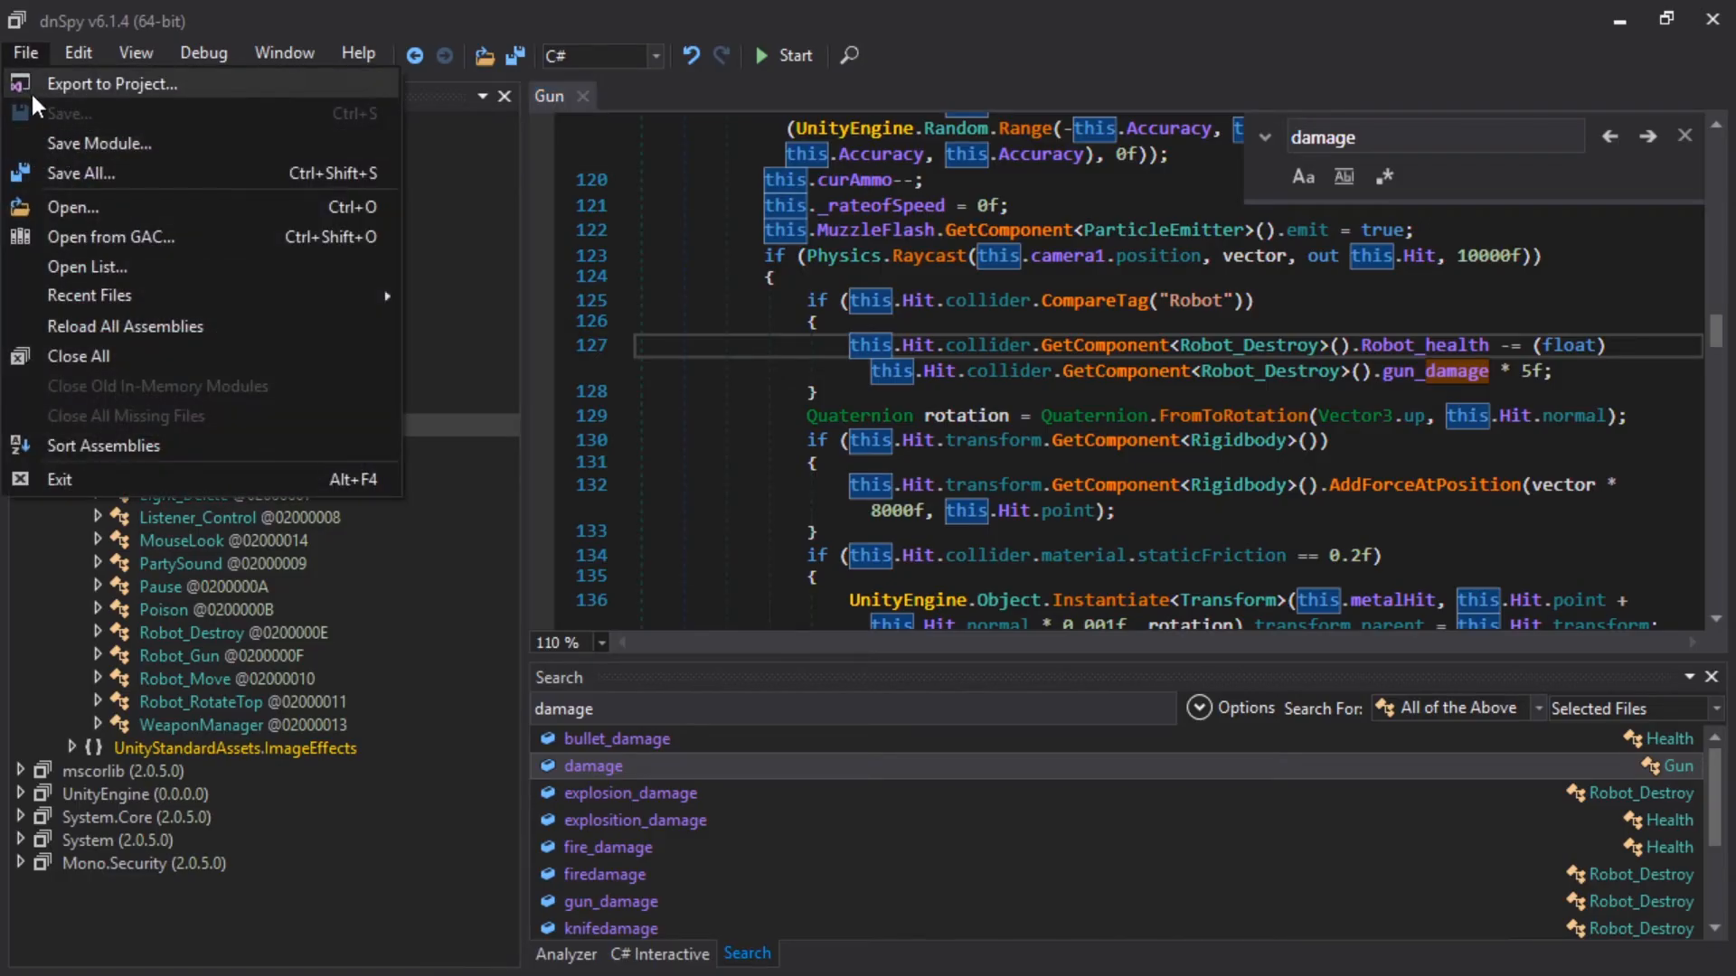
left_click(98, 143)
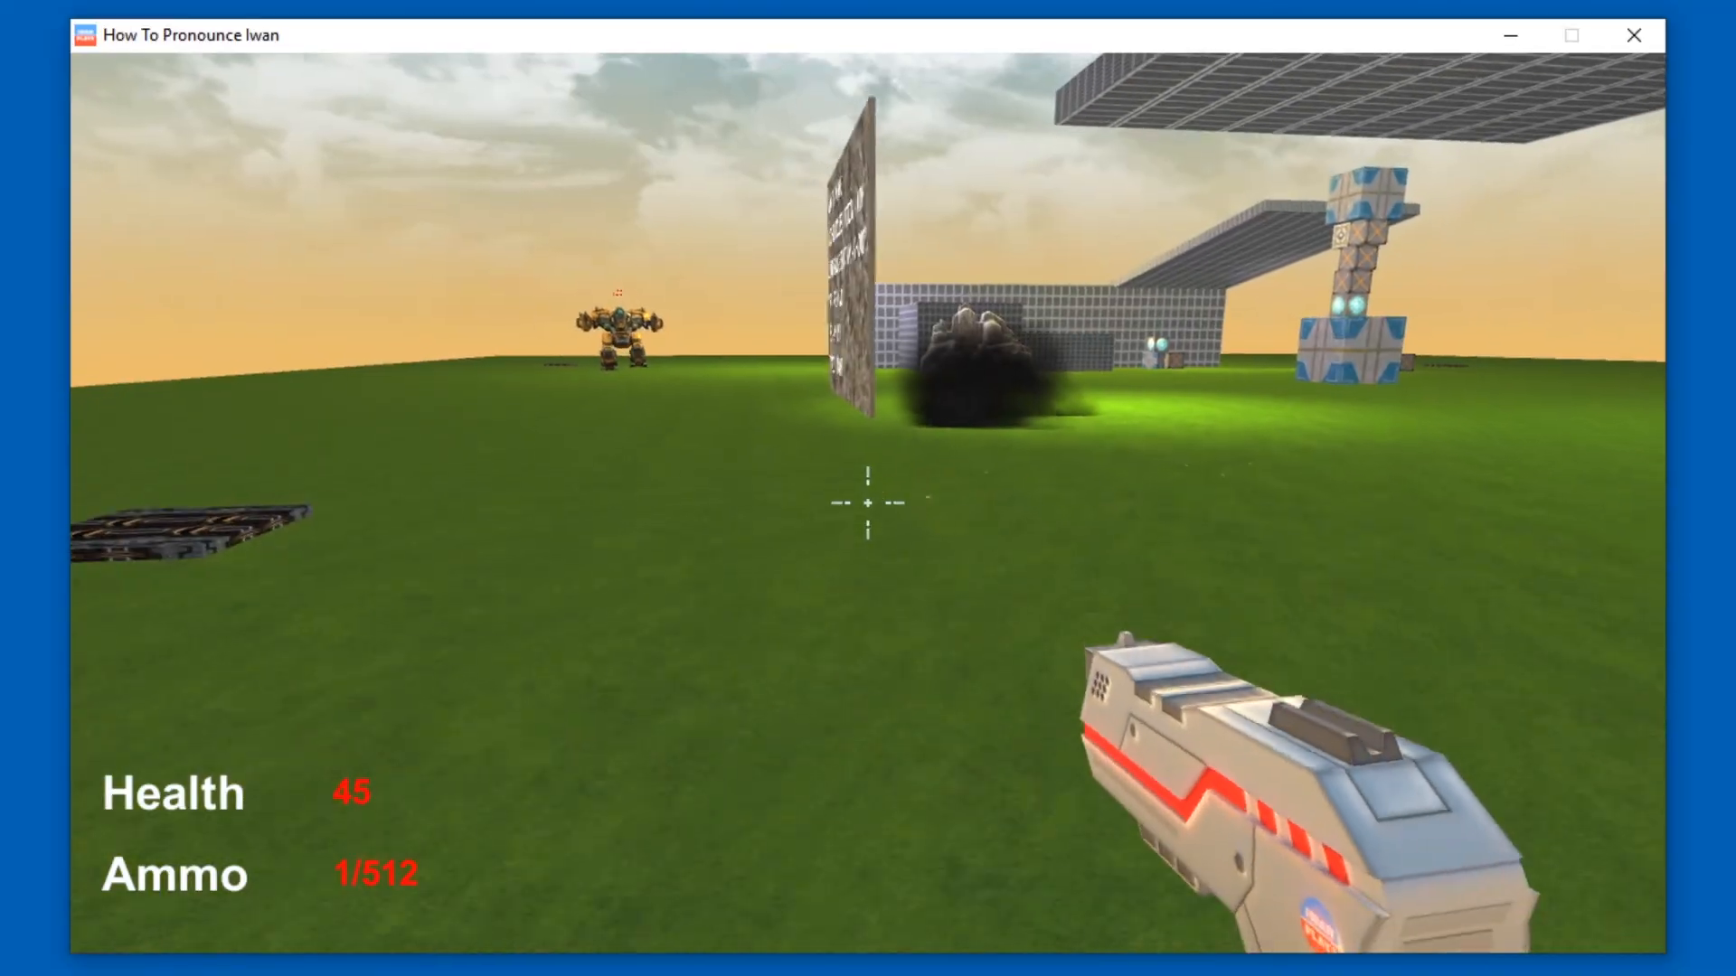
Step: Fire at the robots in the modded game to test ammo and damage
left_click(868, 504)
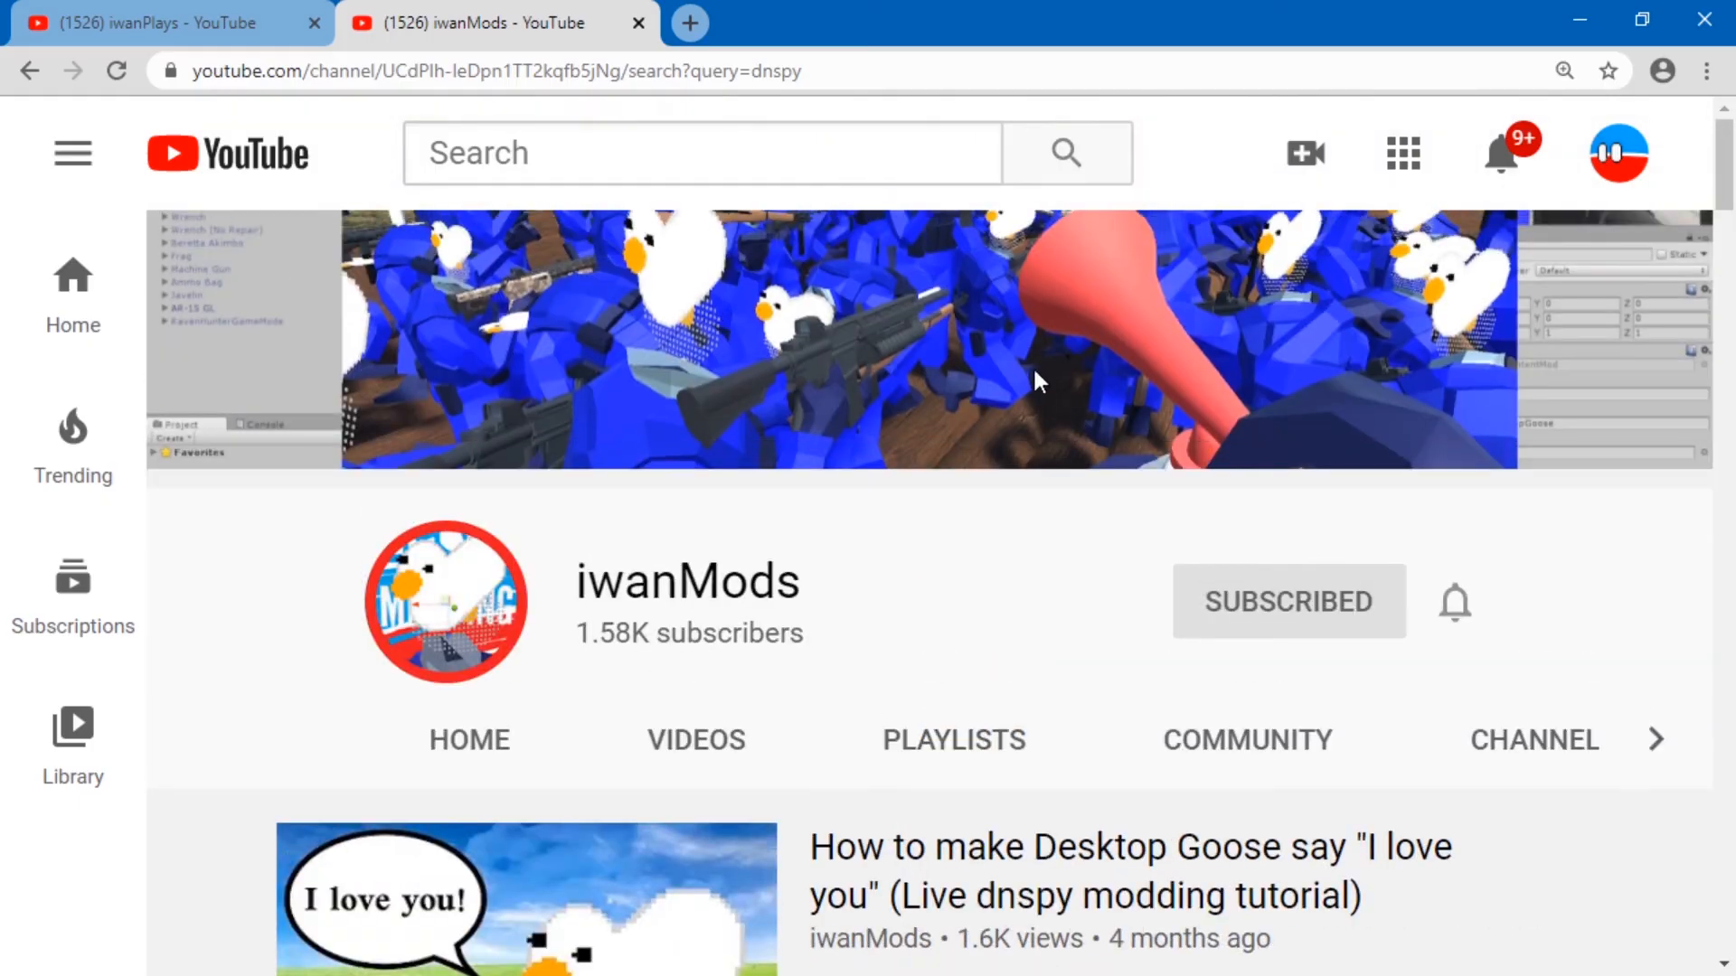
Step: Search the channel for 'dnspy', then view the iwanPlays channel's results tab
scroll("down", 3)
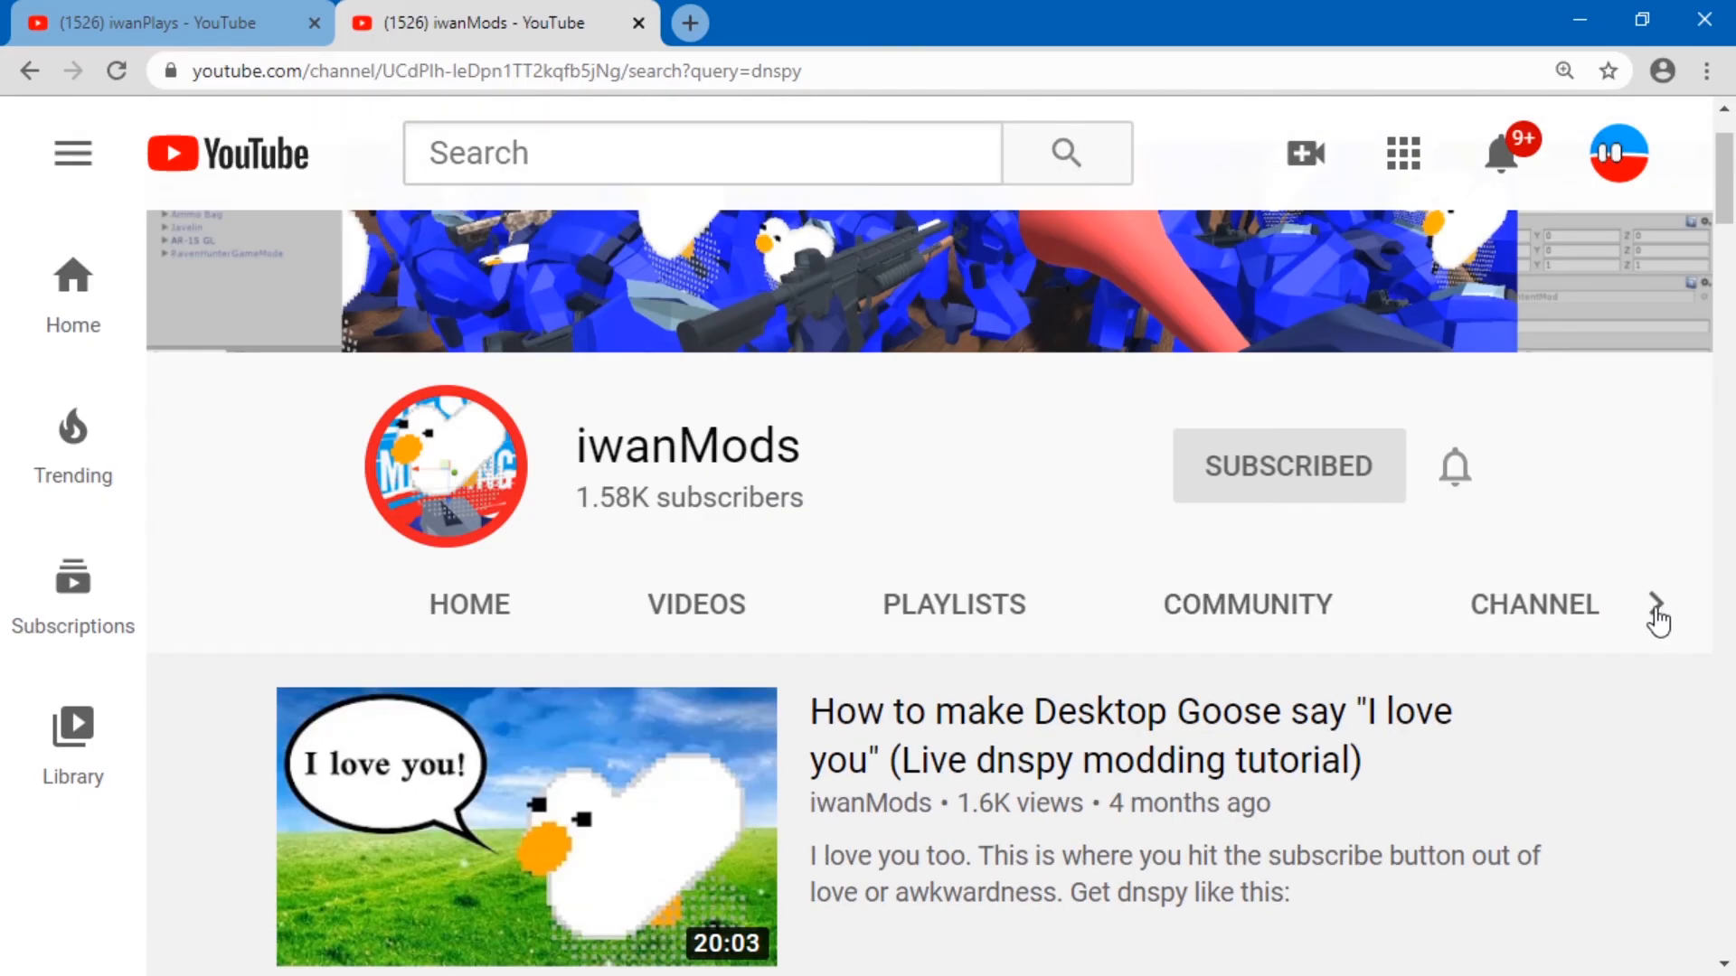
left_click(1657, 605)
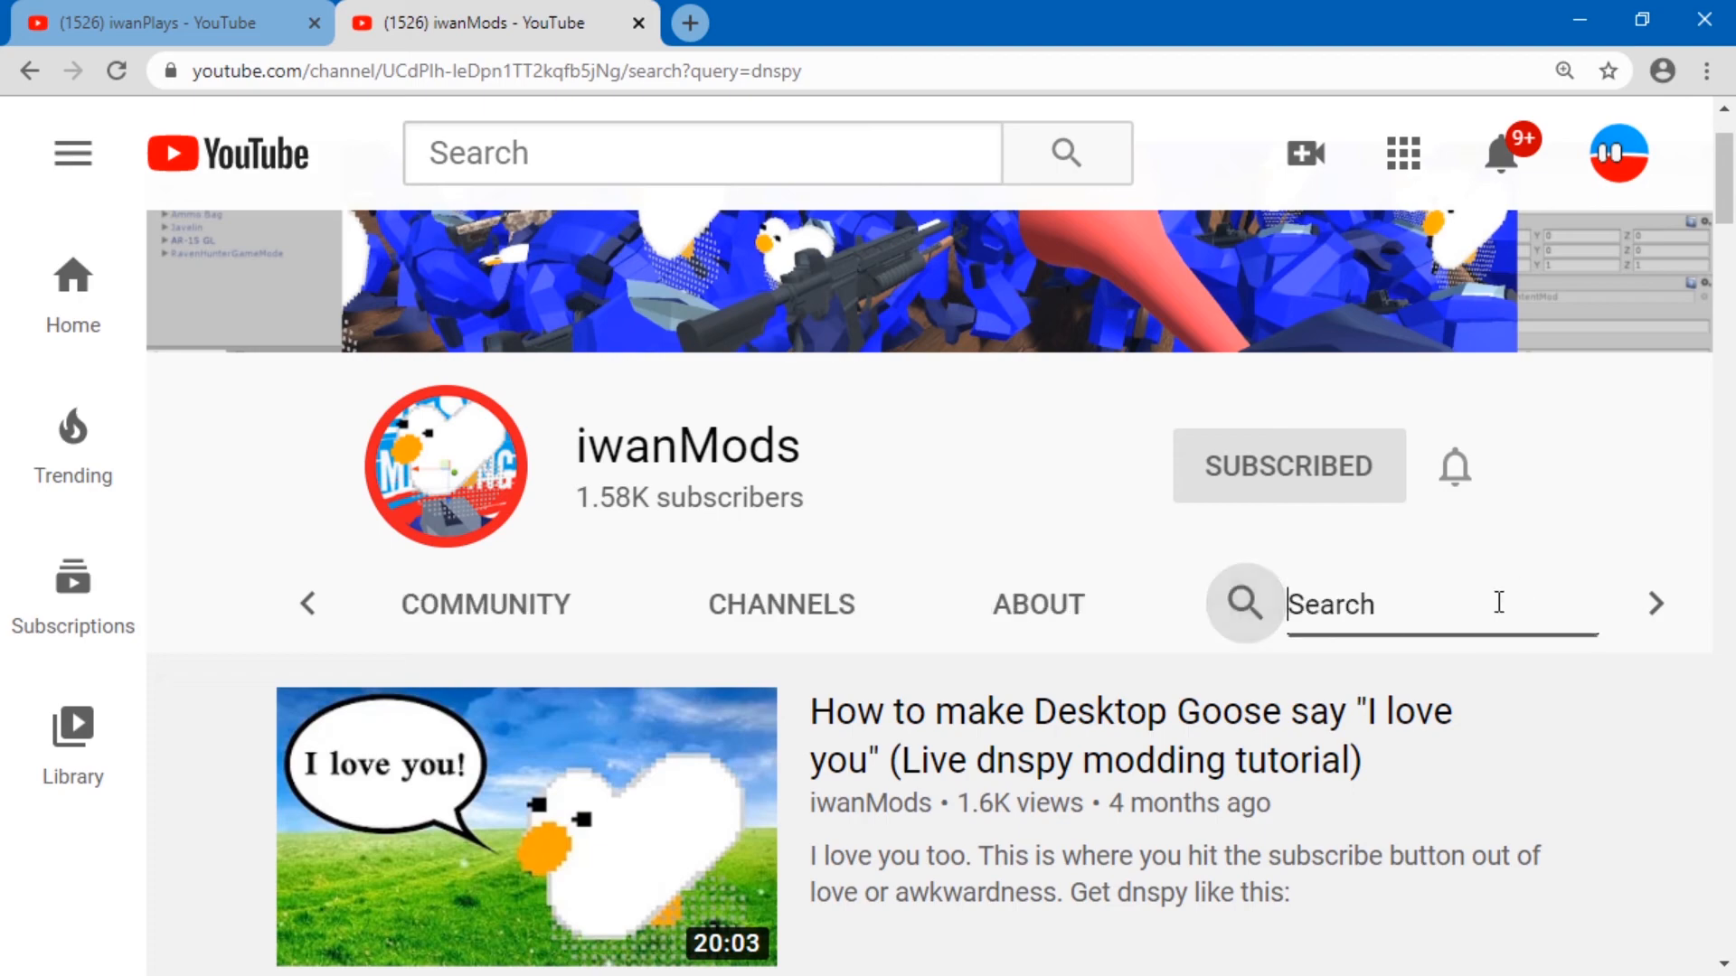
type("dnspy")
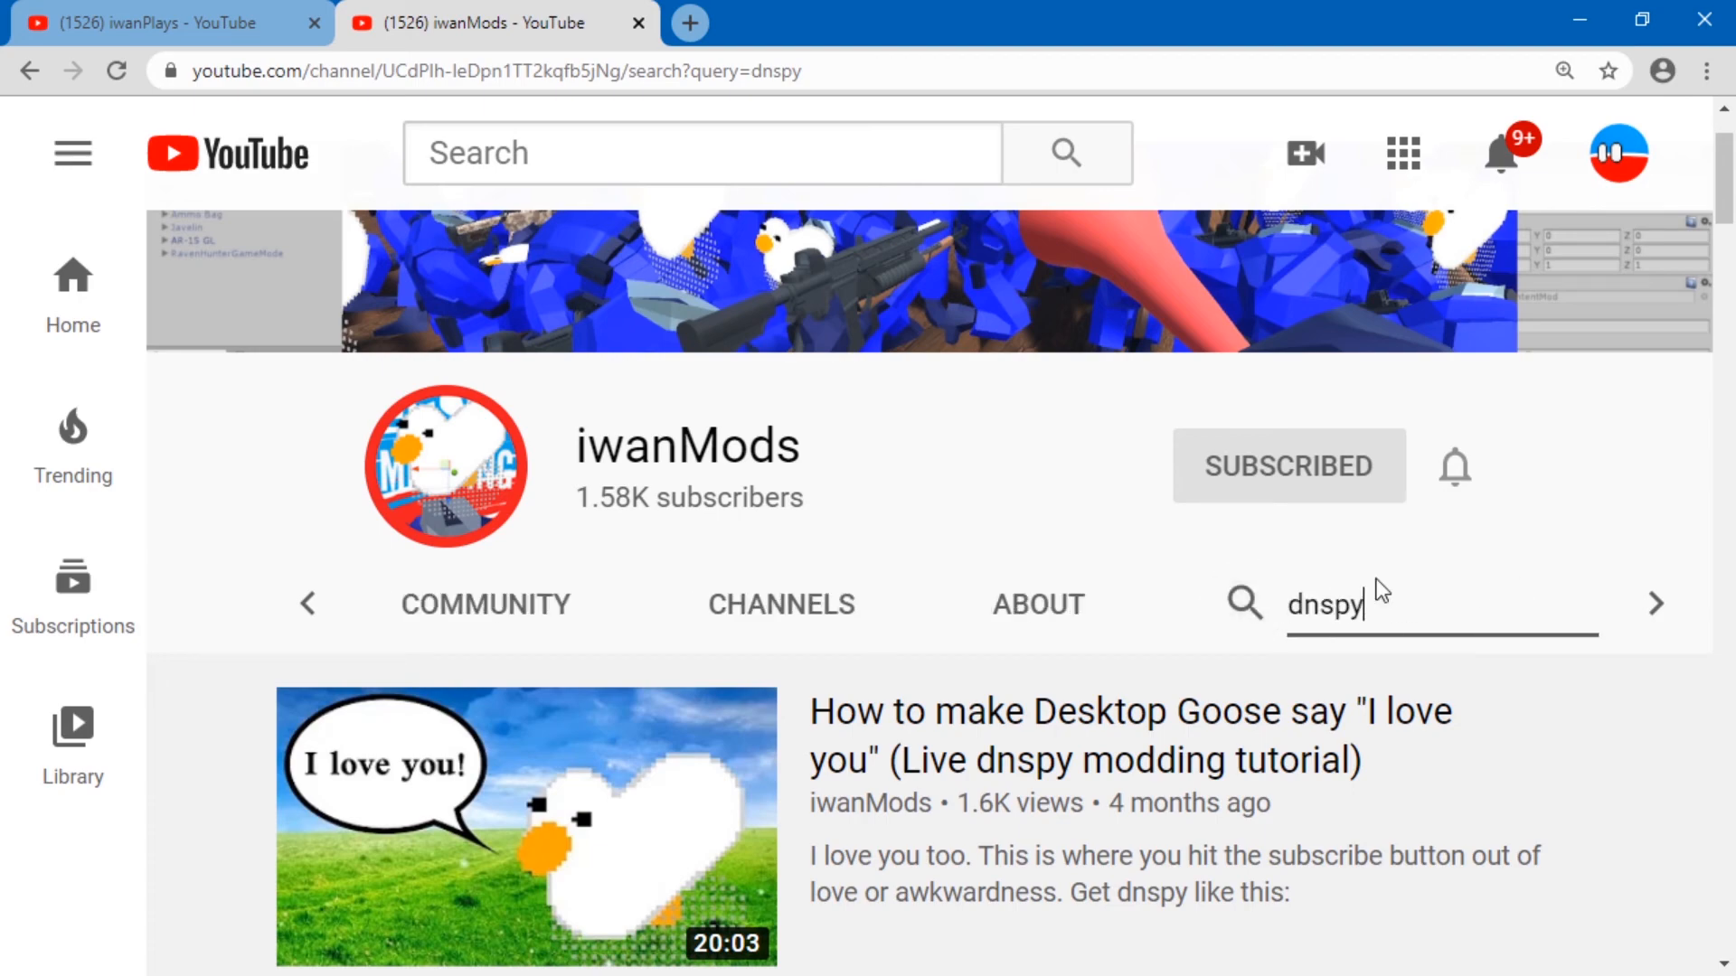
scroll("up", 3)
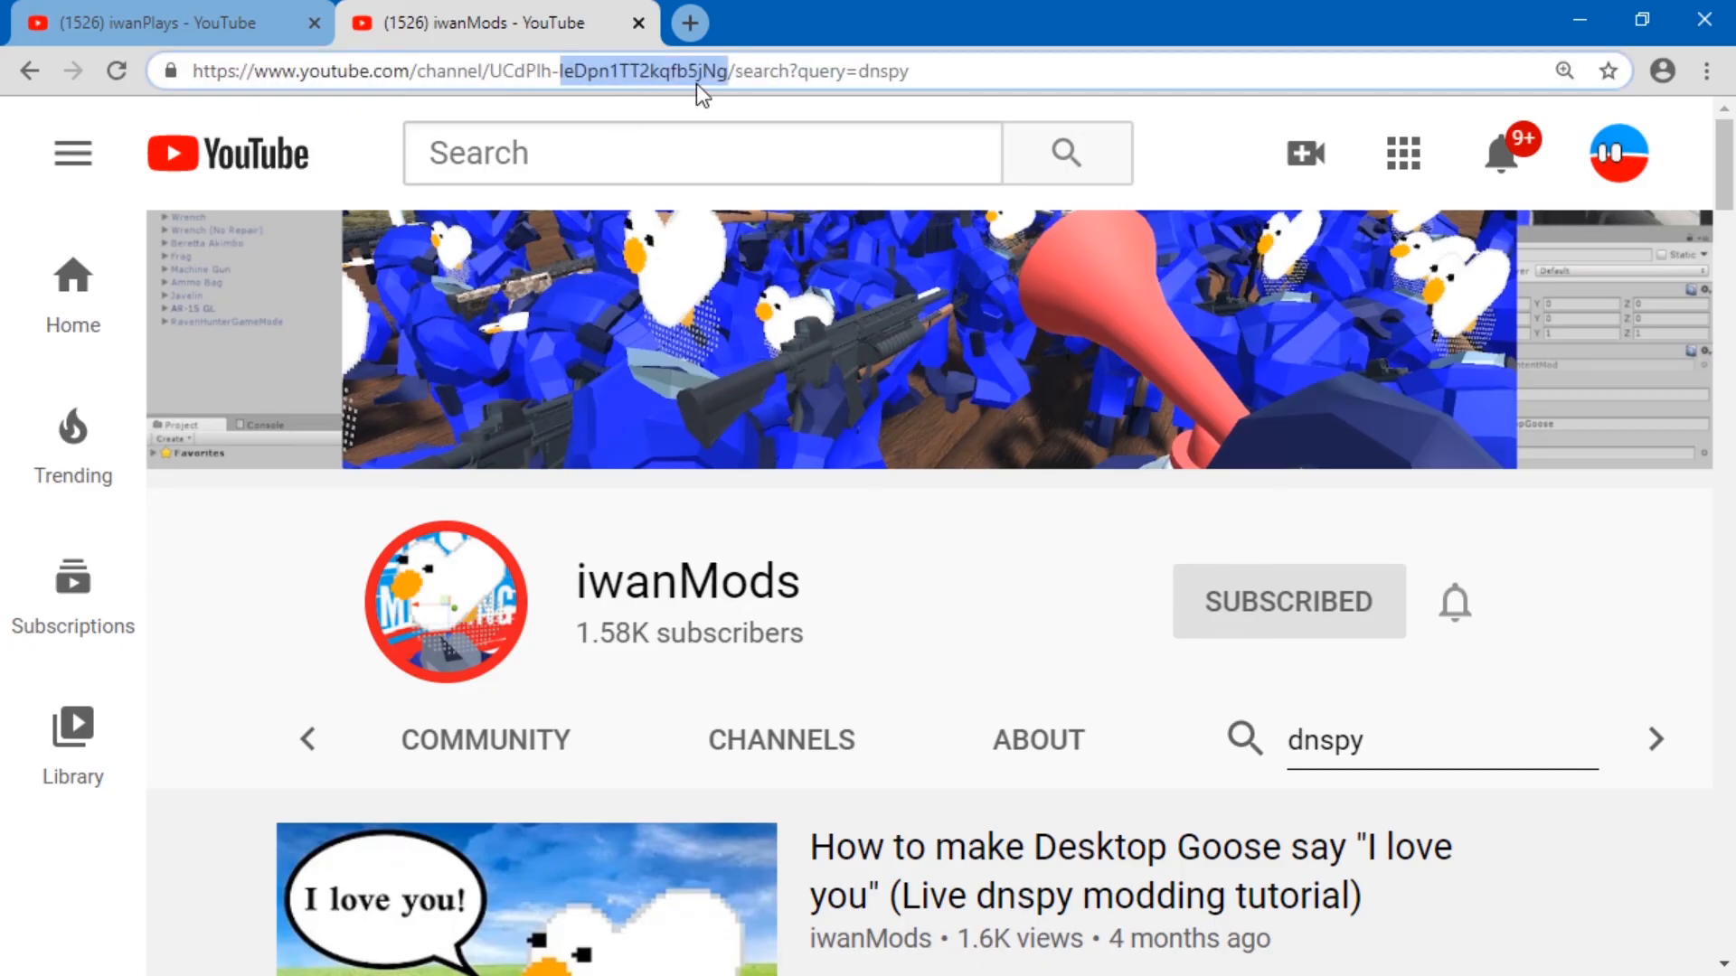
left_click(167, 21)
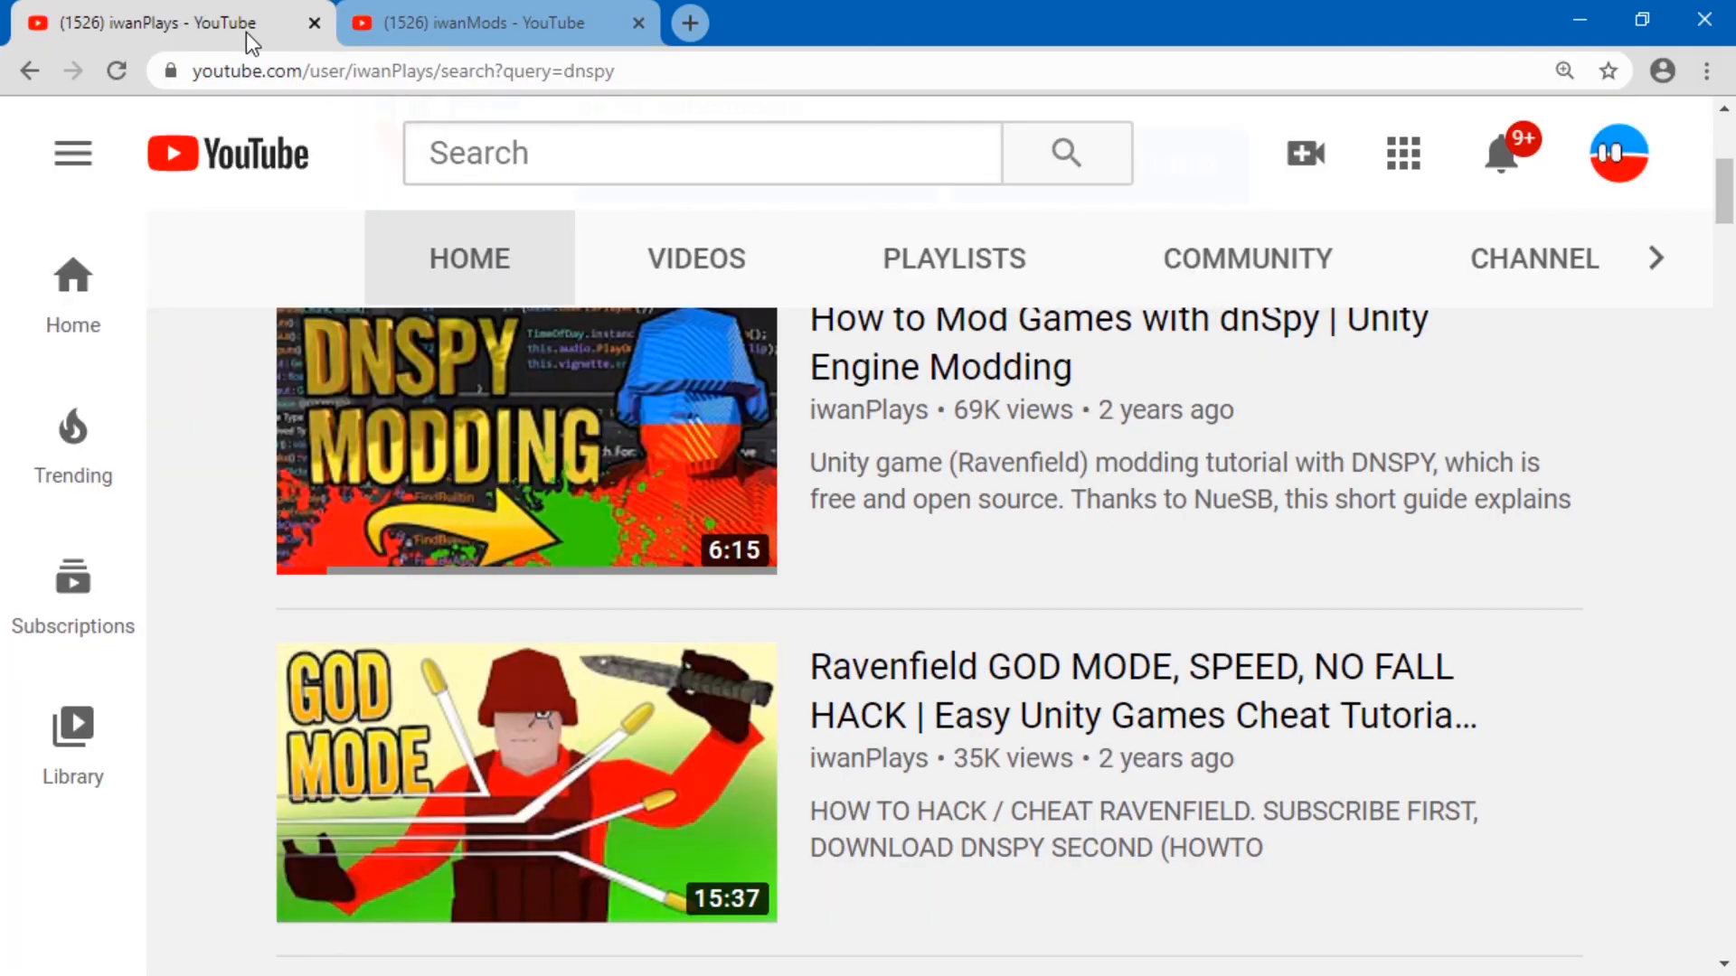
scroll("up", 3)
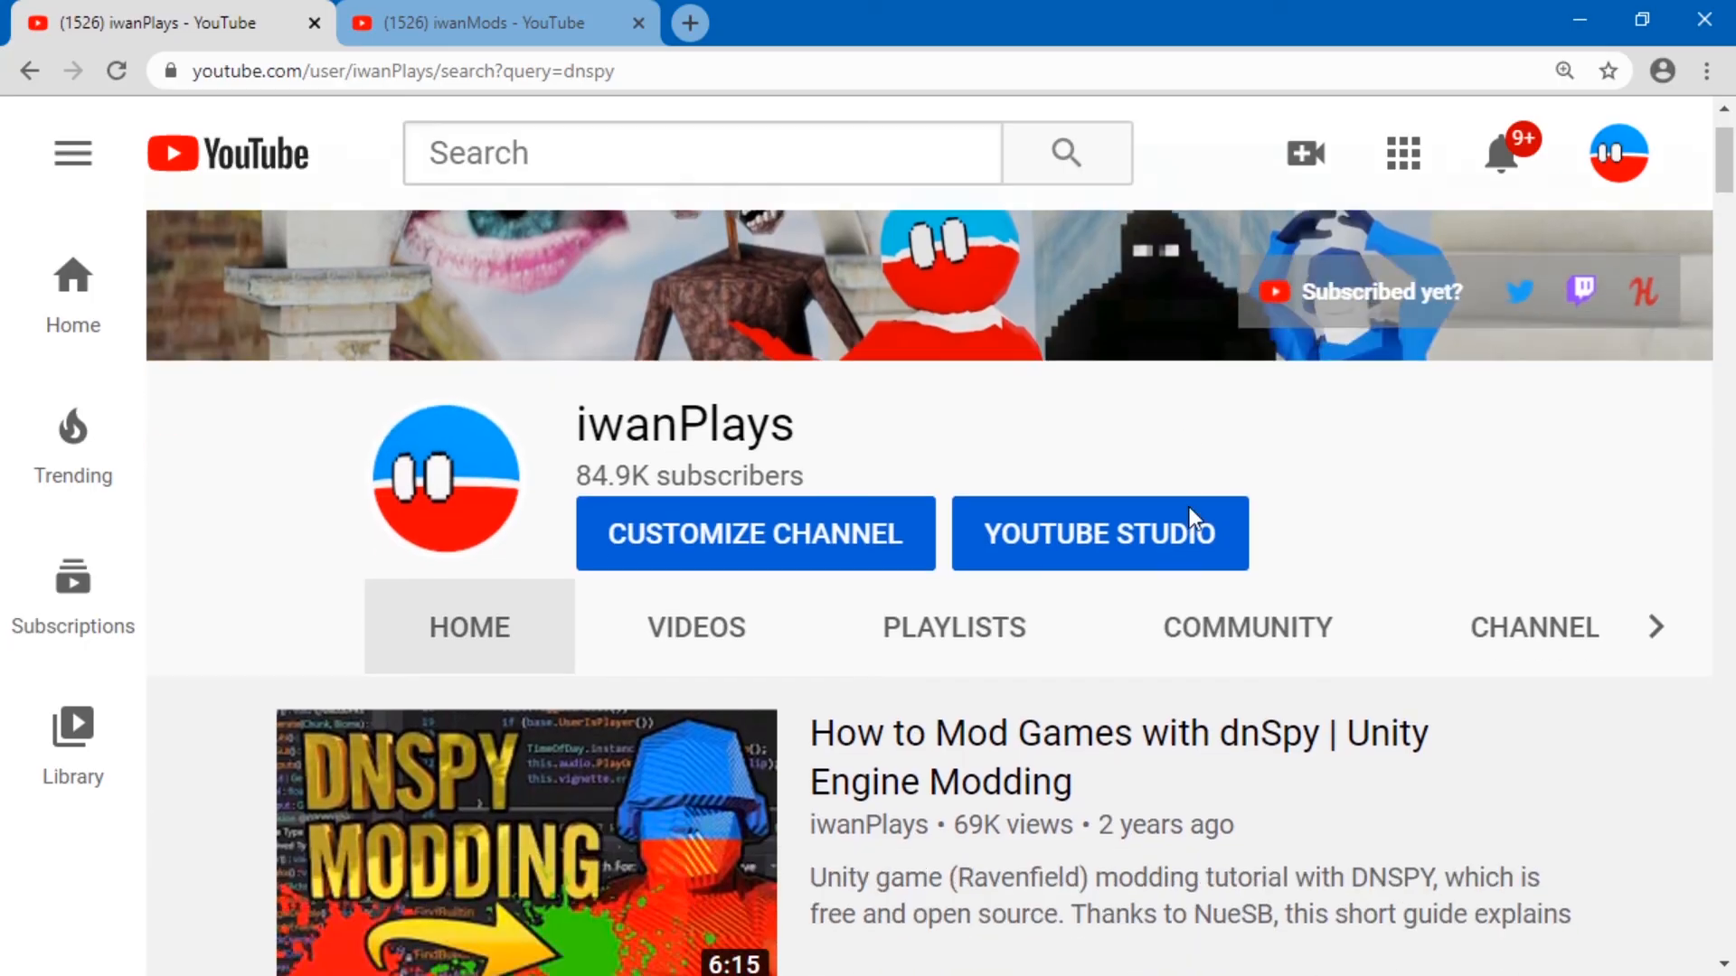
scroll("down", 3)
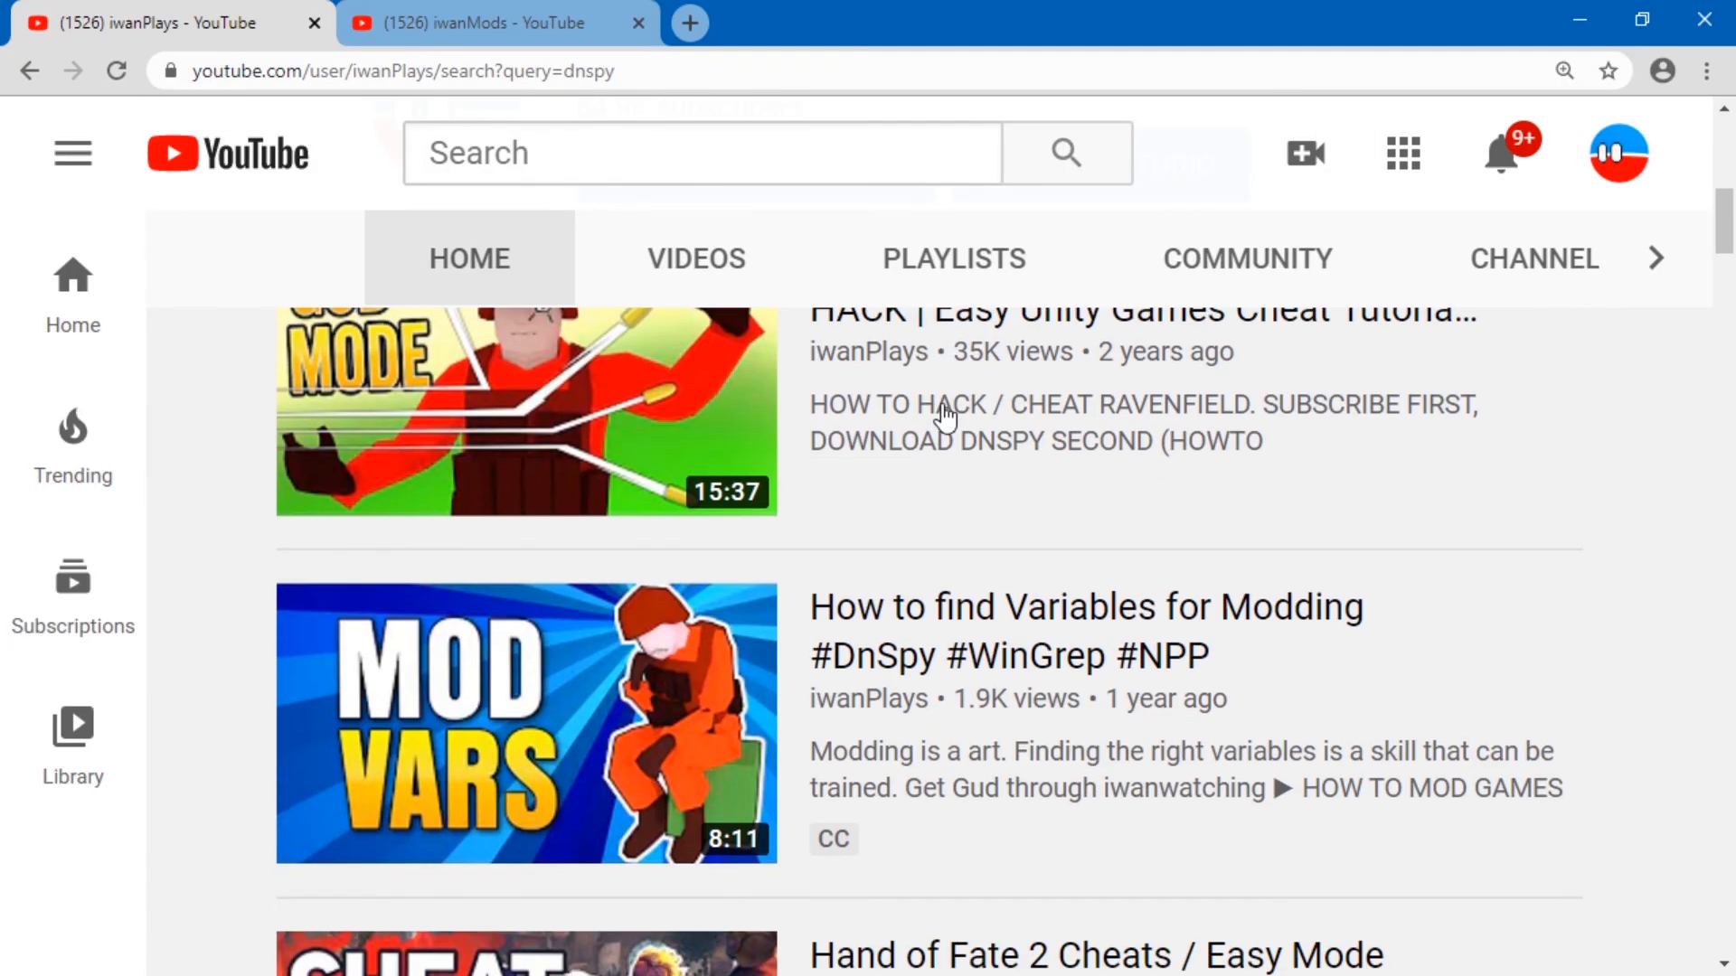
scroll("up", 3)
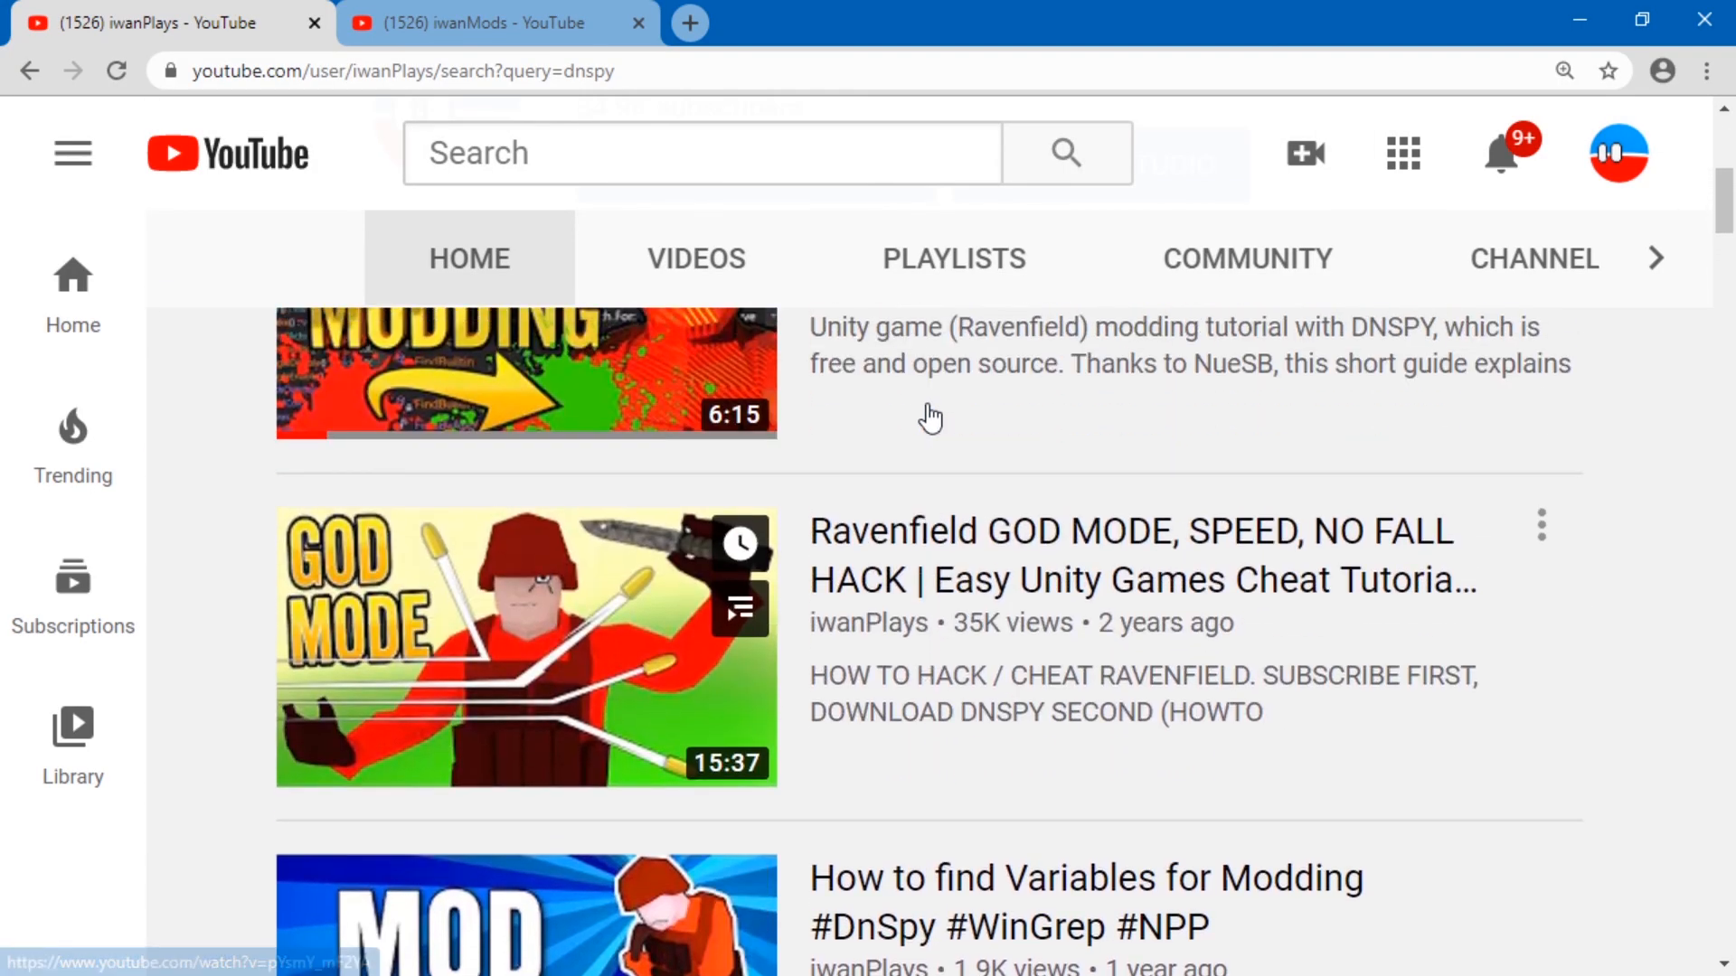
scroll("up", 3)
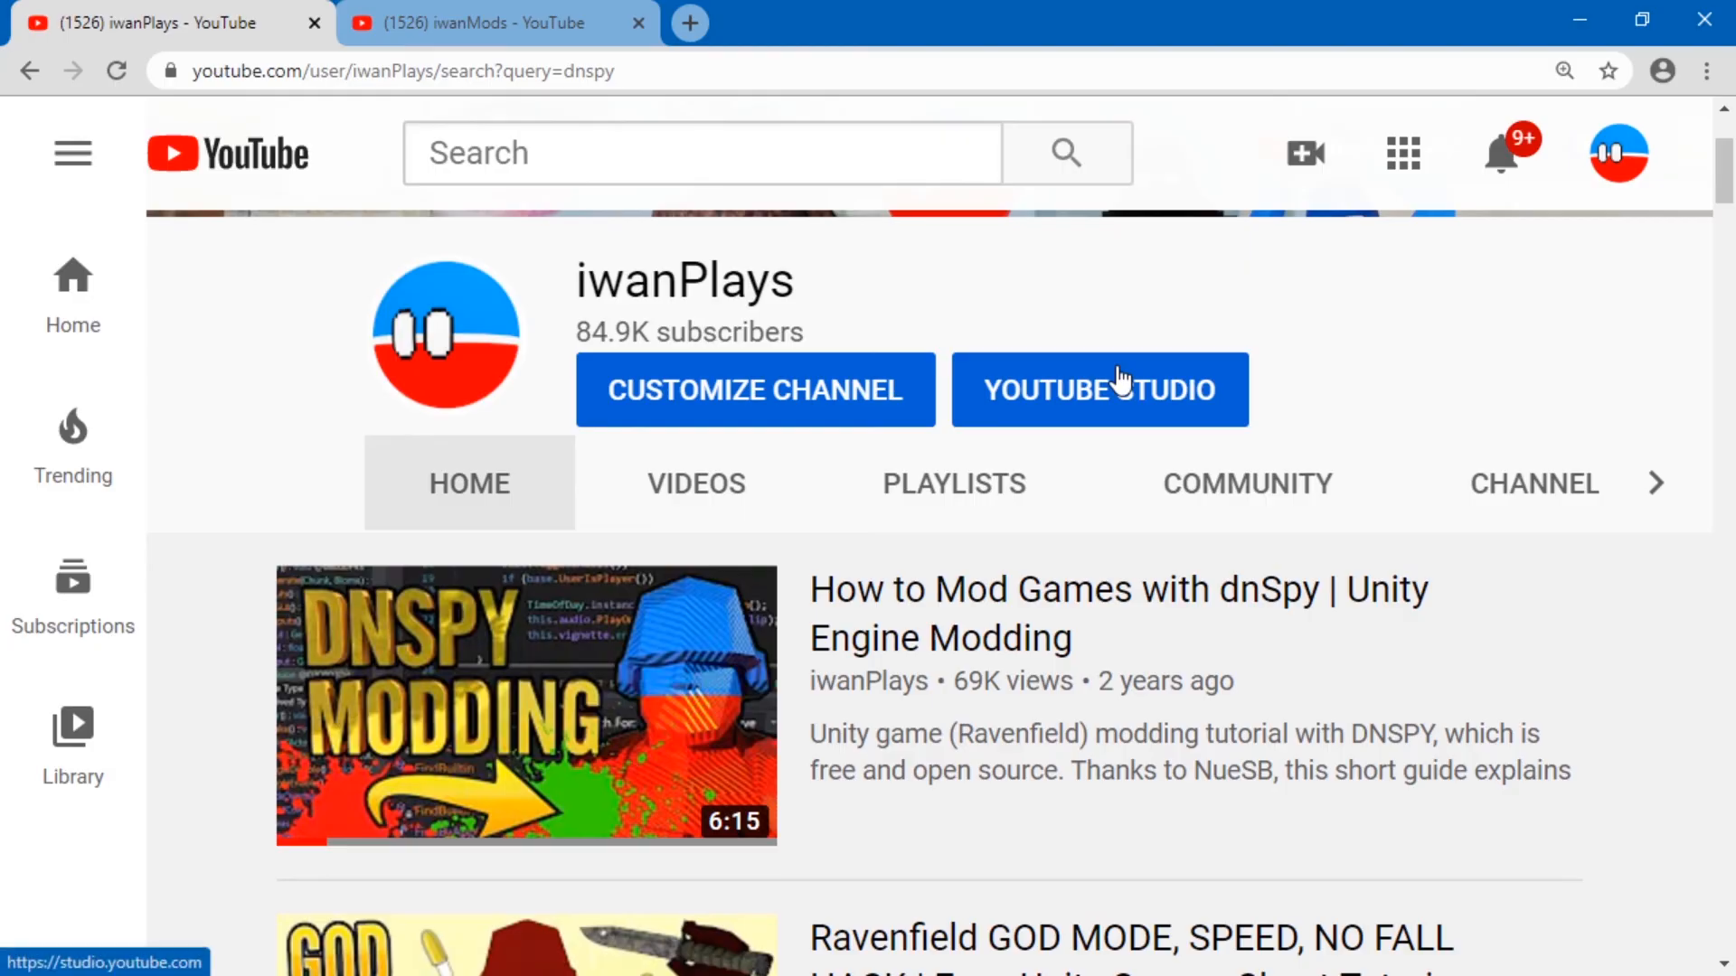
mouse_move(1161, 325)
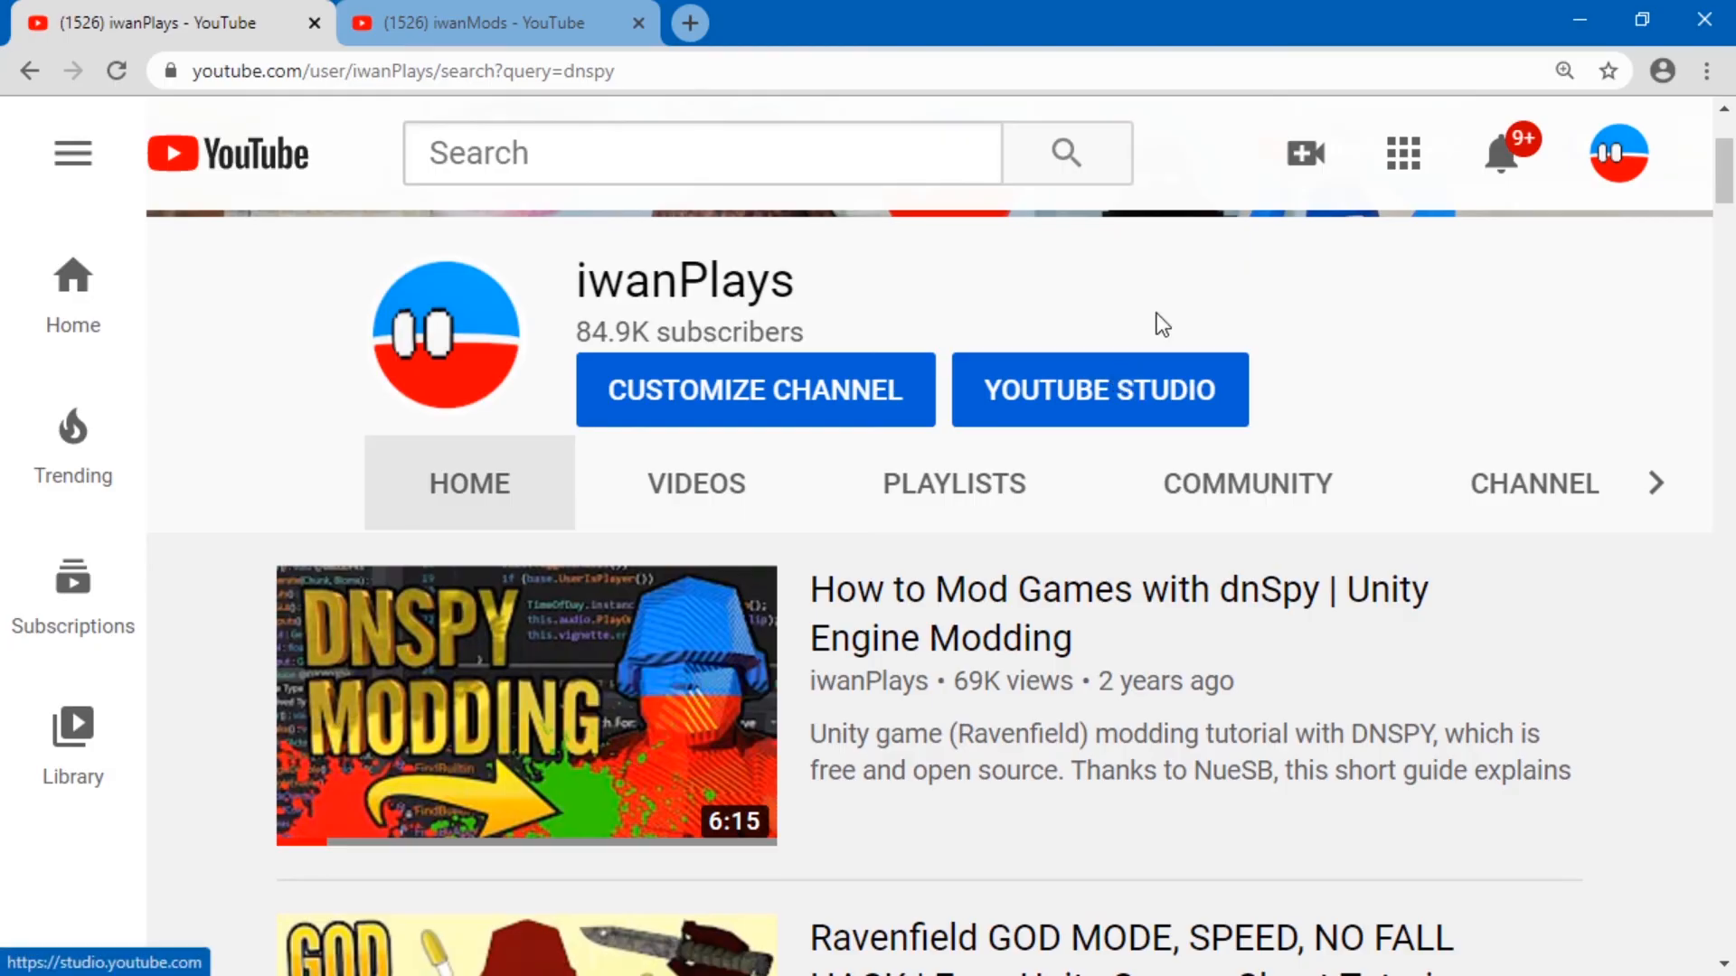
mouse_move(1216, 337)
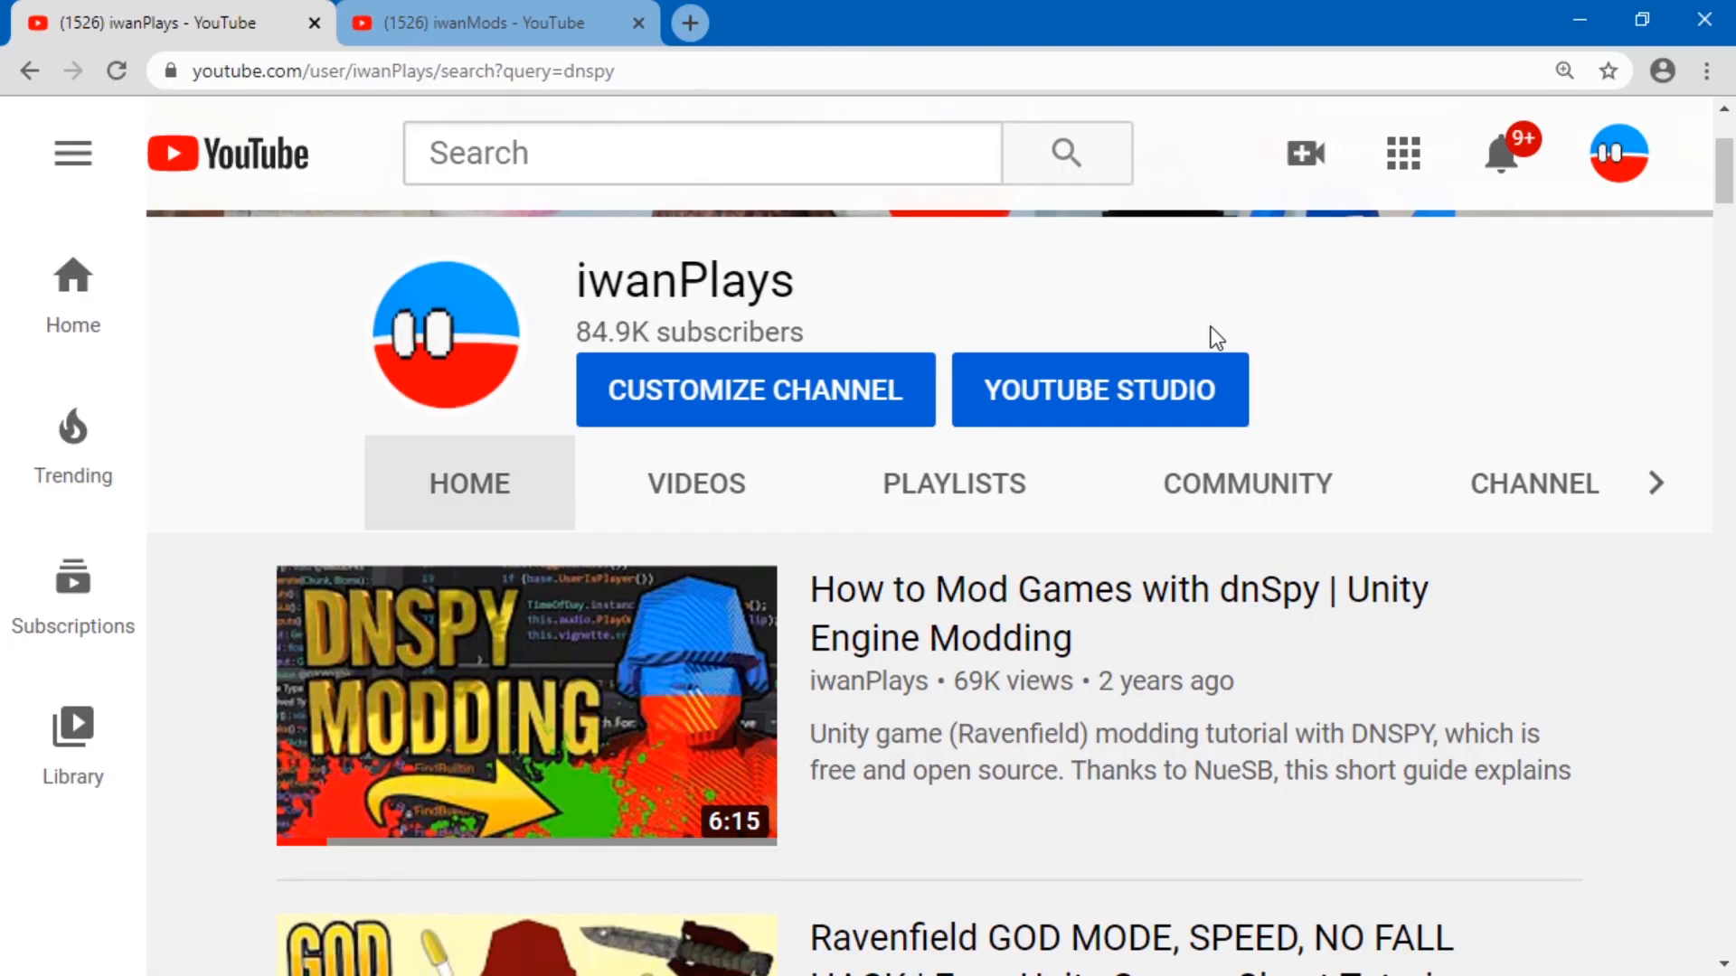
mouse_move(1011, 824)
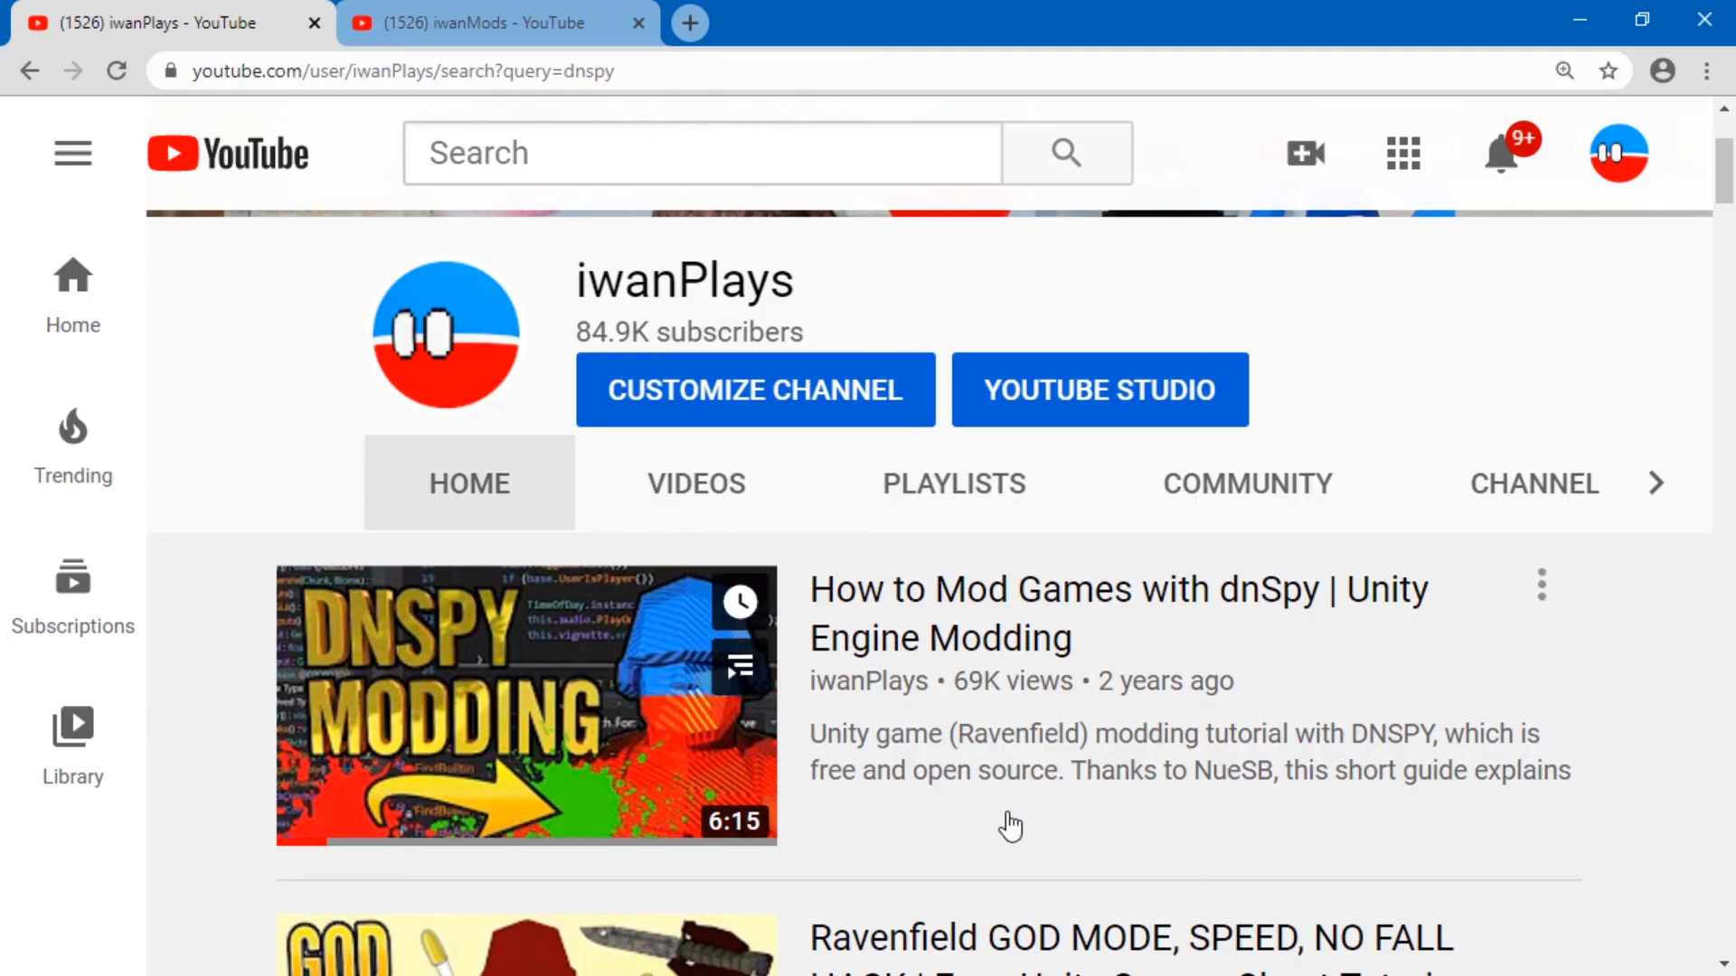
mouse_move(914, 818)
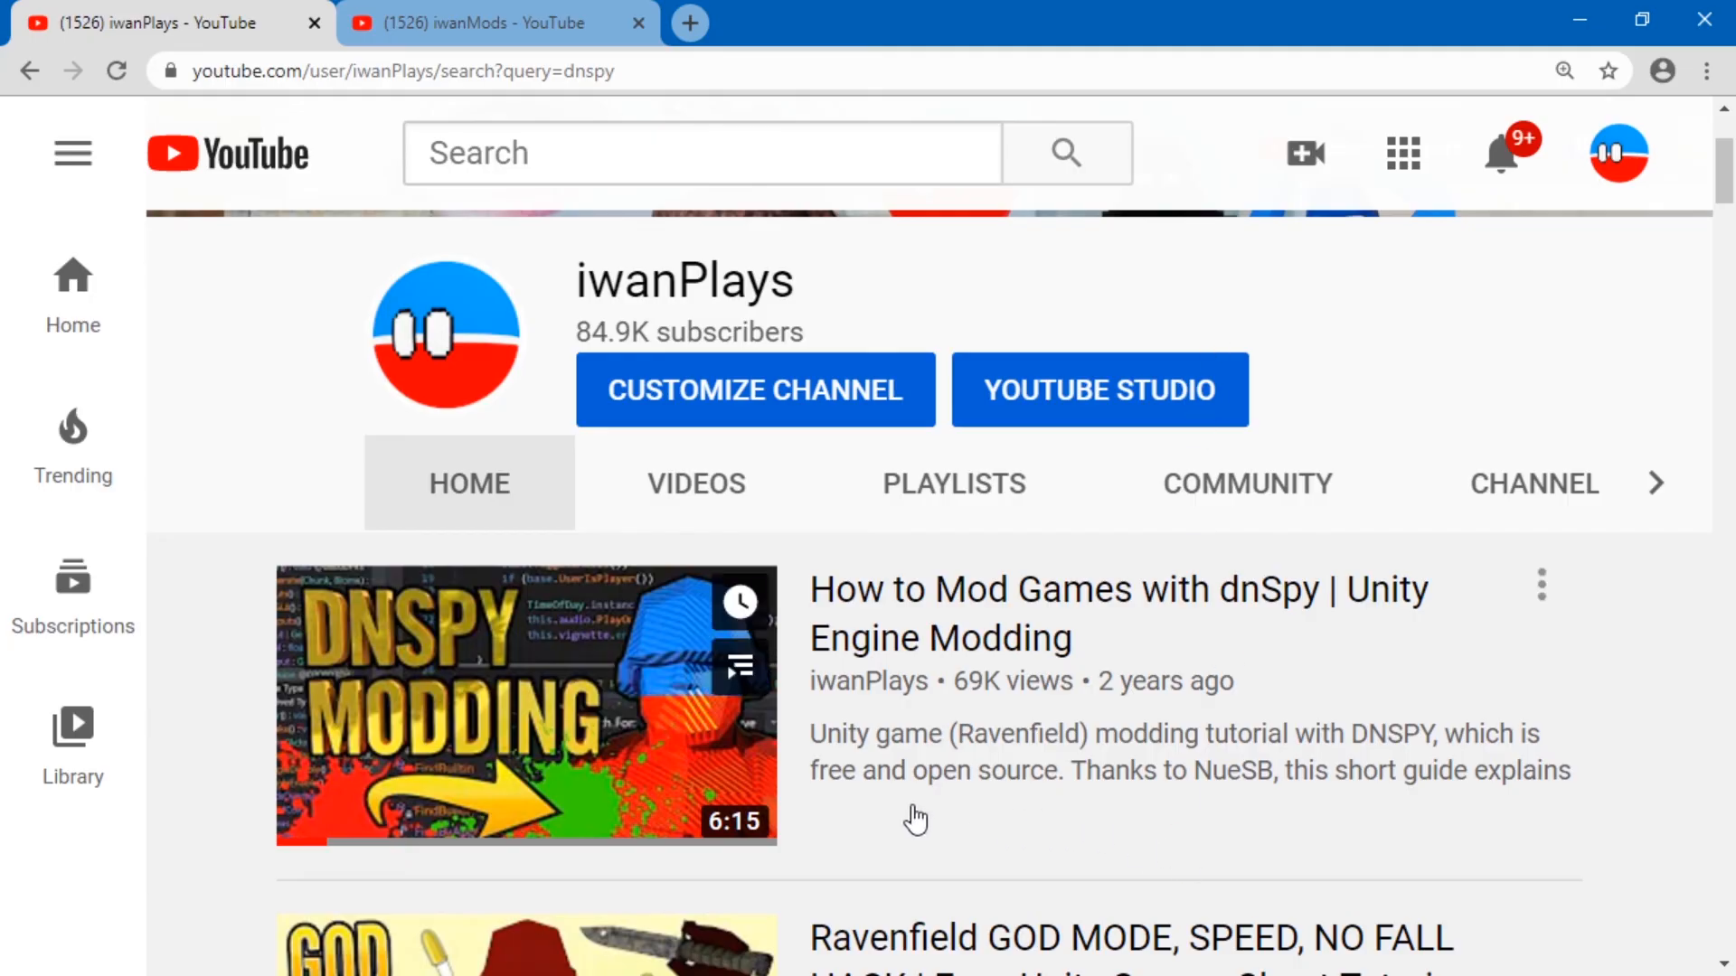